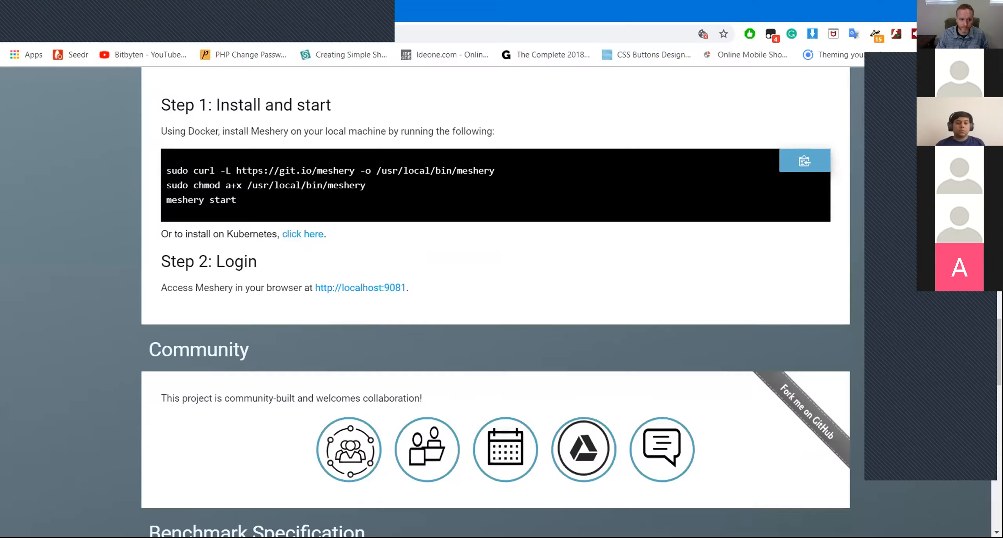
- Scroll down the Meshery page to the Community and Benchmark Specification sections
scroll(down, 3)
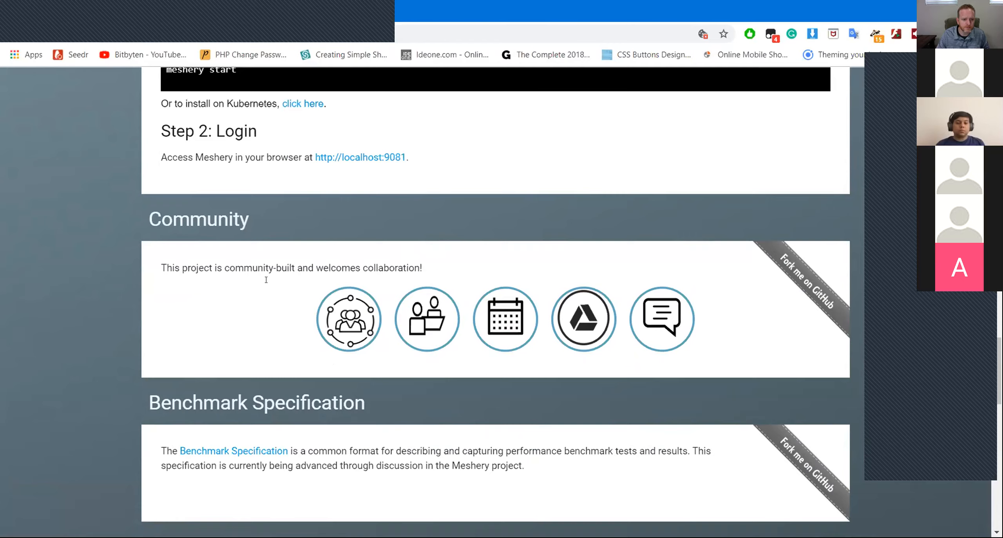
mouse_move(326, 241)
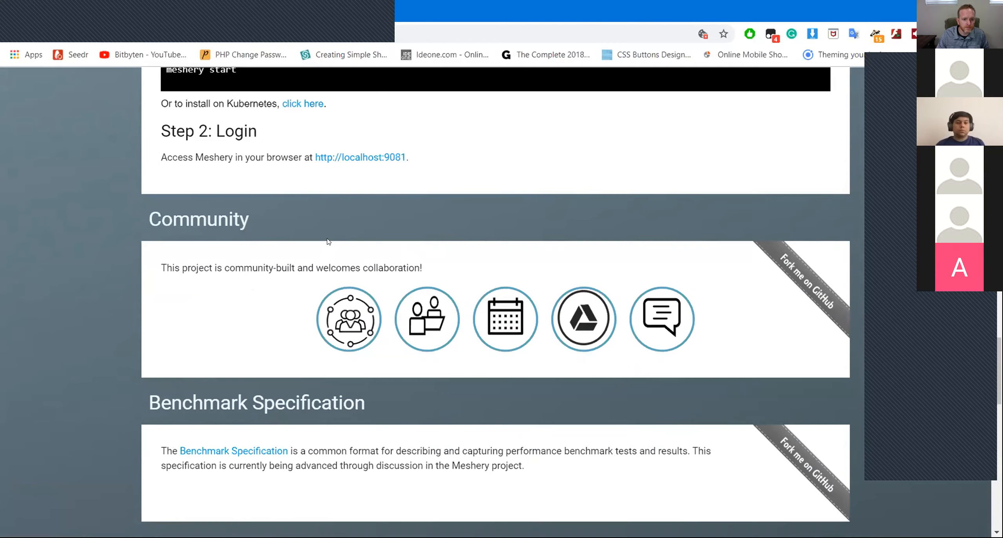
mouse_move(332, 257)
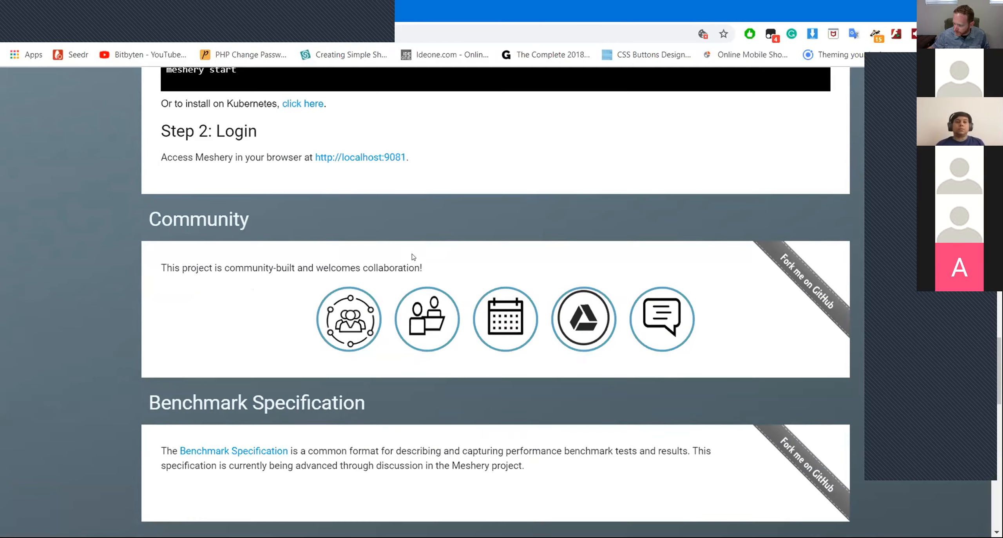
mouse_move(184, 295)
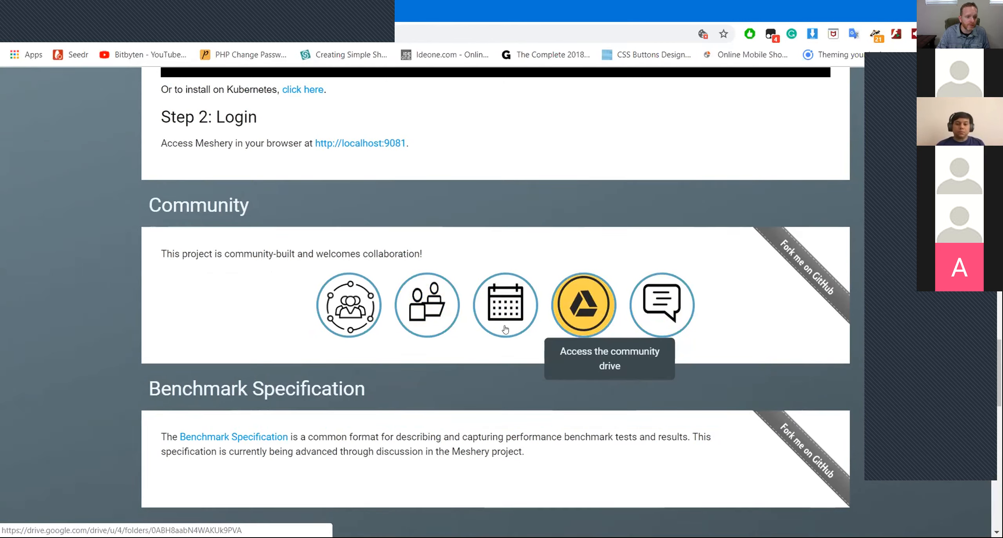
mouse_move(427, 305)
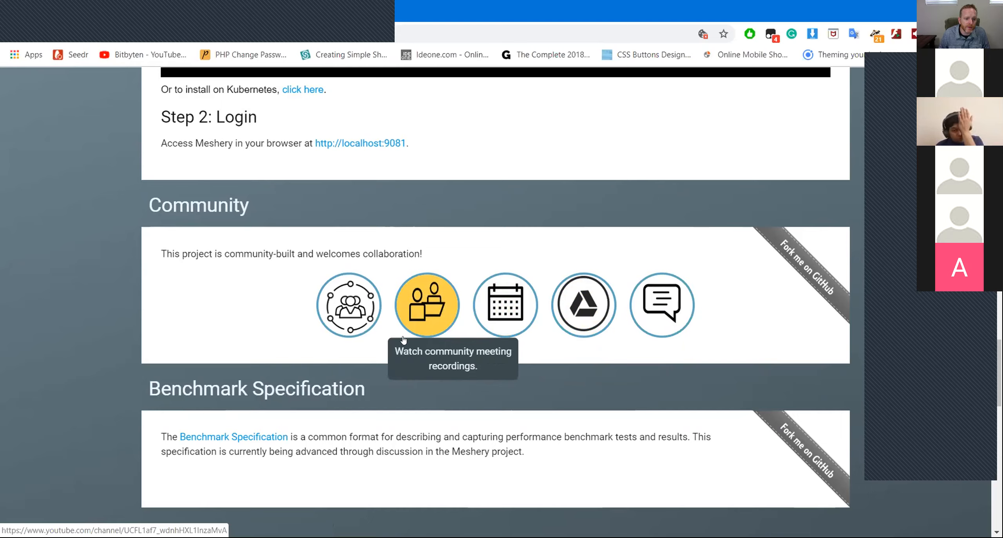
mouse_move(348, 305)
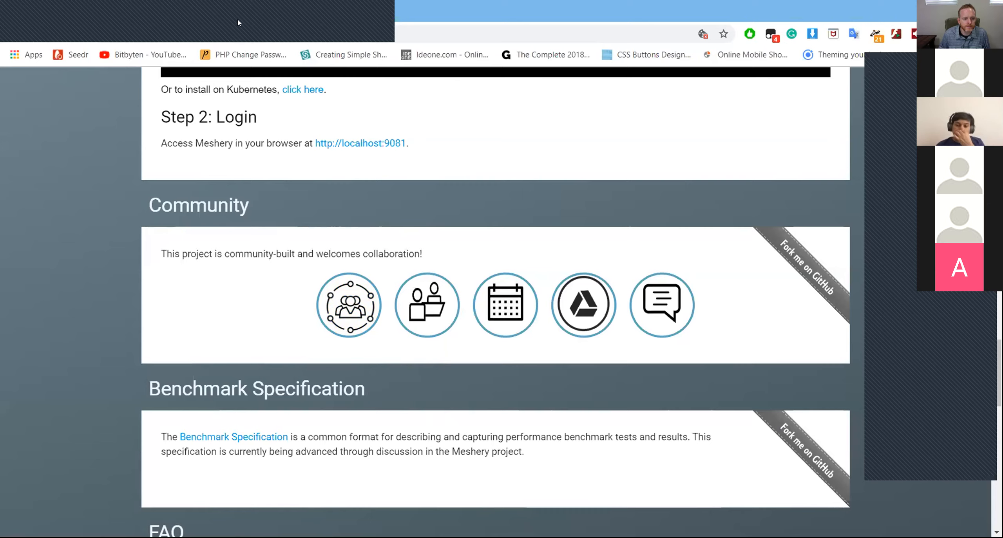
mouse_move(231, 9)
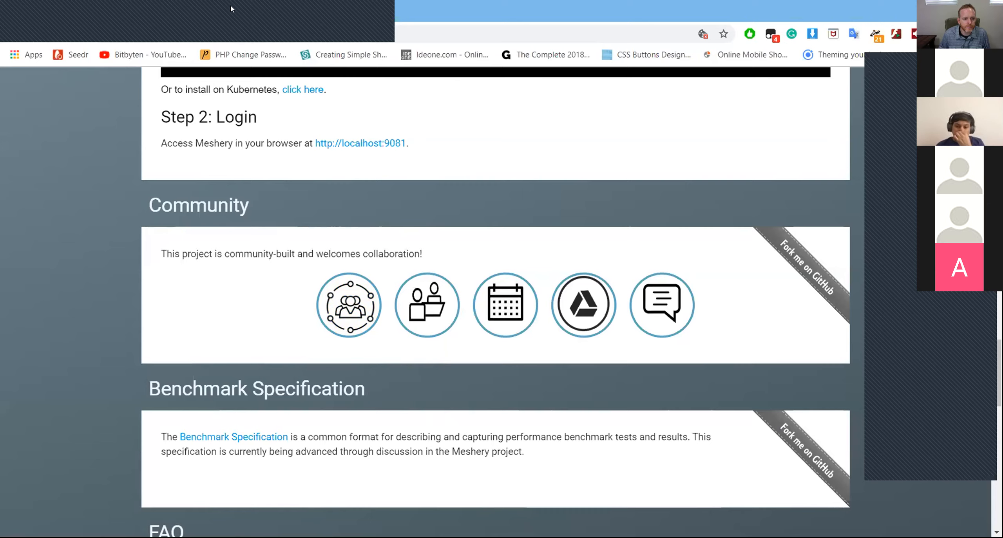
mouse_move(231, 298)
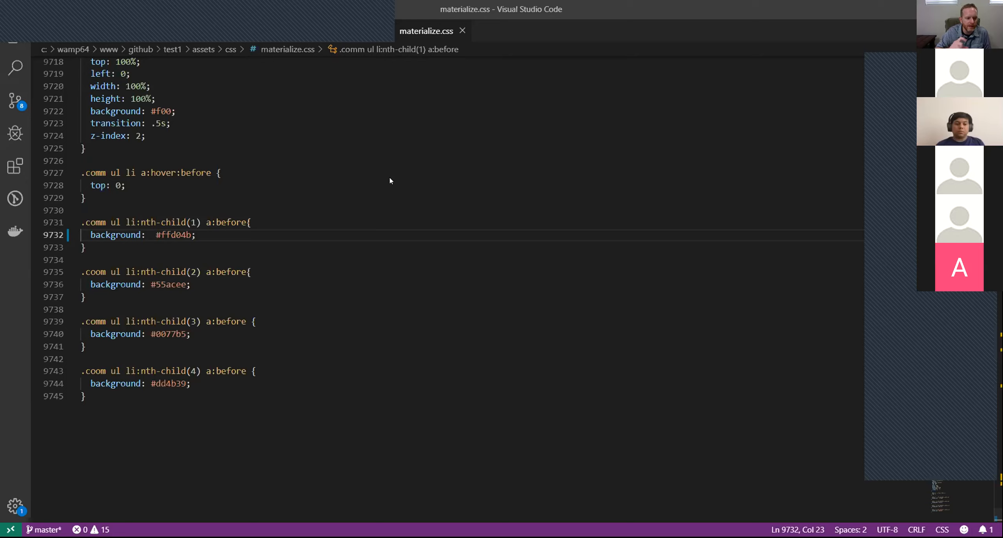
mouse_move(661, 417)
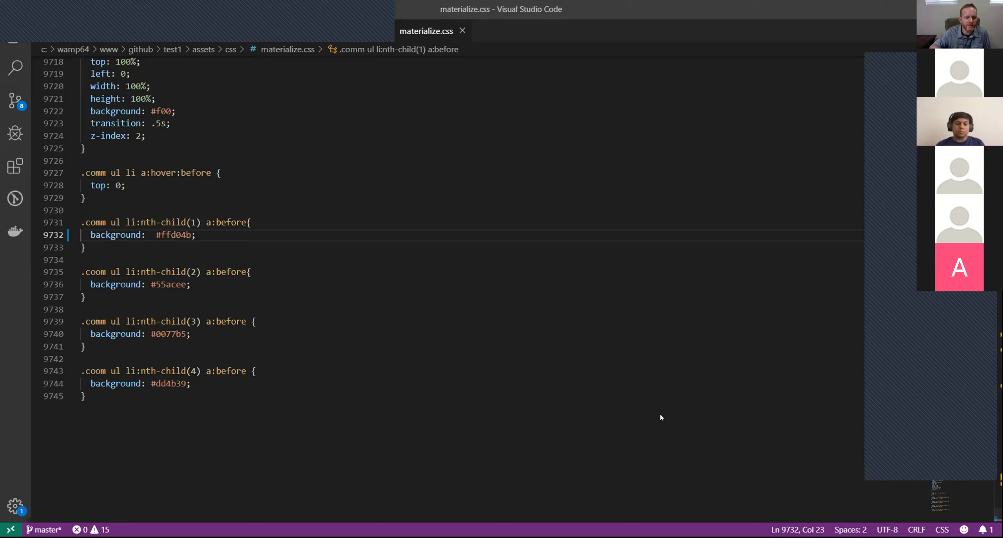
mouse_move(663, 421)
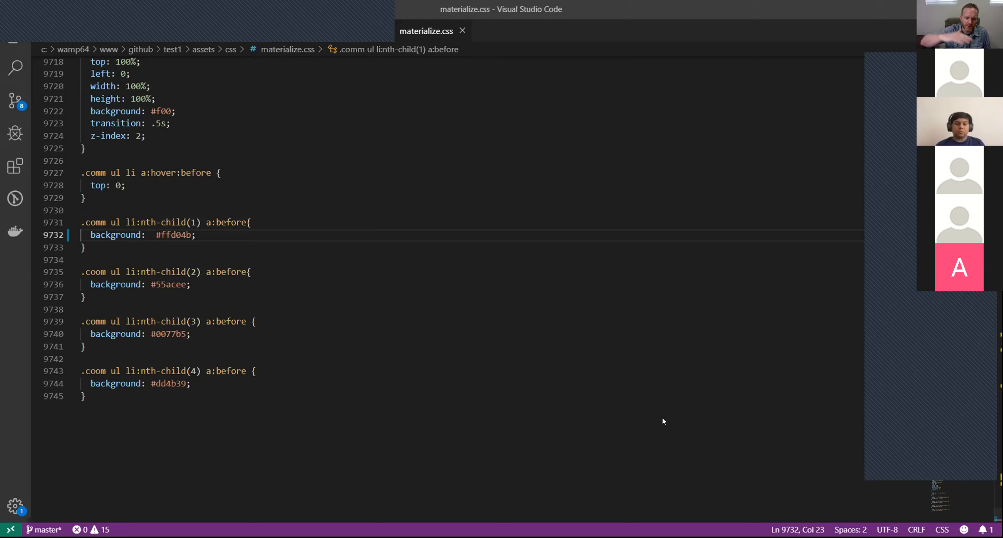
mouse_move(688, 368)
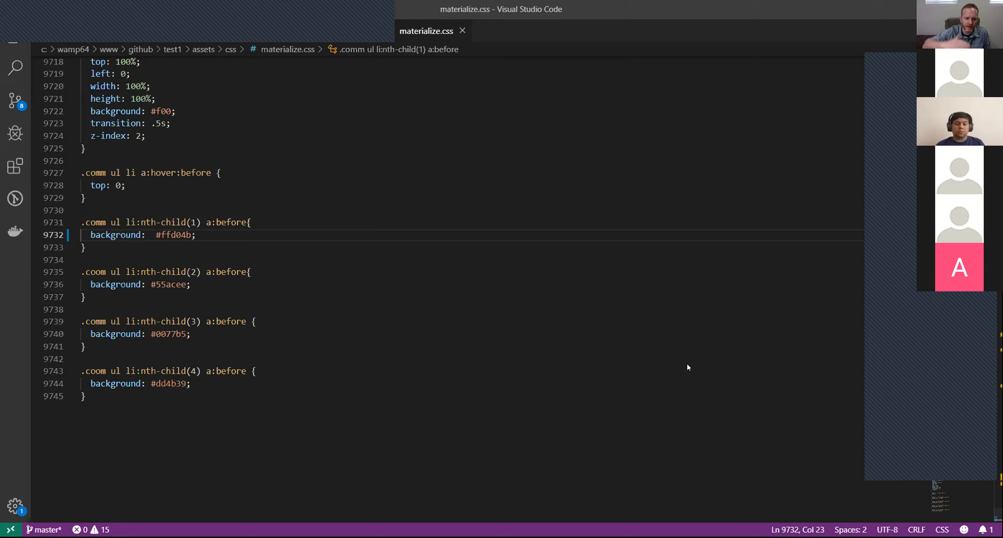
mouse_move(673, 322)
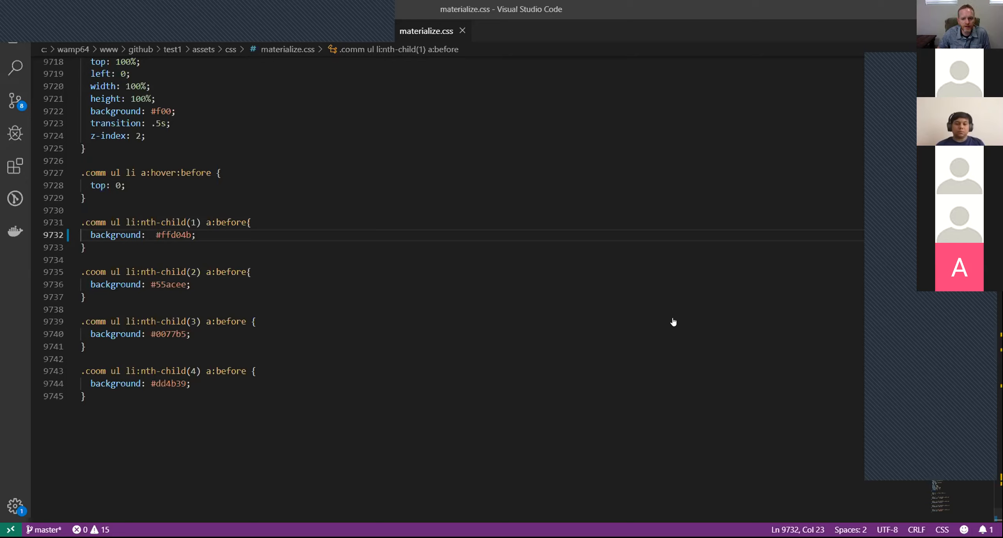
mouse_move(639, 371)
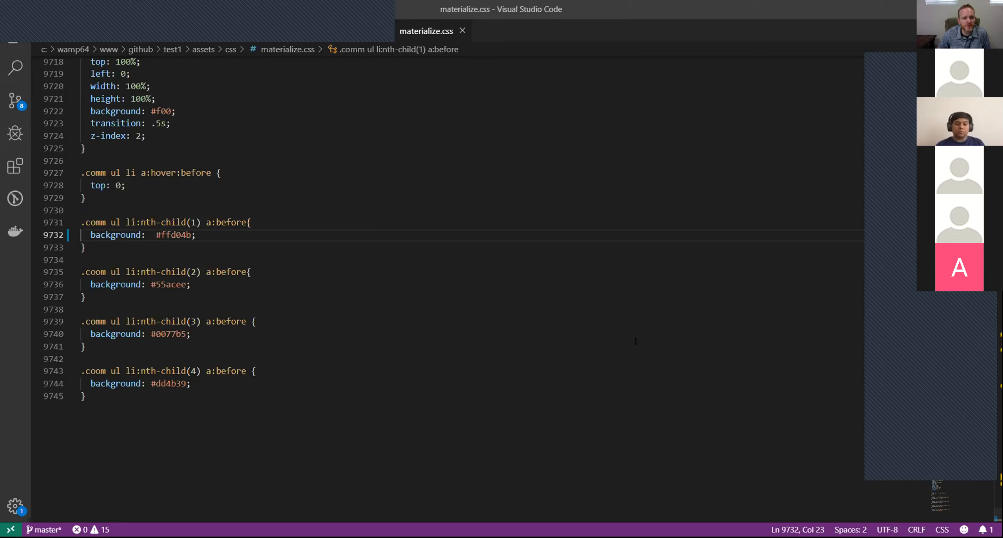
mouse_move(611, 279)
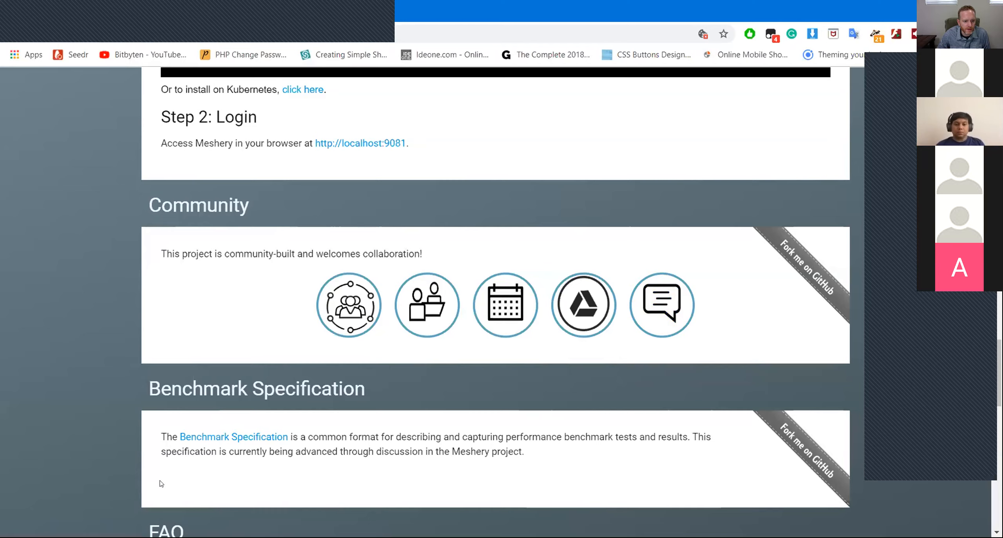
mouse_move(170, 381)
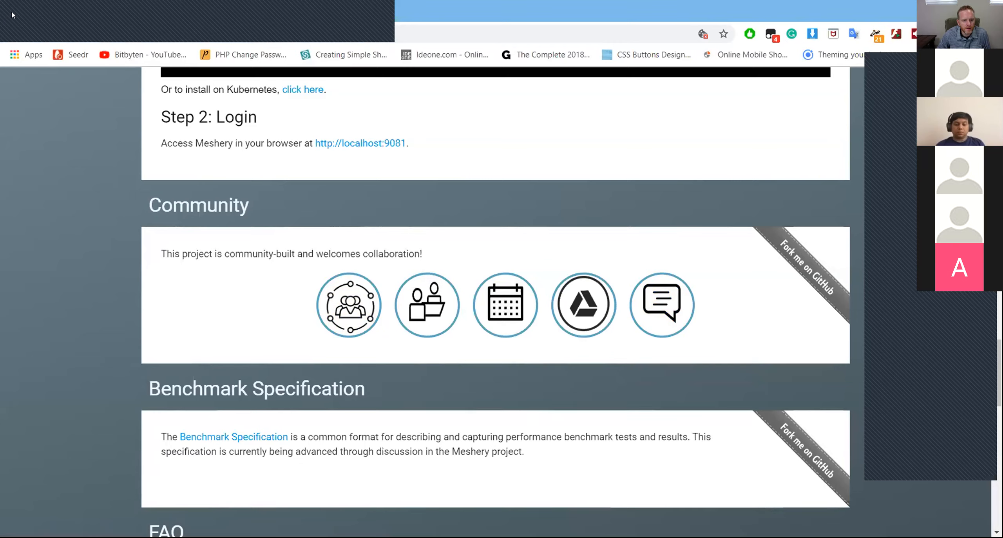
mouse_move(349, 305)
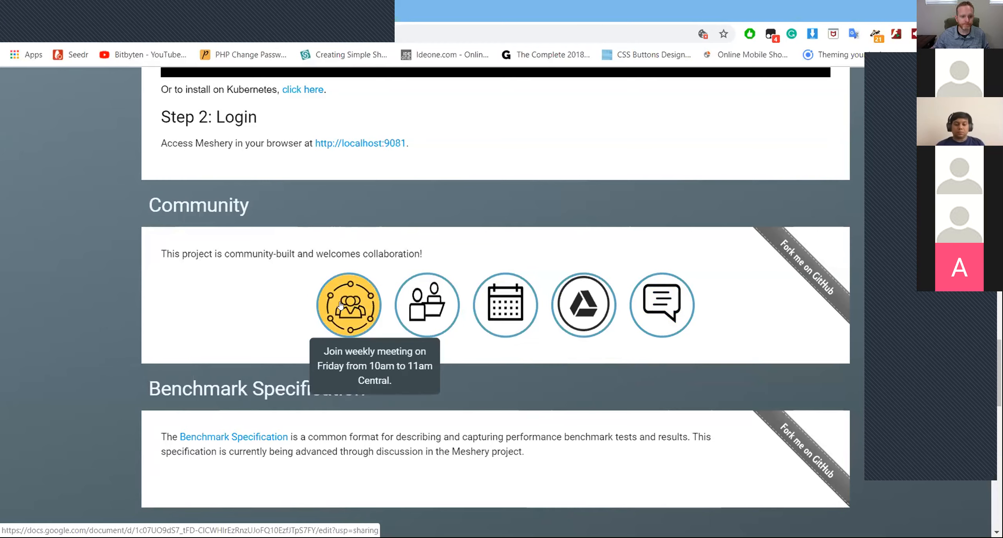
mouse_move(504, 305)
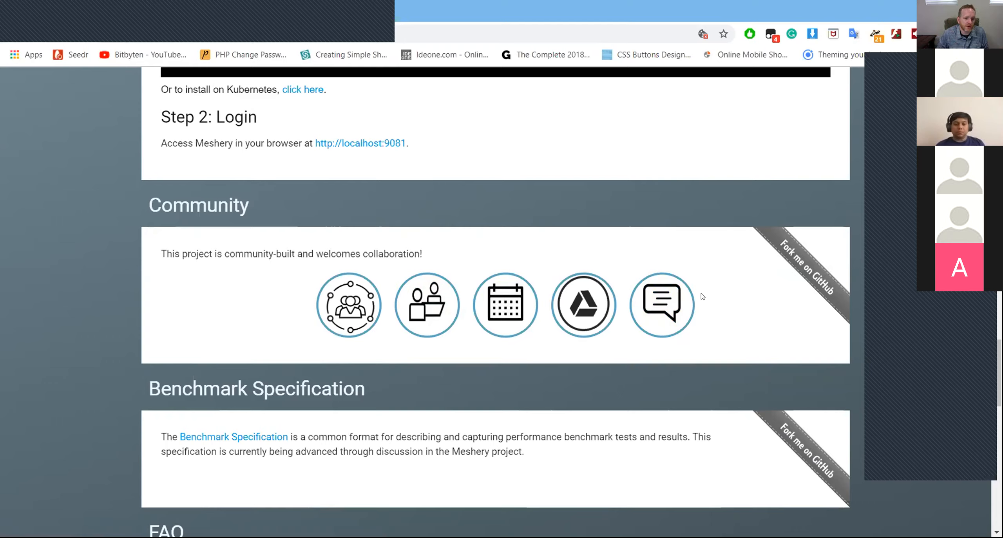
mouse_move(681, 327)
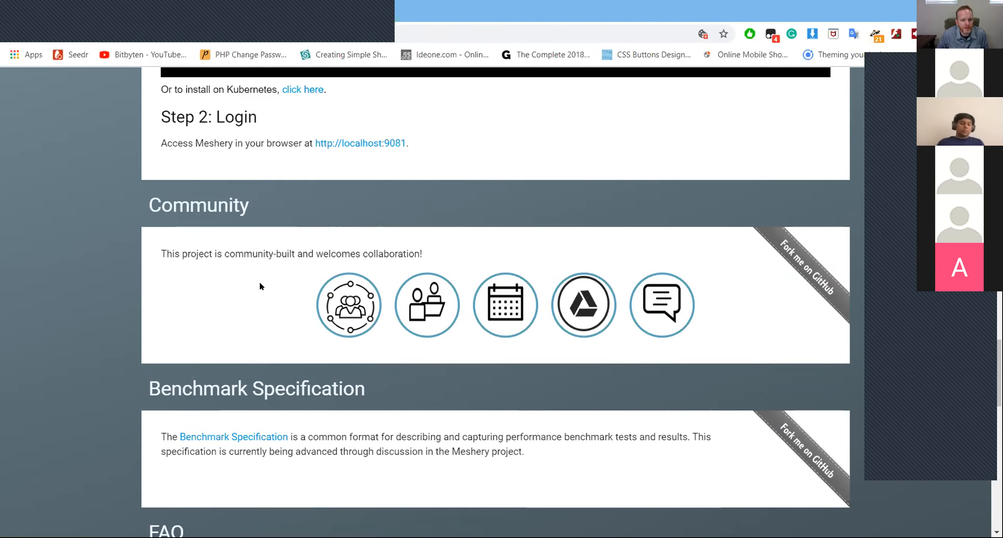
- Scroll up the Meshery site toward its description banner and Ecosystem section
scroll(up, 3)
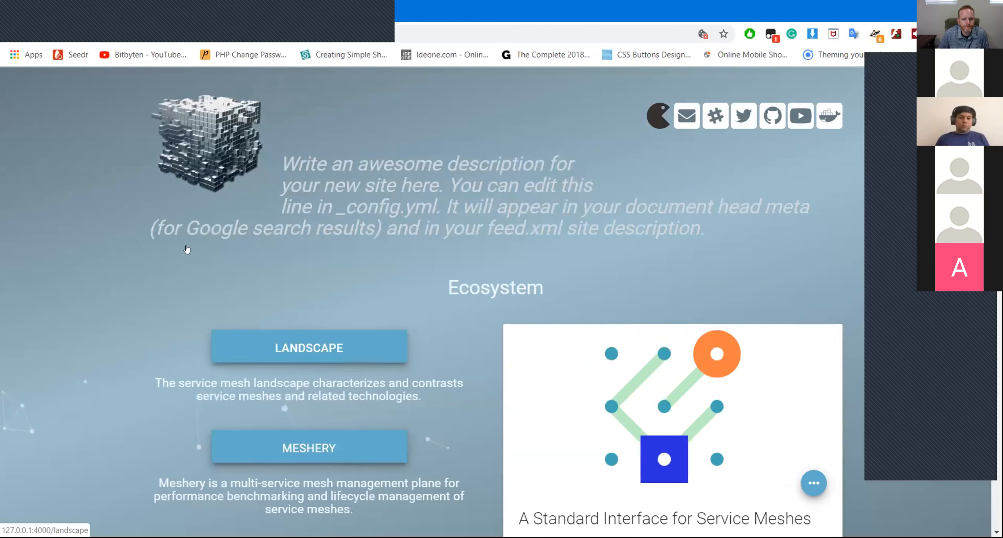
mouse_move(190, 247)
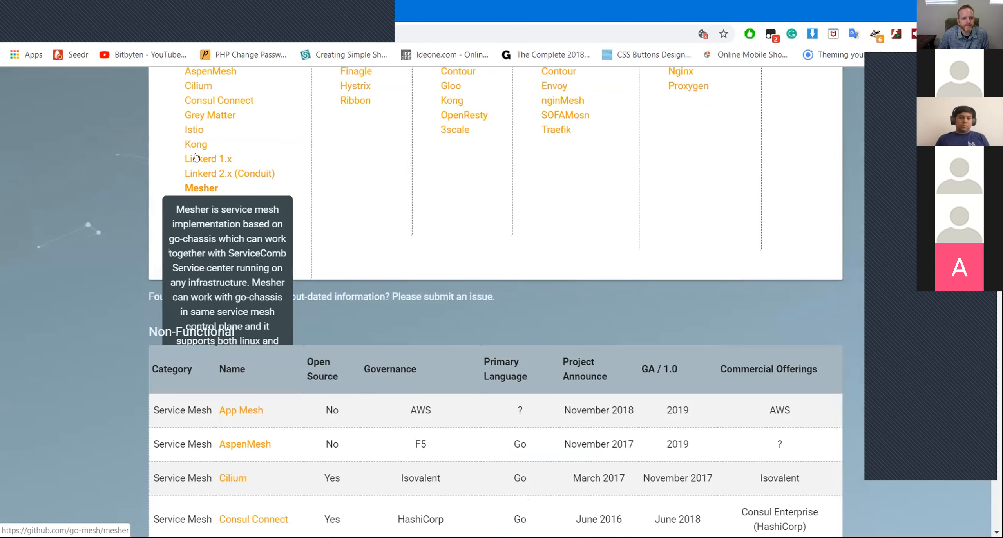
mouse_move(229, 173)
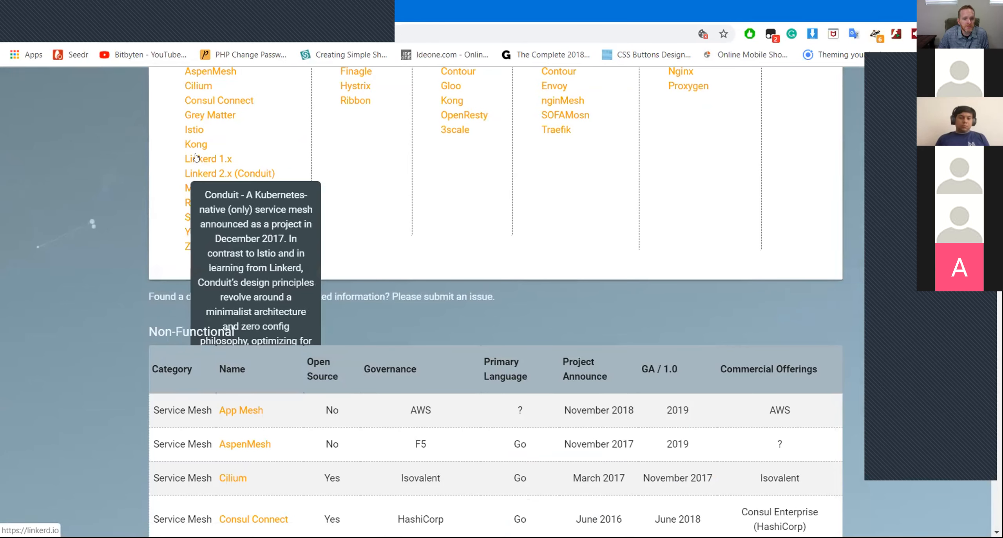
mouse_move(100, 178)
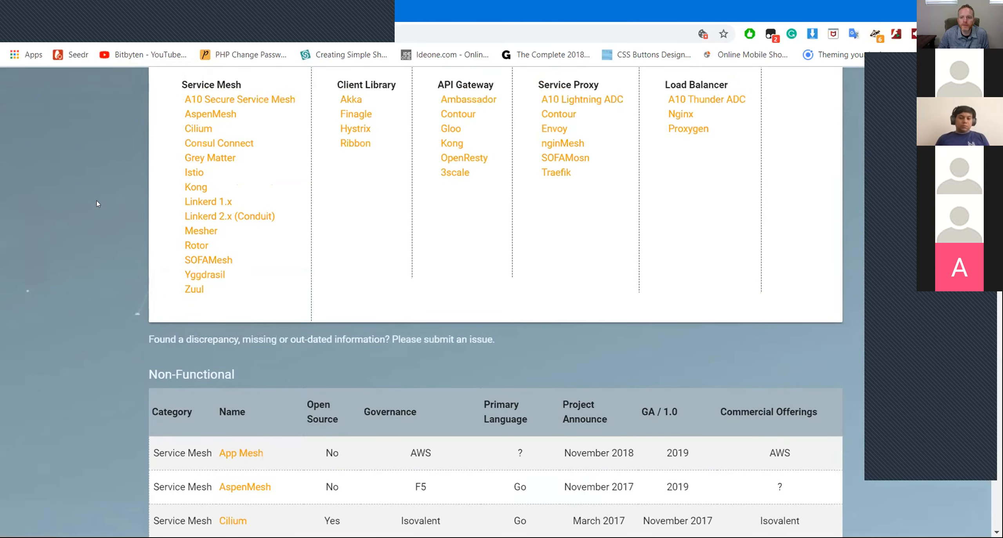
- Scroll up the Service Mesh Landscape page listing Service Mesh, API Gateway and Load Balancer categories
scroll(up, 3)
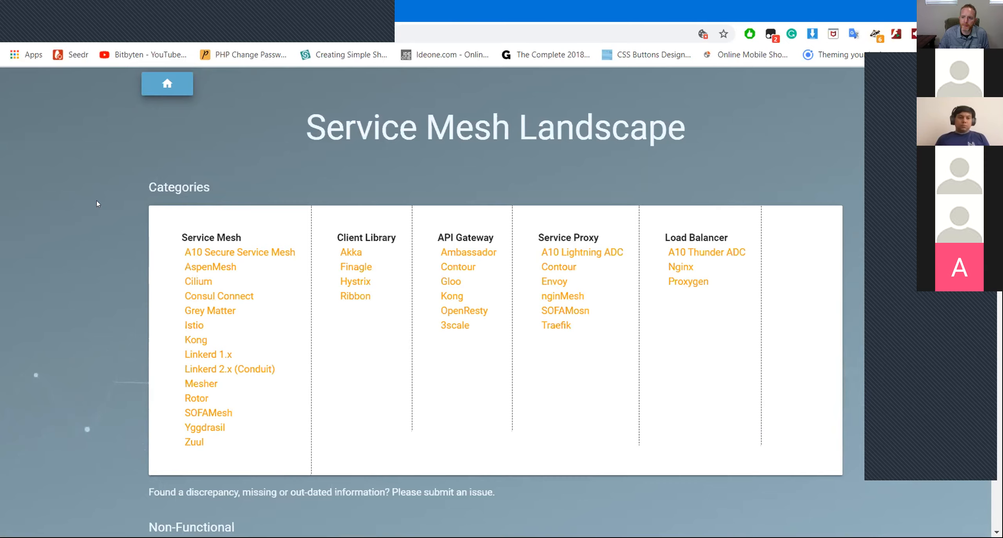
mouse_move(120, 138)
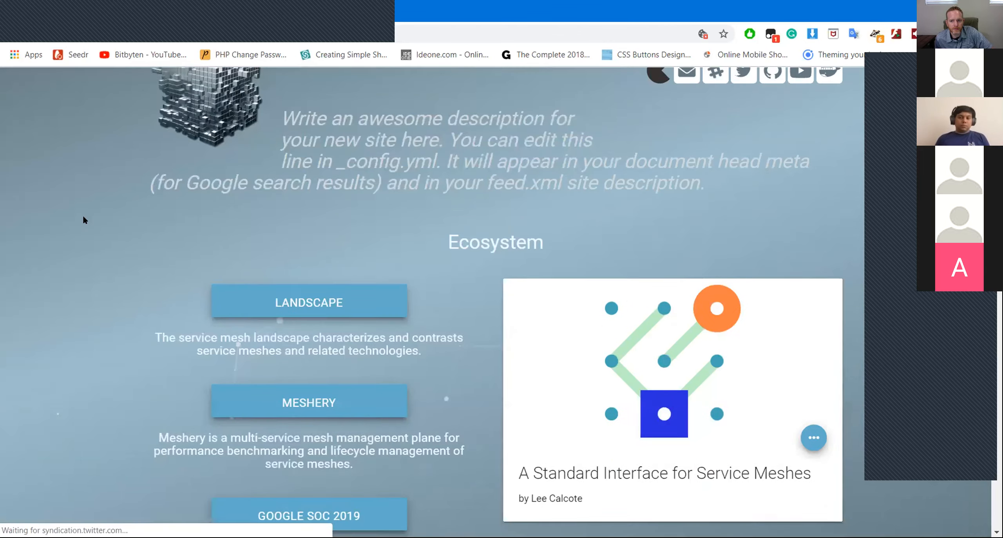
- Scroll past the install steps to the Community, Benchmark Specification and FAQ sections
scroll(down, 3)
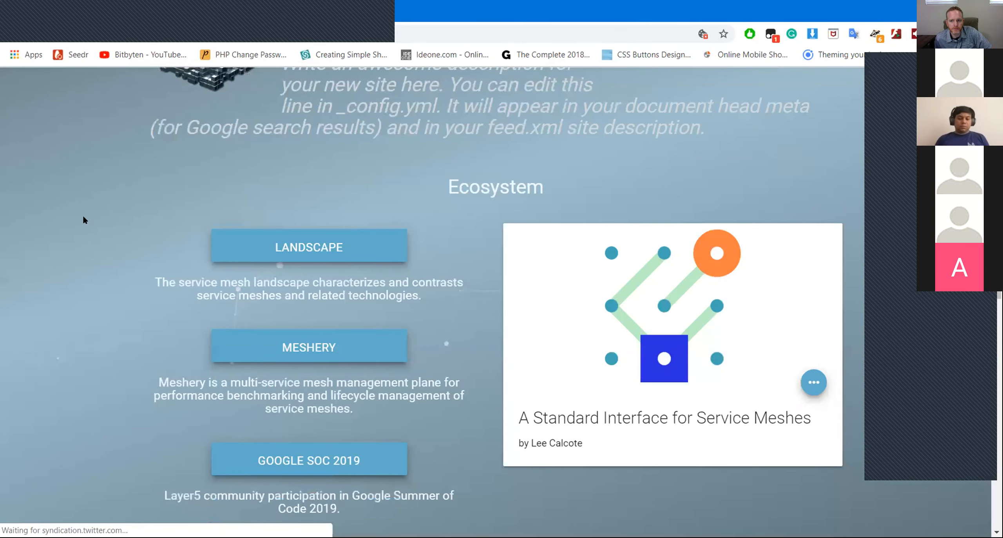
scroll(down, 3)
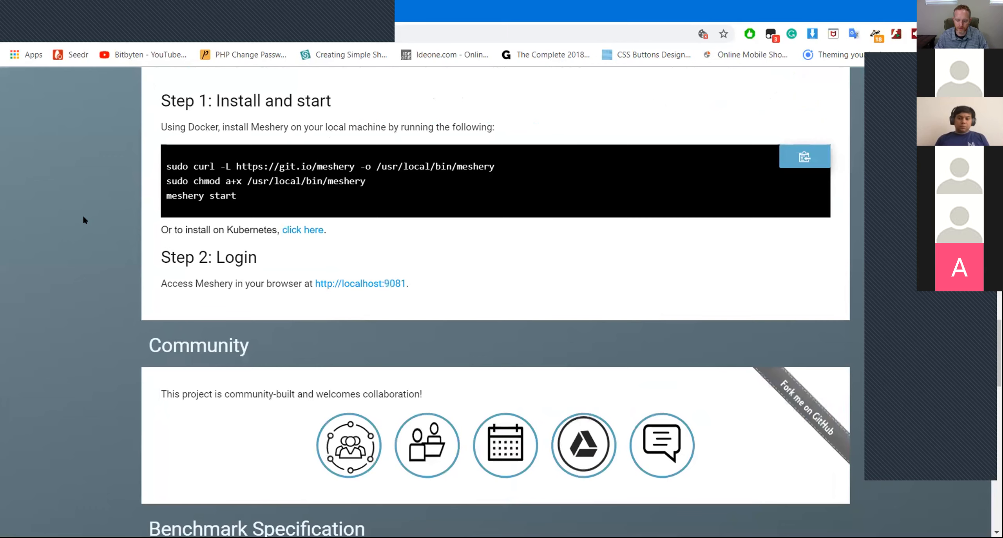
scroll(down, 3)
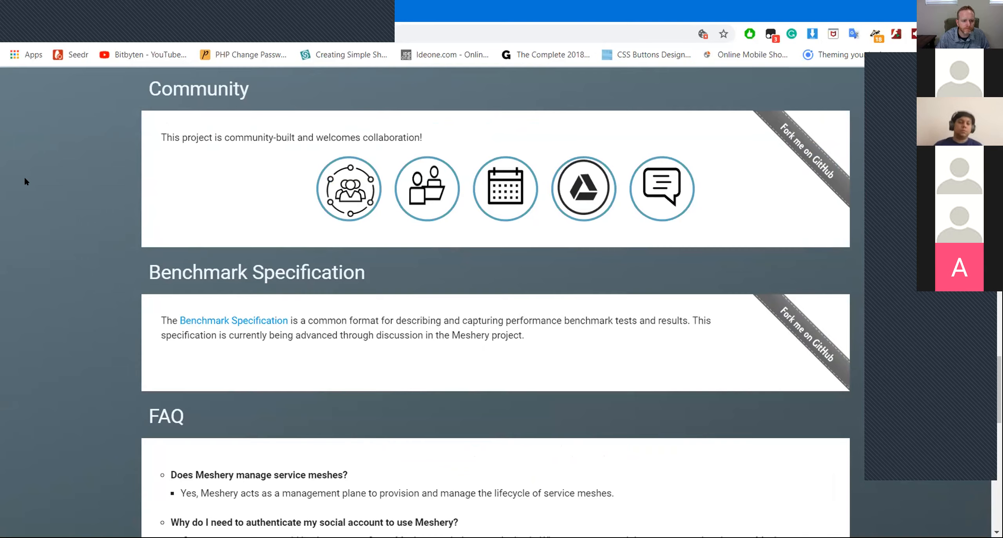
mouse_move(312, 182)
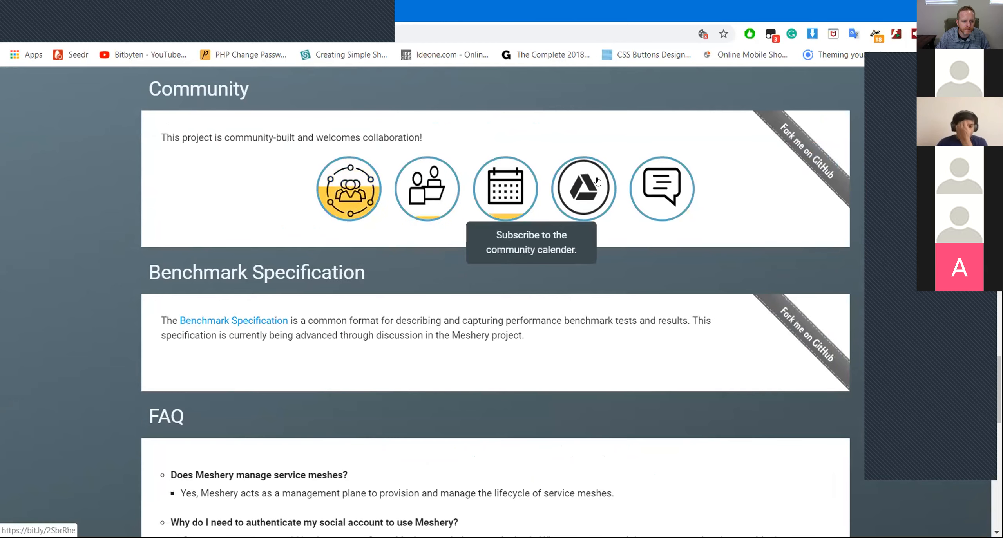
mouse_move(583, 188)
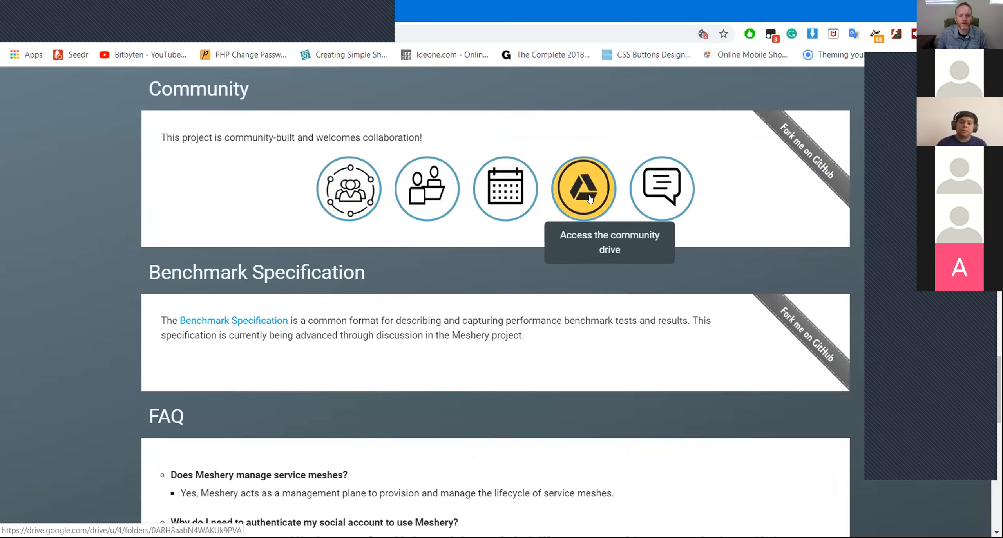
mouse_move(581, 163)
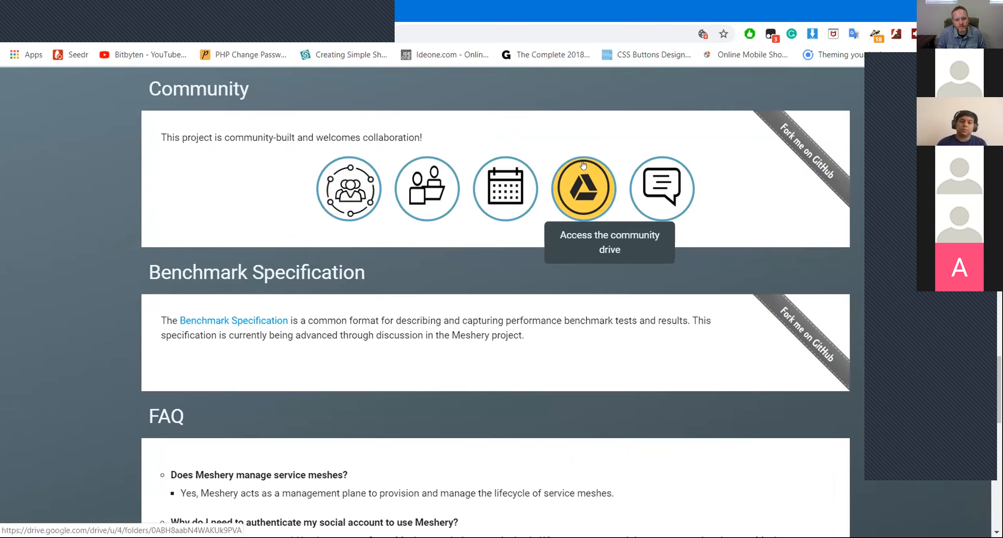
mouse_move(664, 138)
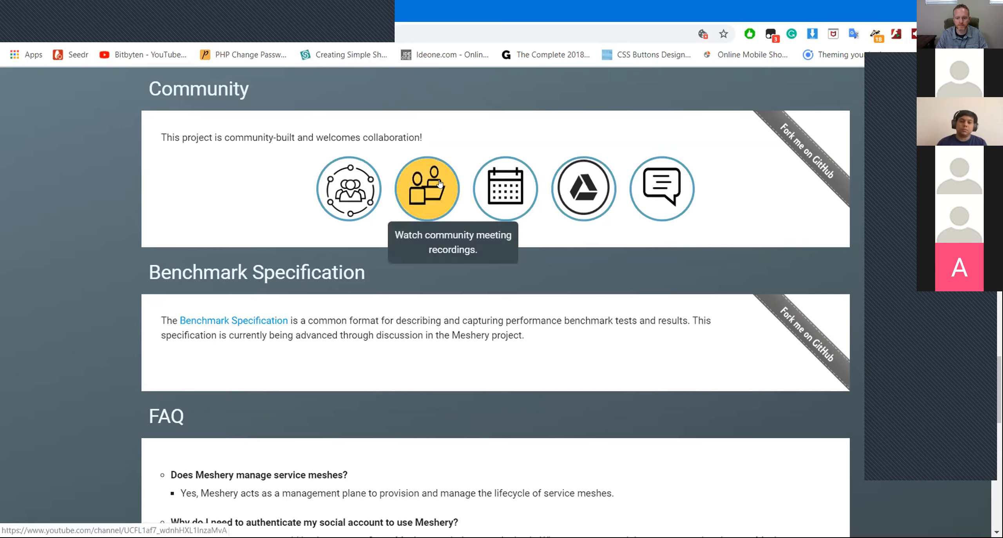
mouse_move(450, 150)
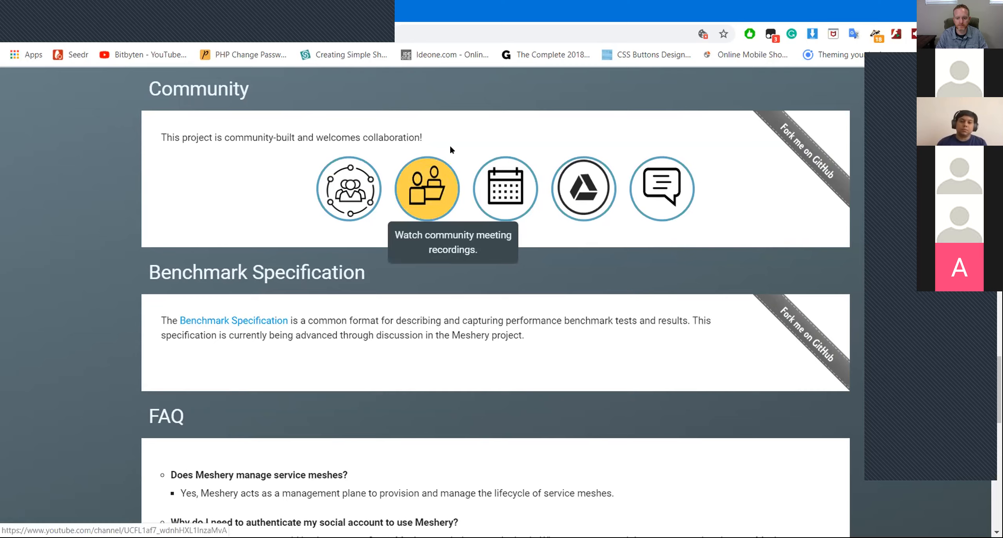
mouse_move(459, 138)
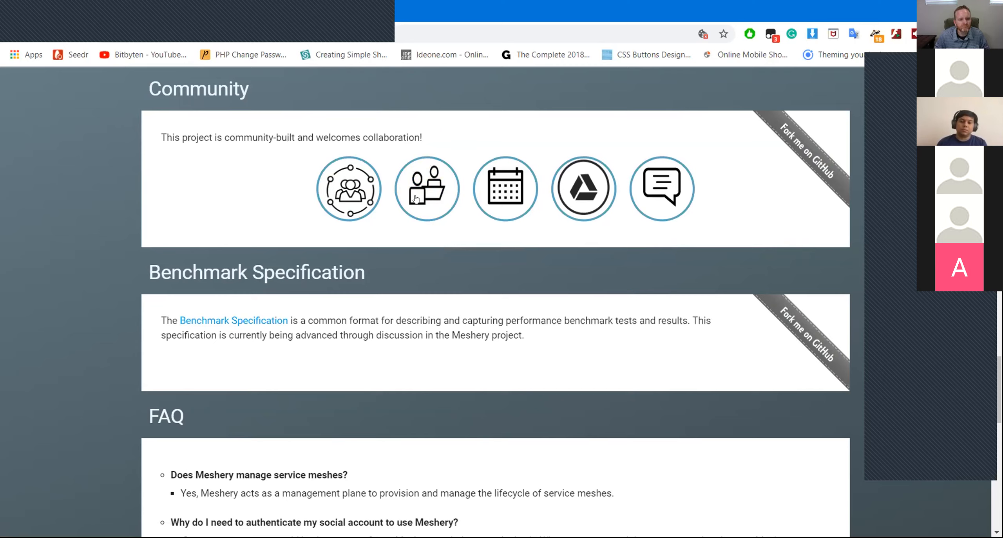
mouse_move(426, 188)
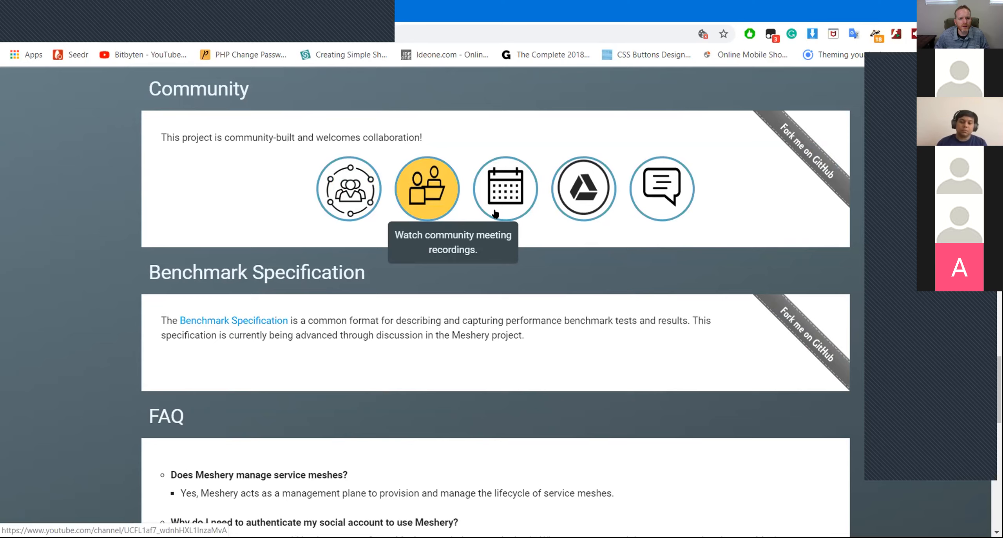
mouse_move(746, 189)
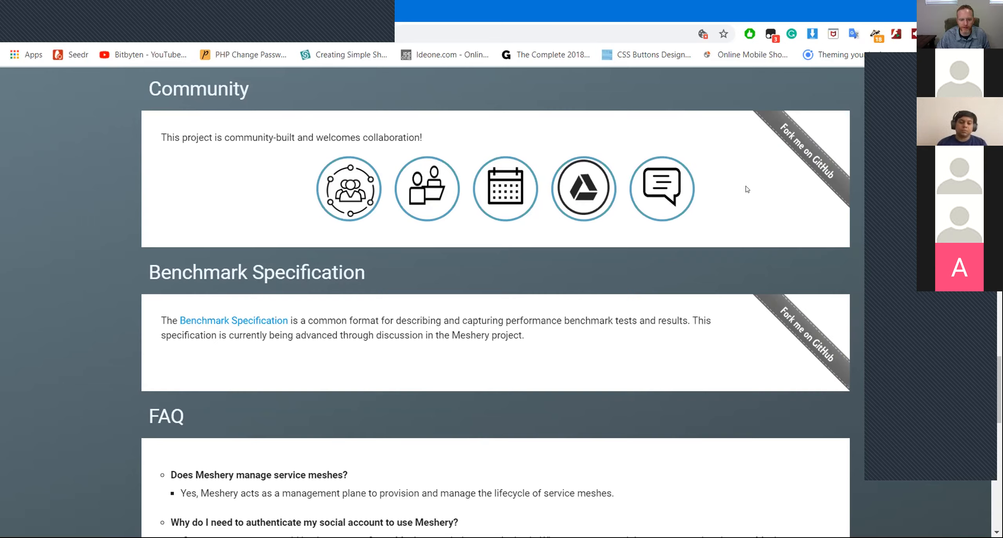
mouse_move(3, 208)
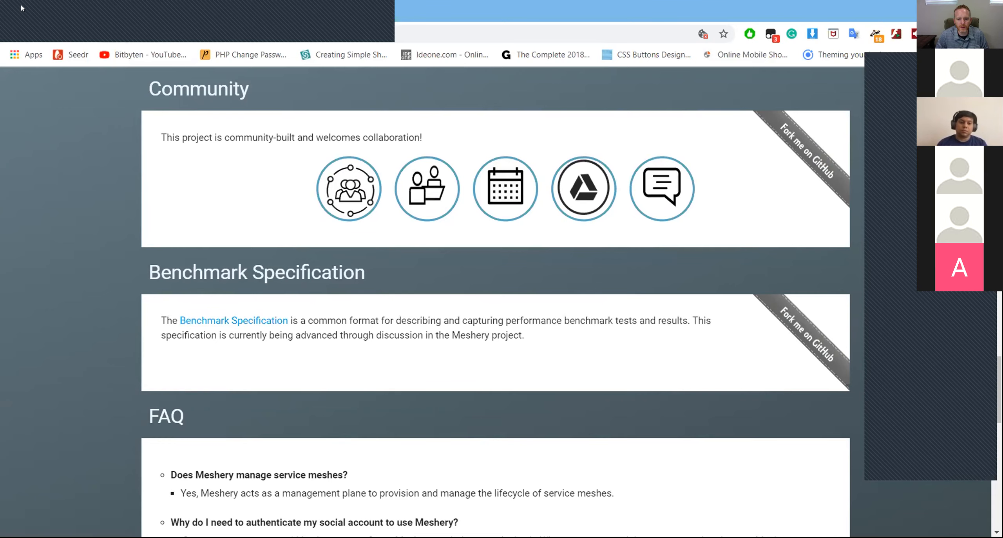
- Scroll to the page bottom showing the Mailing List form, Resources, Contact links and Tweets
scroll(down, 3)
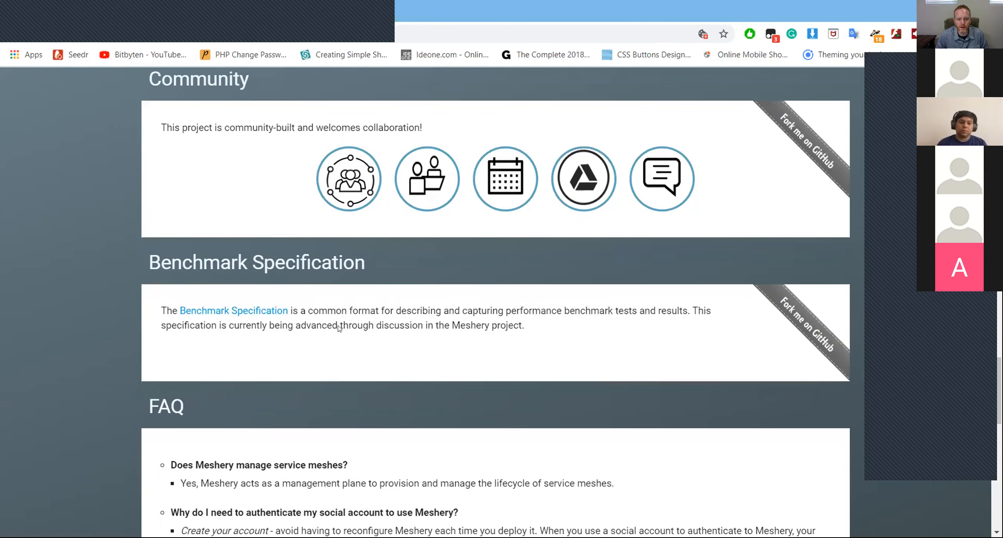
mouse_move(398, 399)
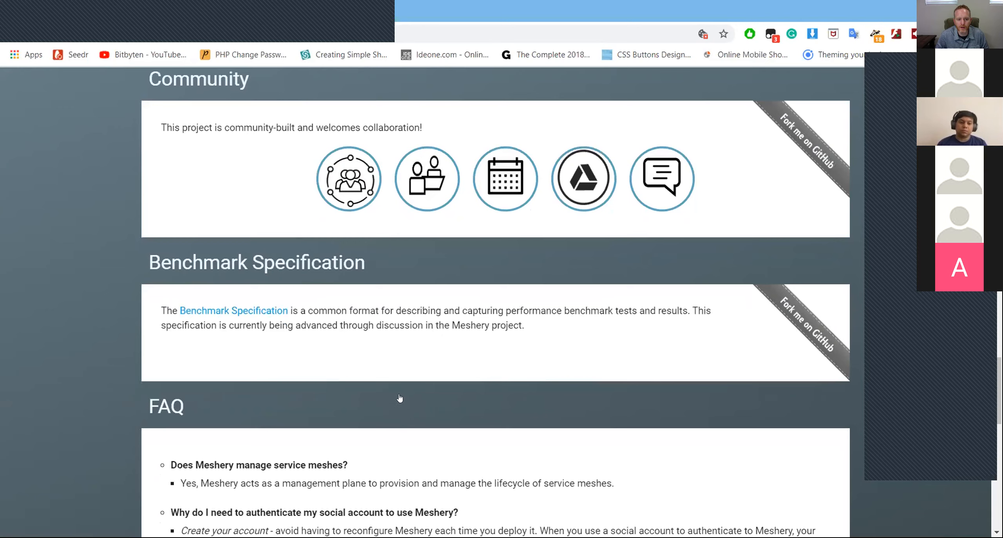
scroll(down, 3)
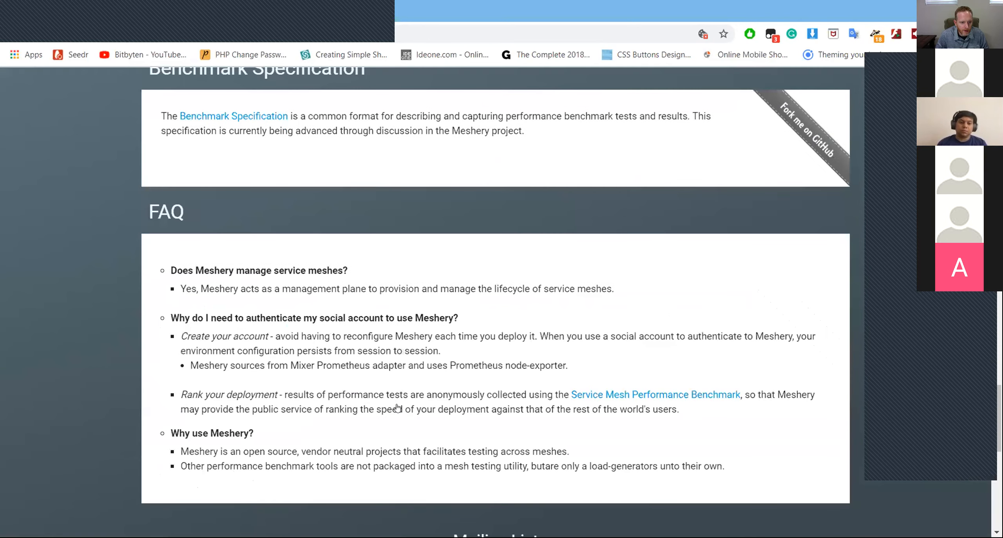
scroll(down, 3)
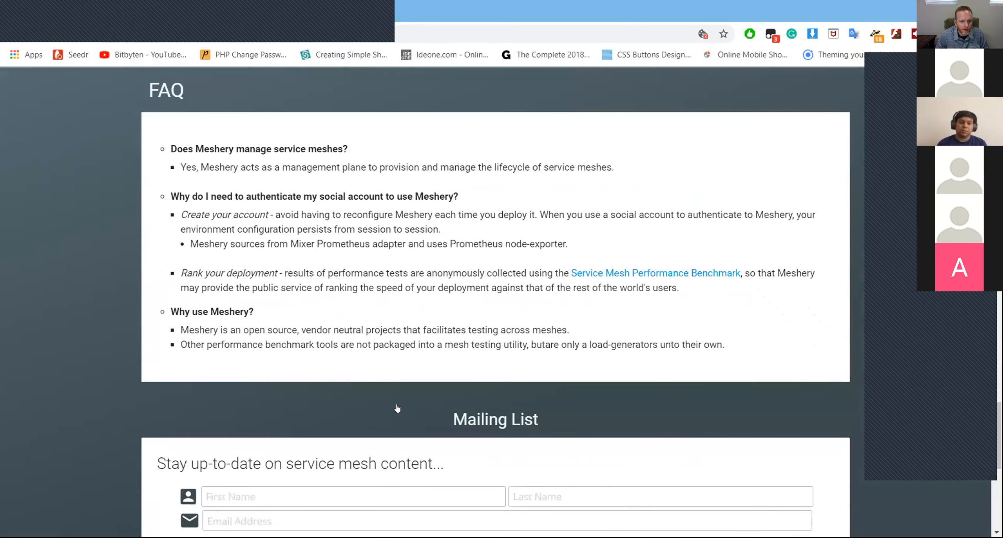
scroll(down, 3)
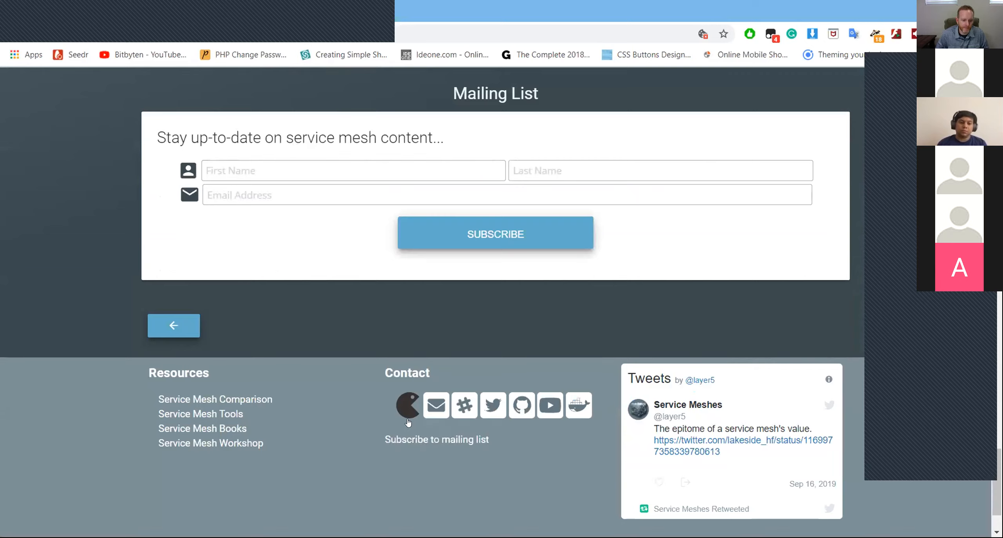
mouse_move(407, 406)
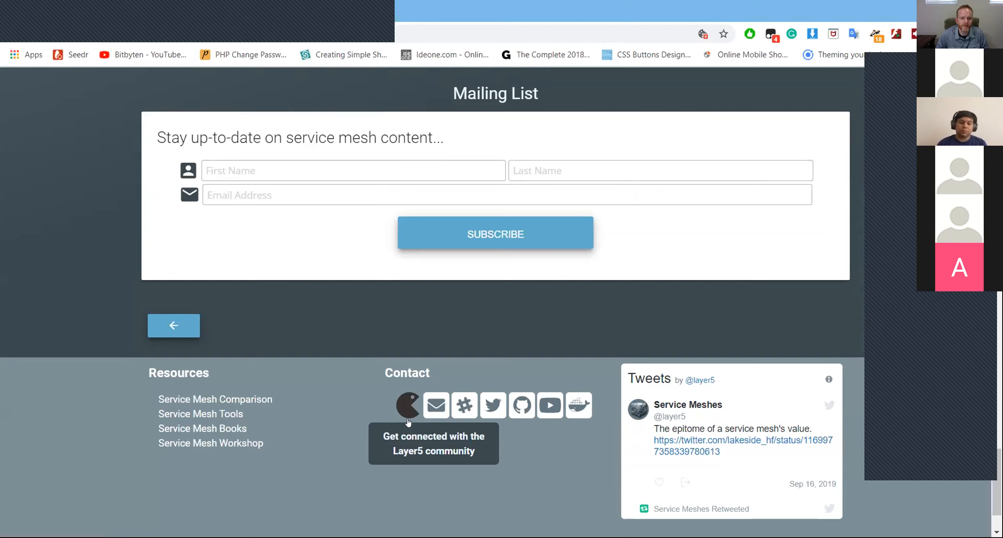
mouse_move(408, 406)
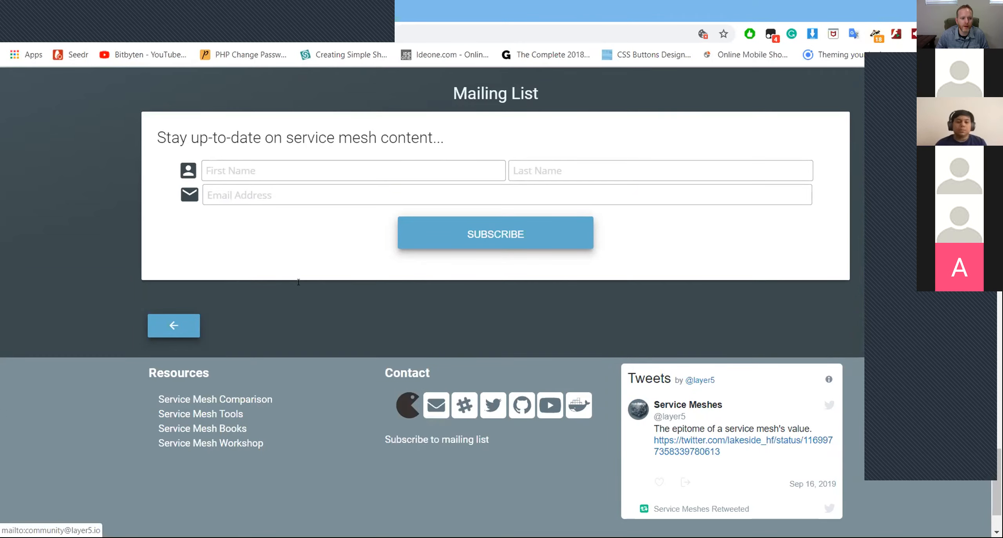
mouse_move(478, 400)
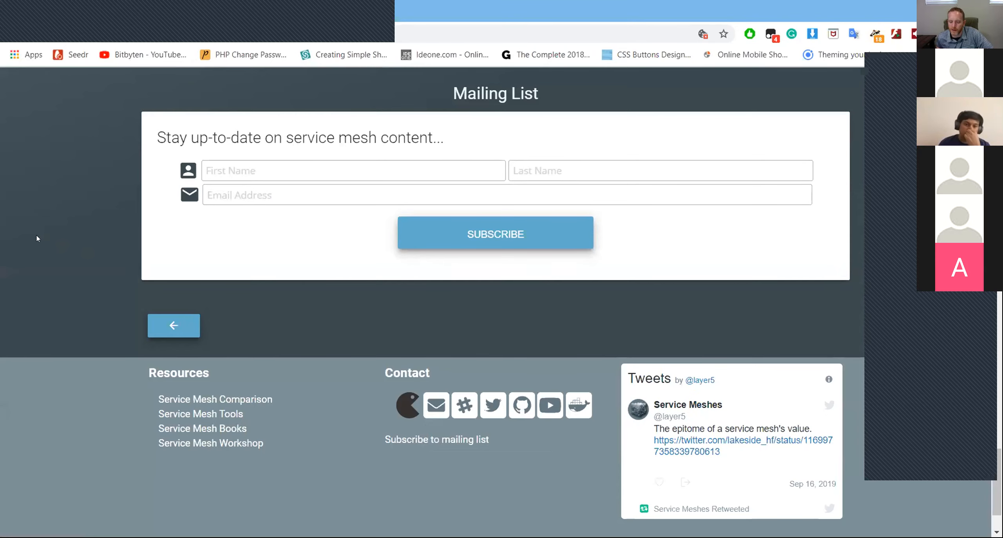
- Scroll back up to the Community, Benchmark Specification and FAQ sections below the login step
scroll(up, 3)
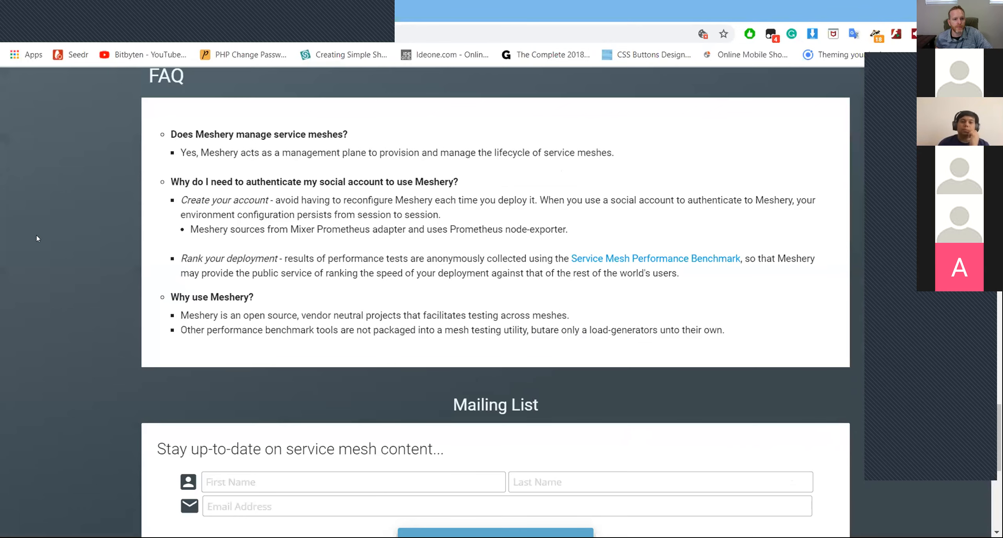
scroll(up, 3)
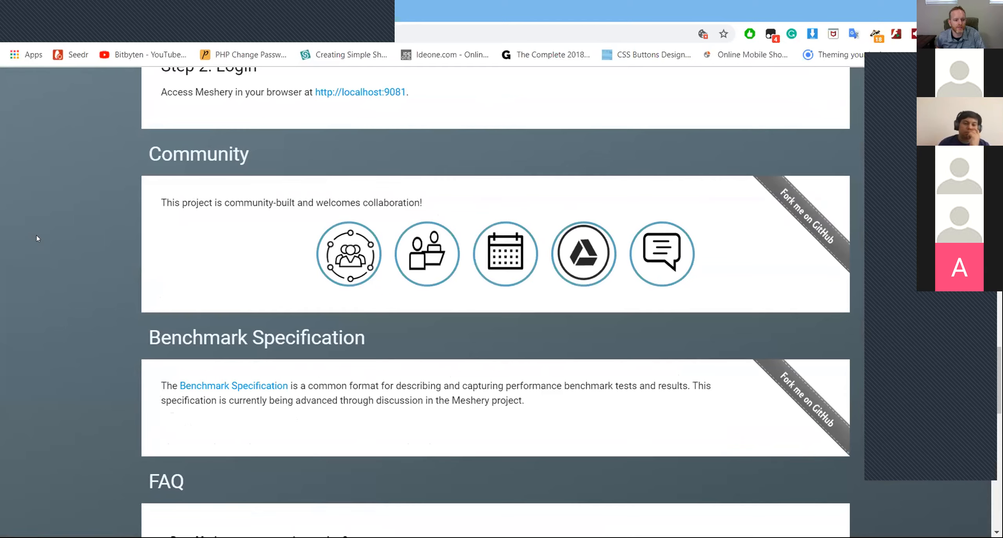
mouse_move(27, 222)
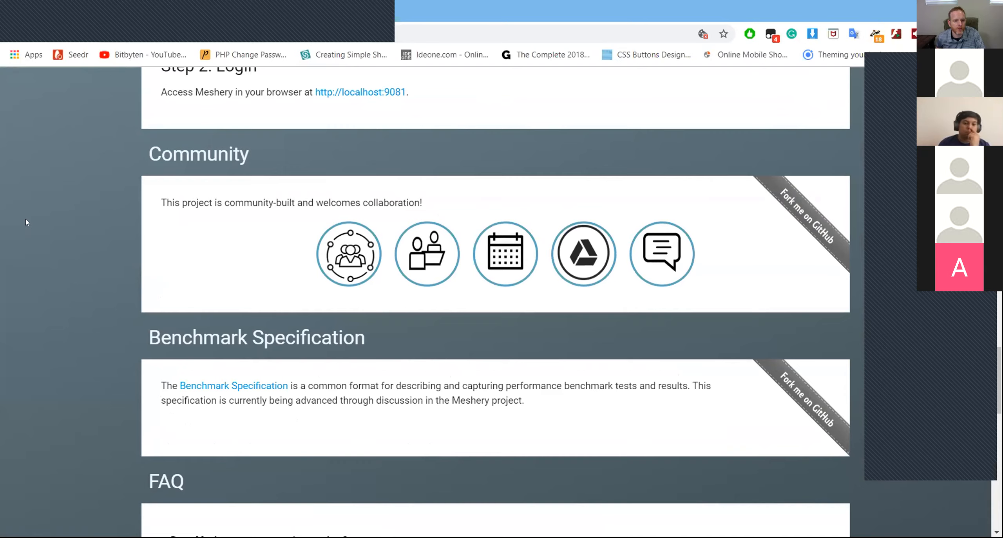
mouse_move(3, 81)
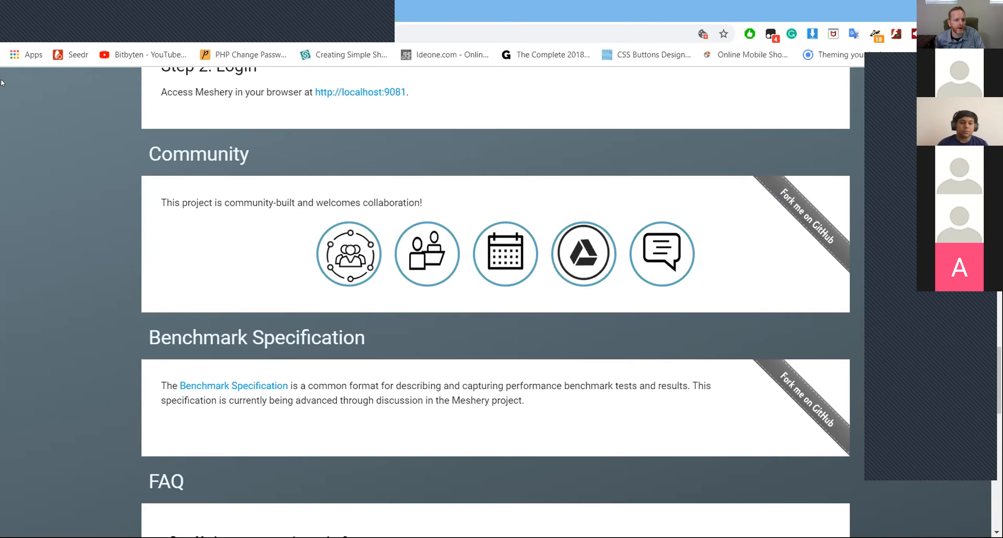
mouse_move(3, 123)
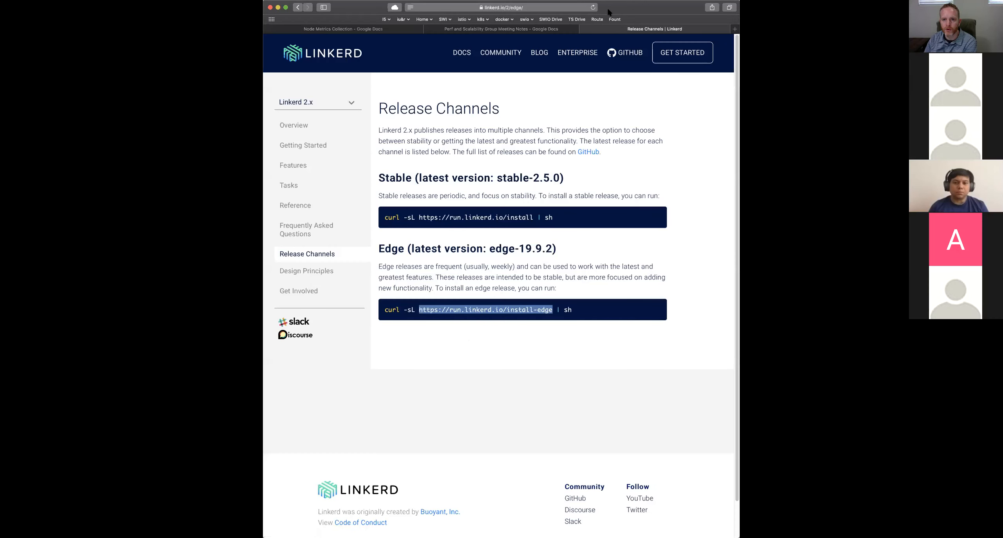
mouse_move(682, 167)
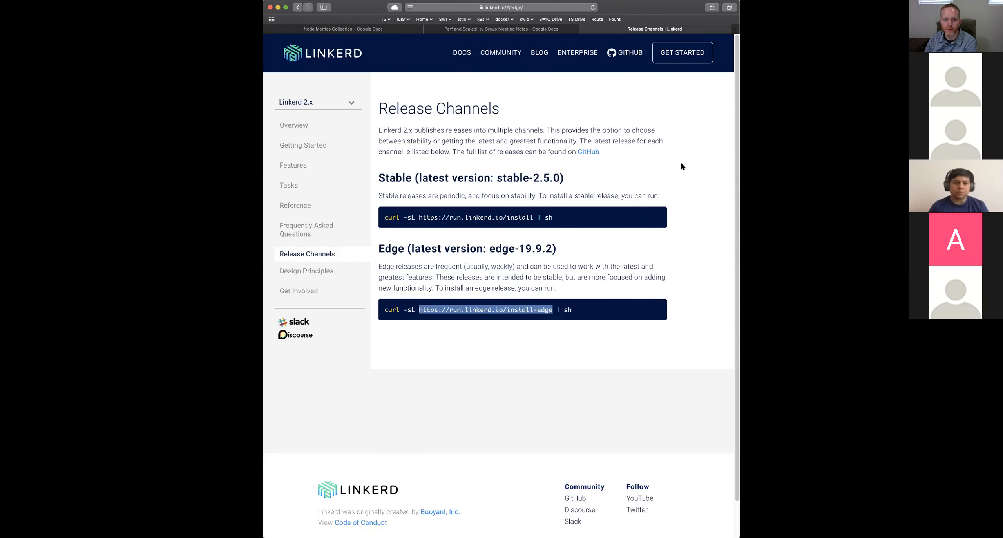
mouse_move(726, 249)
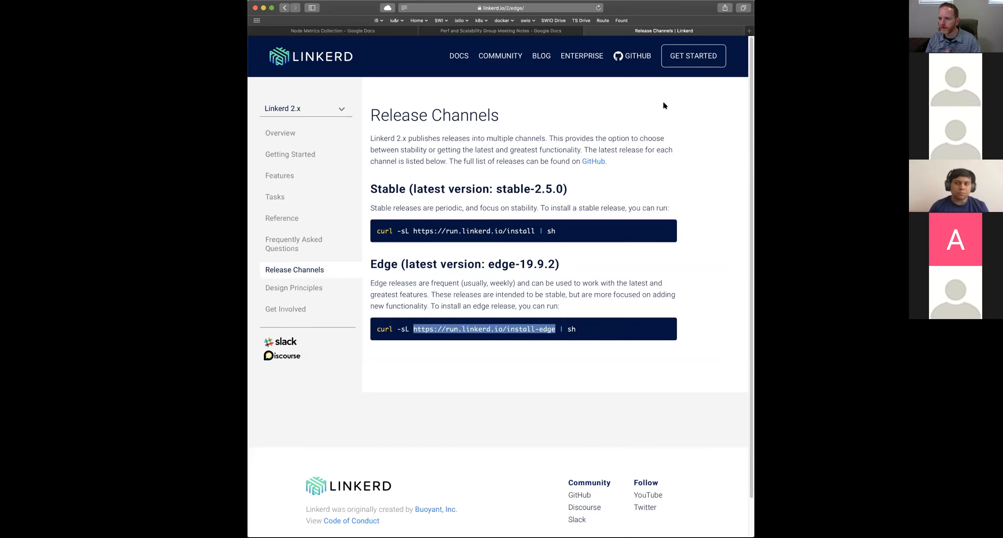
mouse_move(657, 103)
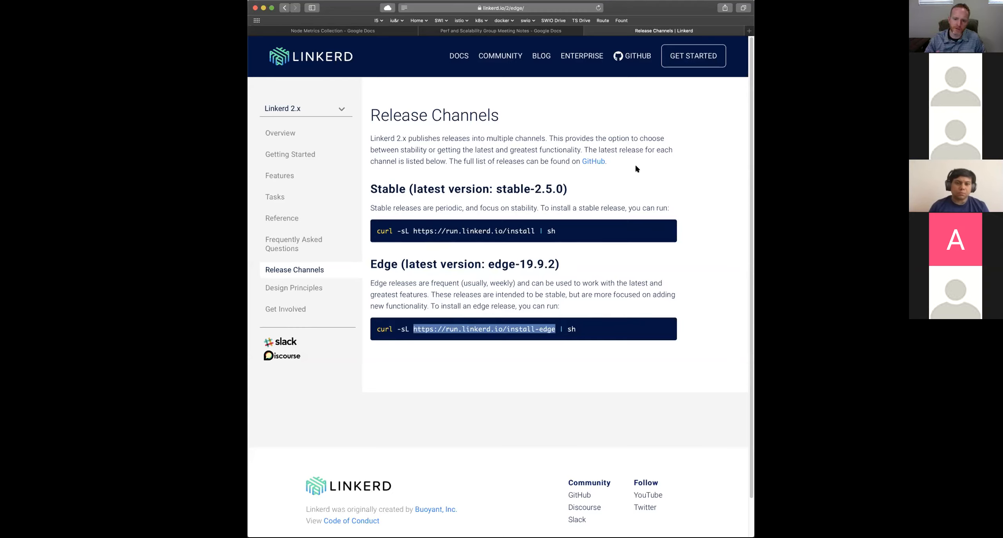
mouse_move(573, 115)
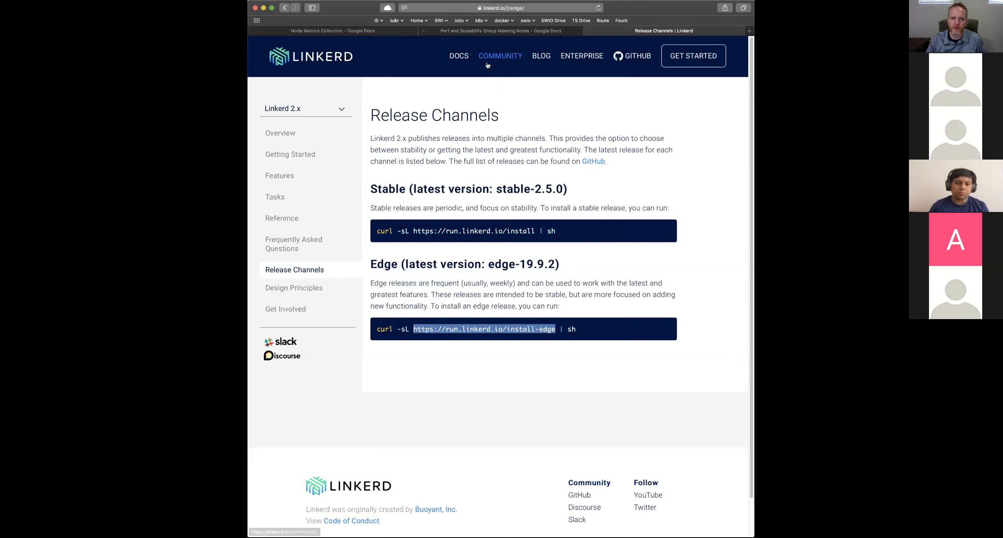
mouse_move(506, 124)
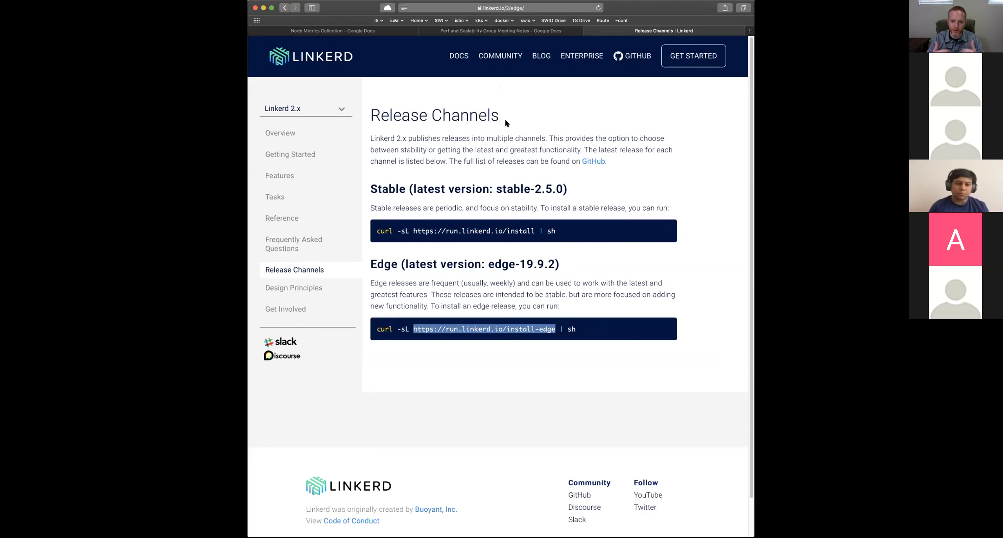
- Switch to the Build & Release Strategy doc and scroll to the Artifact Repositories table
click(748, 30)
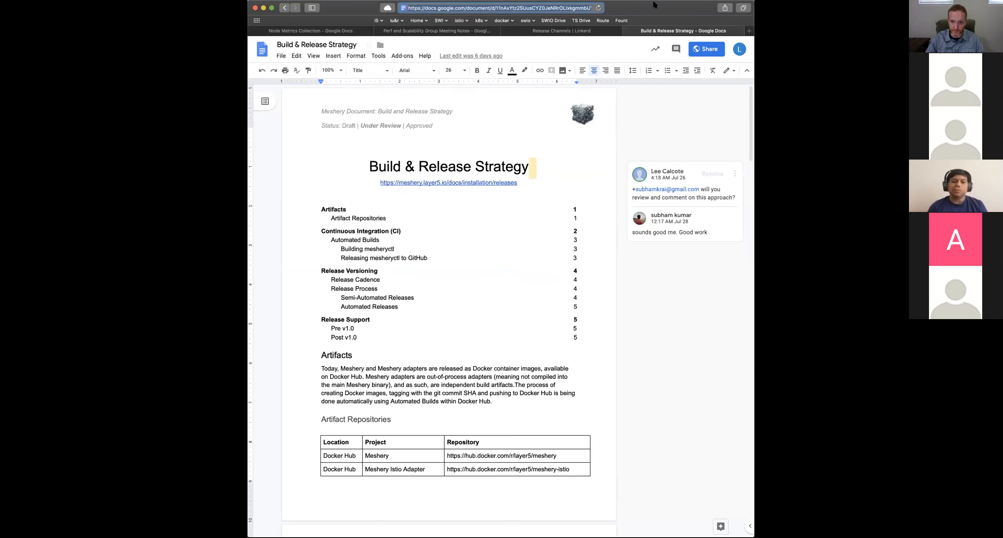
mouse_move(660, 63)
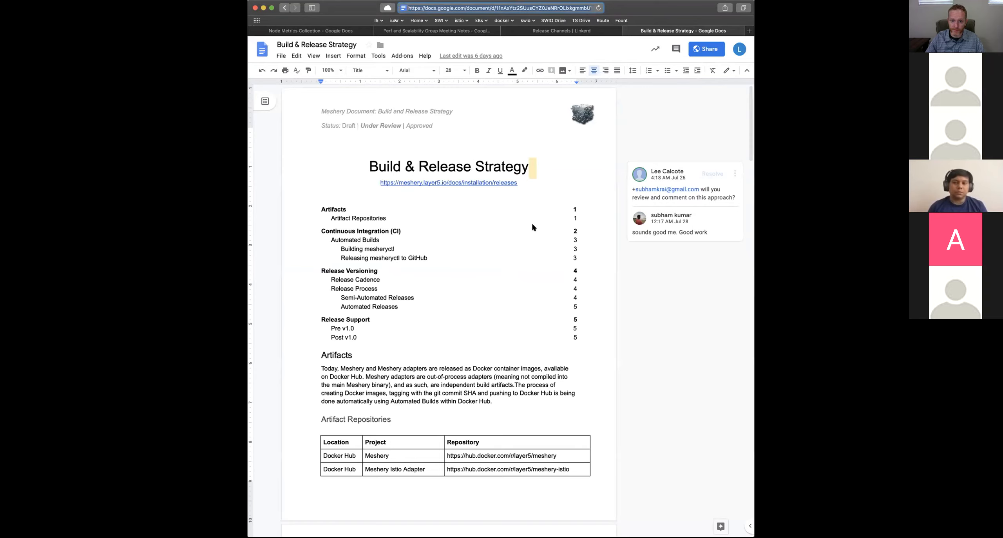
mouse_move(464, 83)
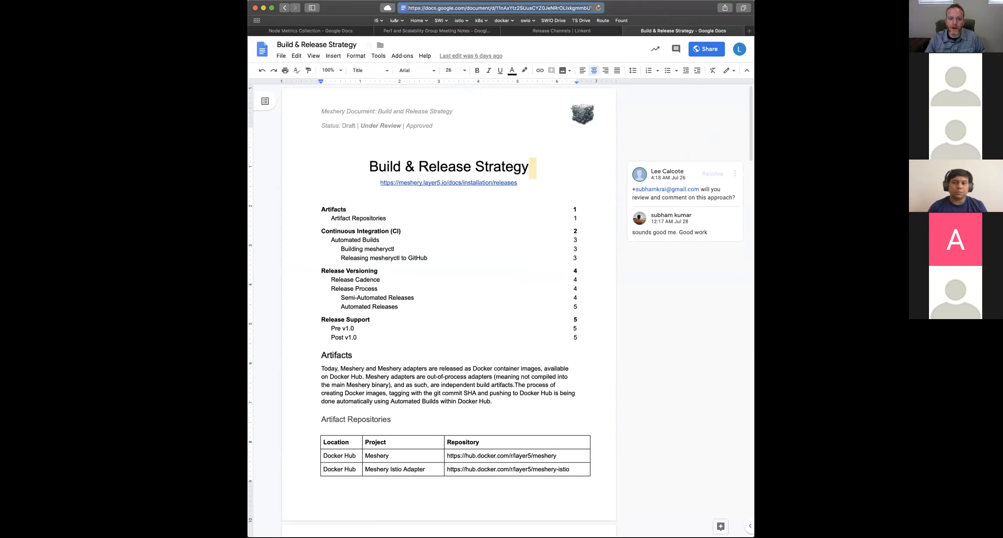
mouse_move(665, 299)
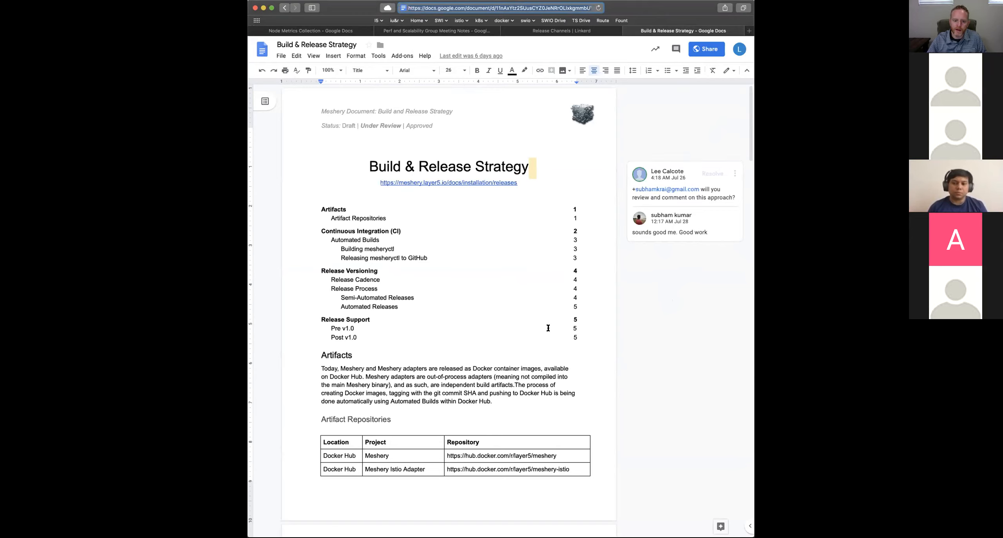
scroll(down, 3)
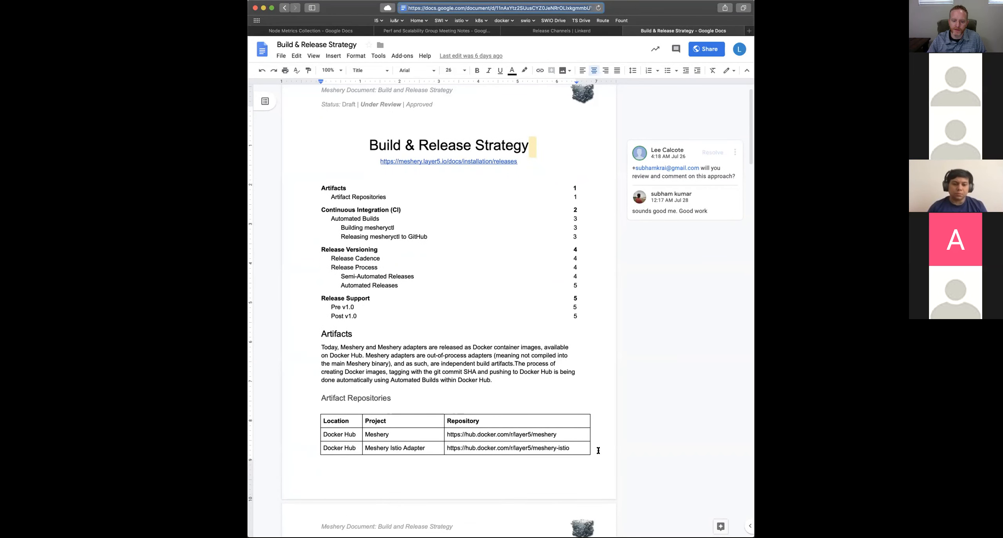
scroll(down, 3)
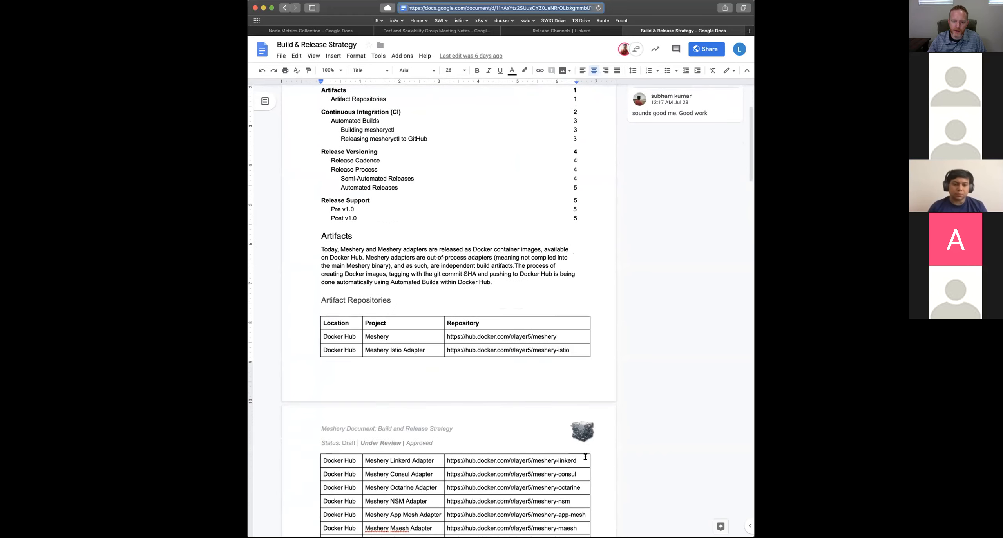
scroll(down, 3)
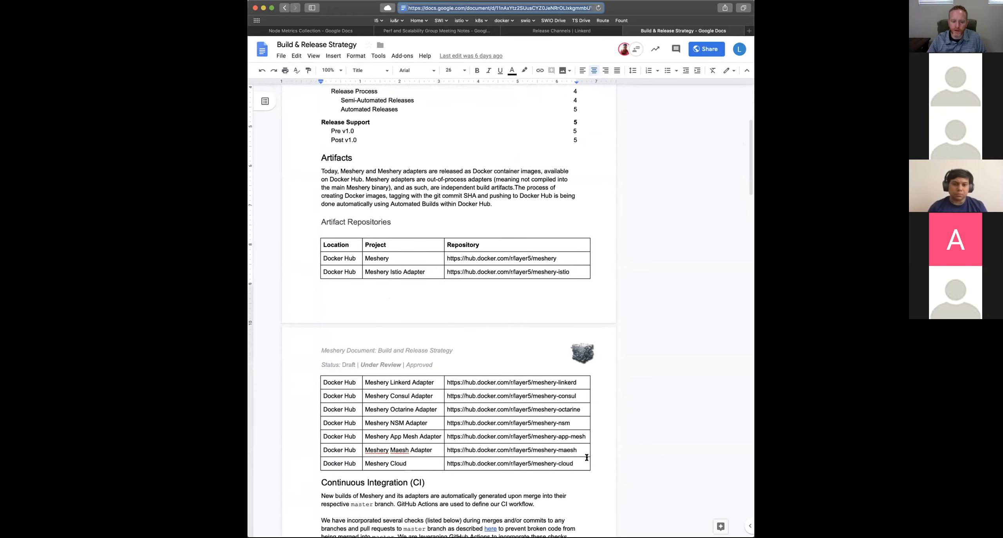
right_click(386, 451)
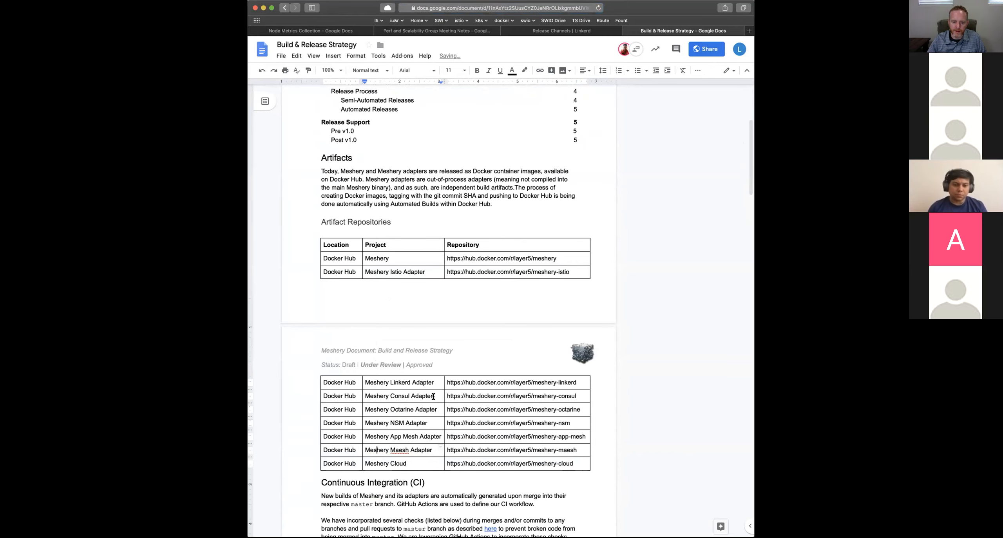
mouse_move(622, 439)
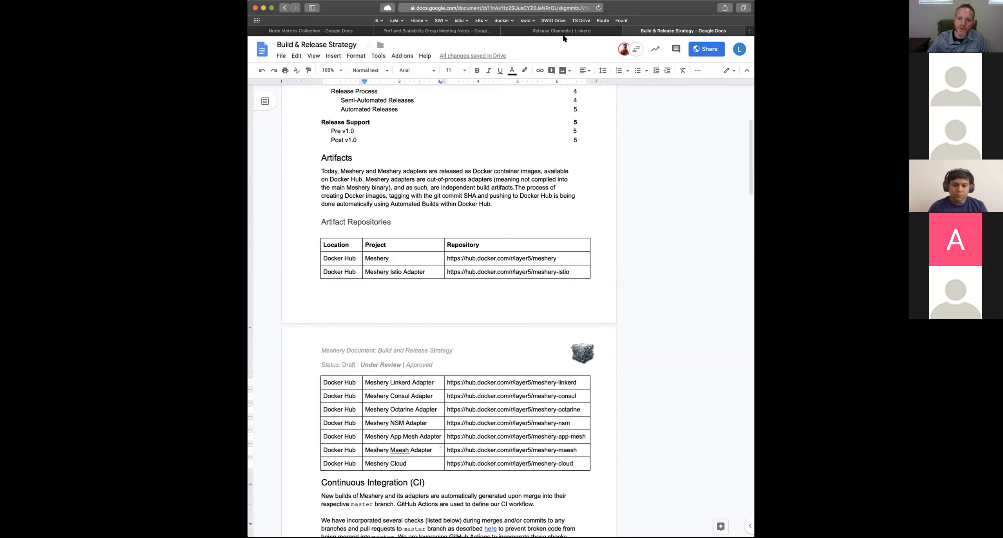
- Switch to the Linkerd Release Channels tab and highlight the edge release description
click(561, 31)
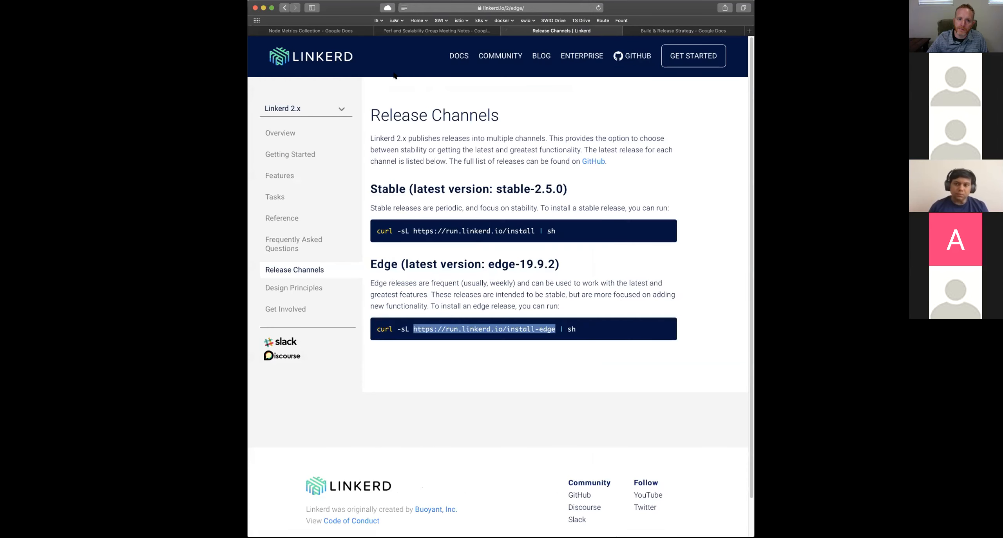
mouse_move(562, 117)
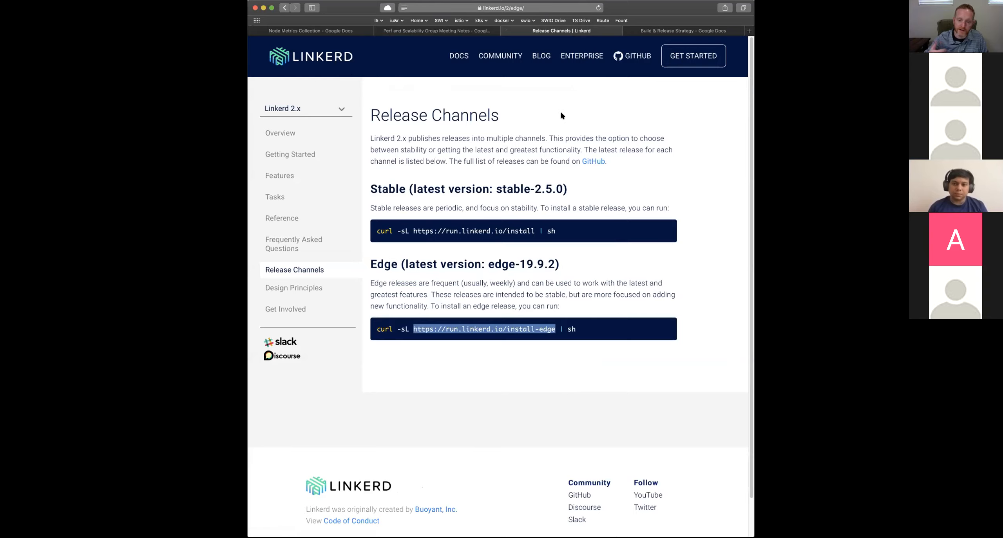
mouse_move(589, 141)
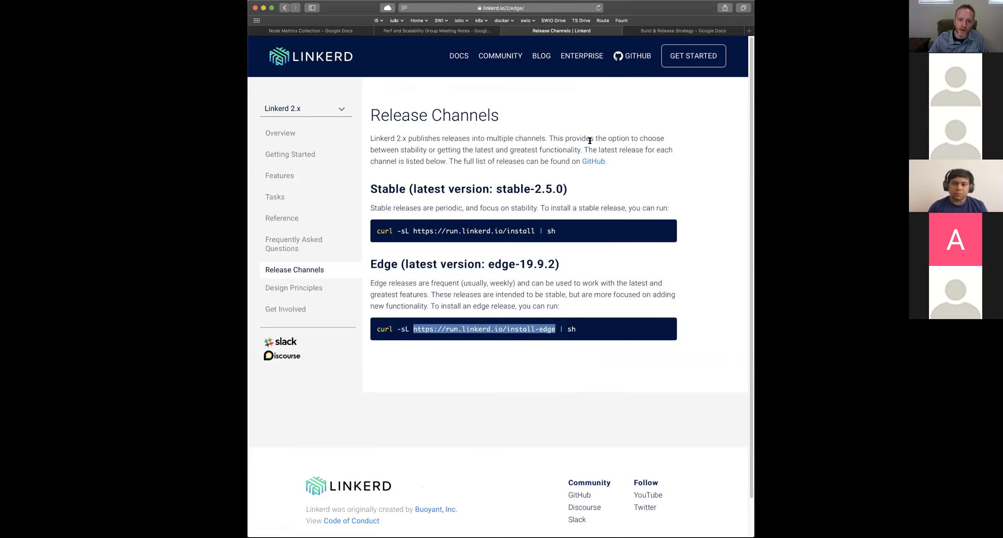
mouse_move(564, 312)
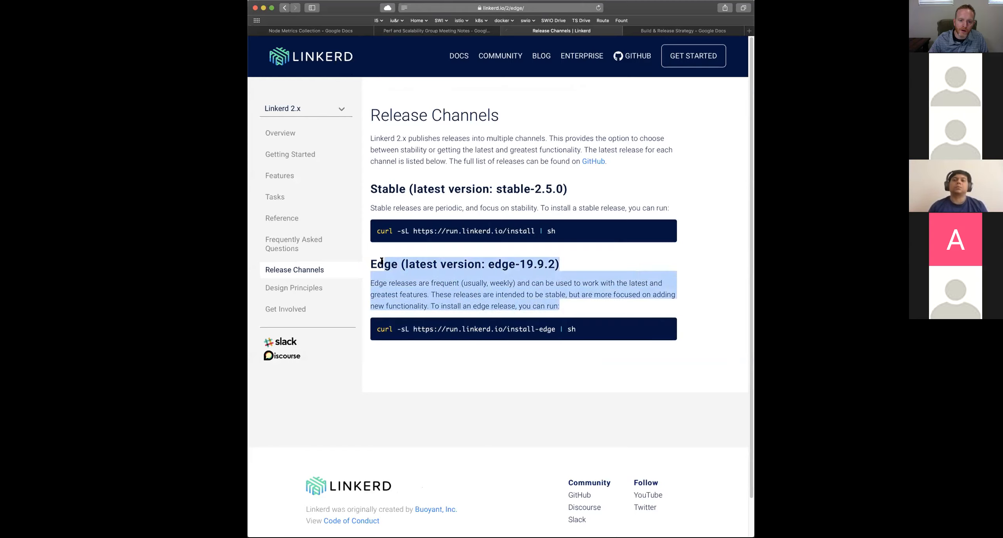
click(368, 177)
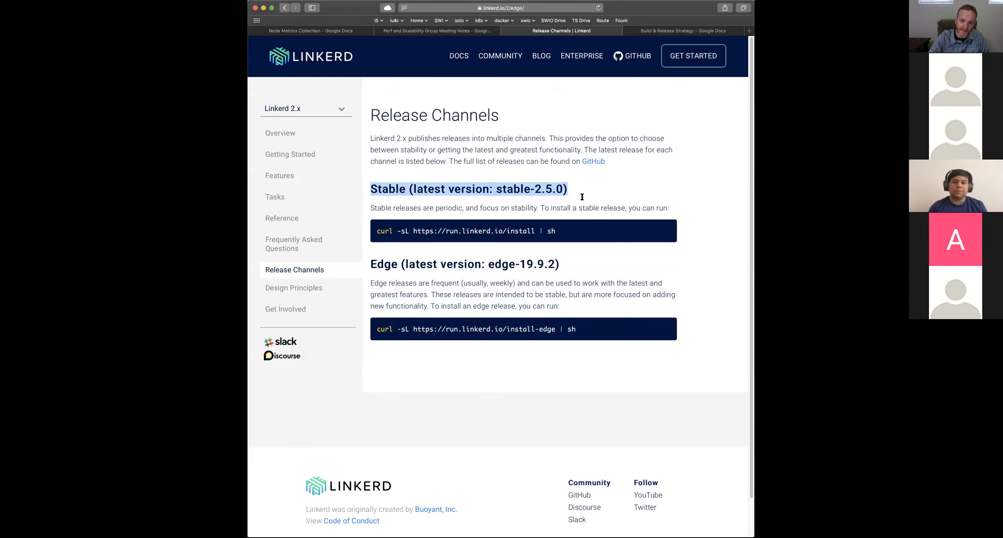
mouse_move(389, 258)
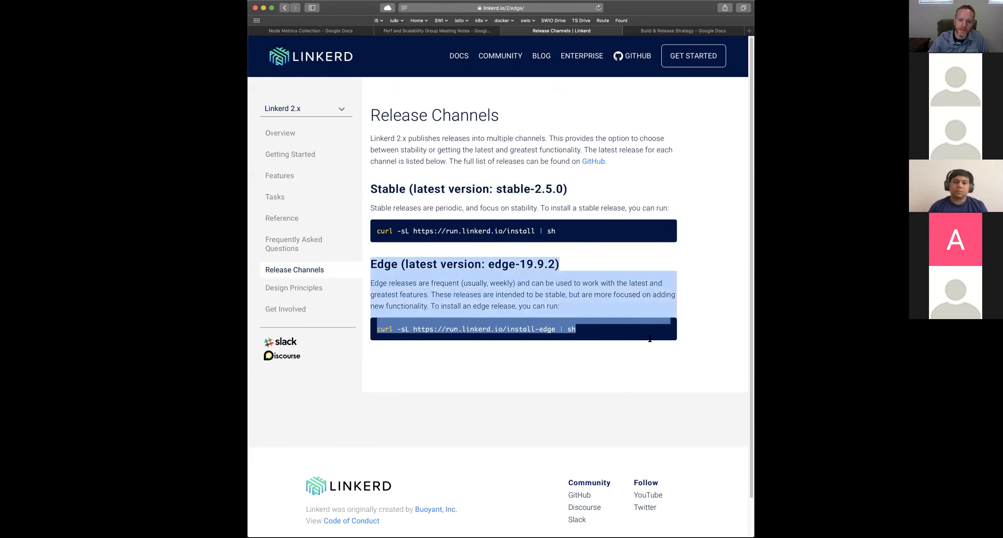
mouse_move(676, 347)
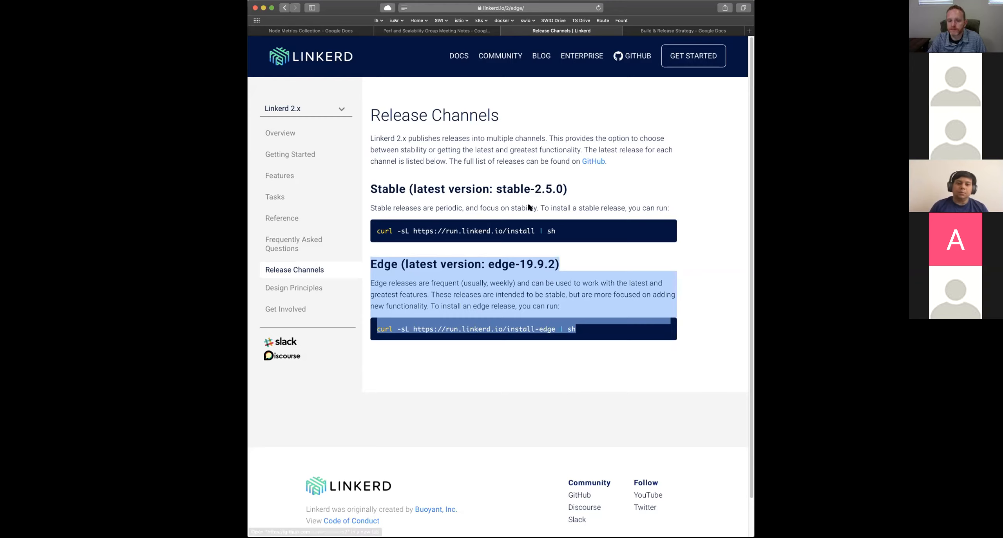
mouse_move(520, 231)
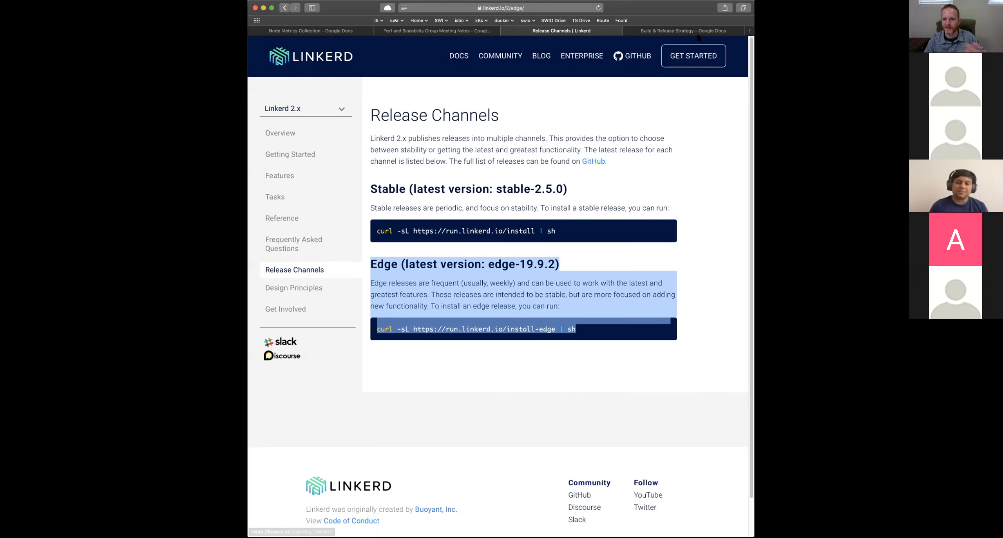
- Switch back to the Build & Release Strategy tab showing the Artifact Repositories table
click(683, 30)
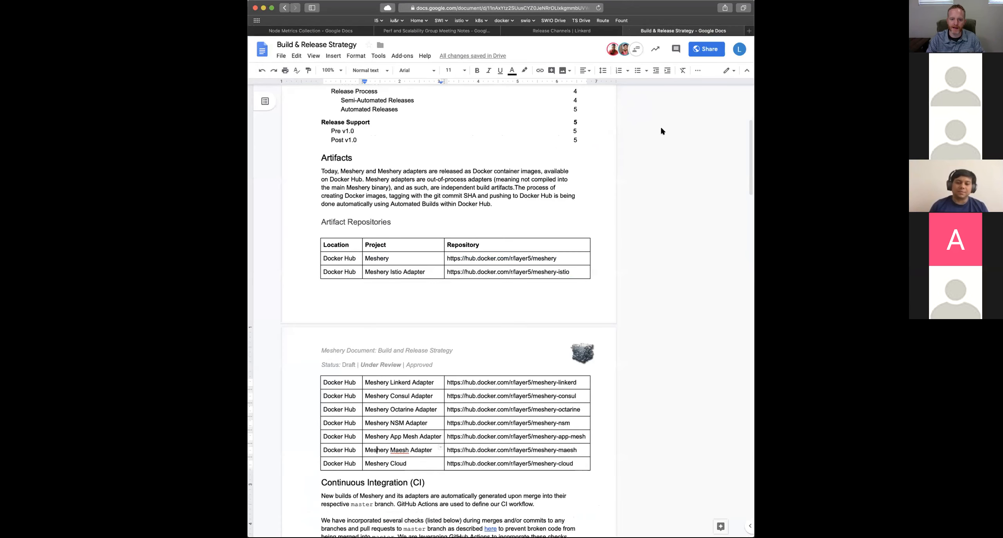
mouse_move(650, 124)
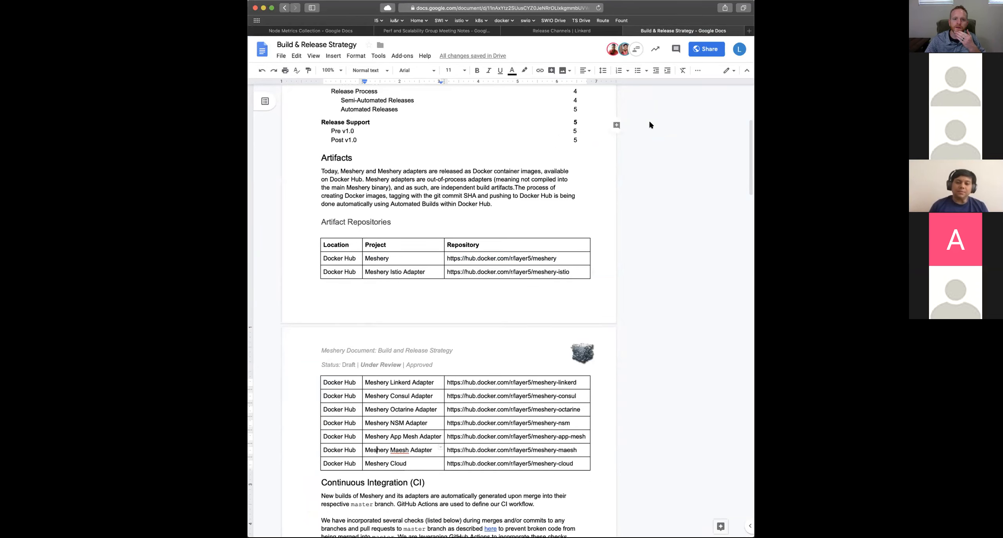
mouse_move(584, 195)
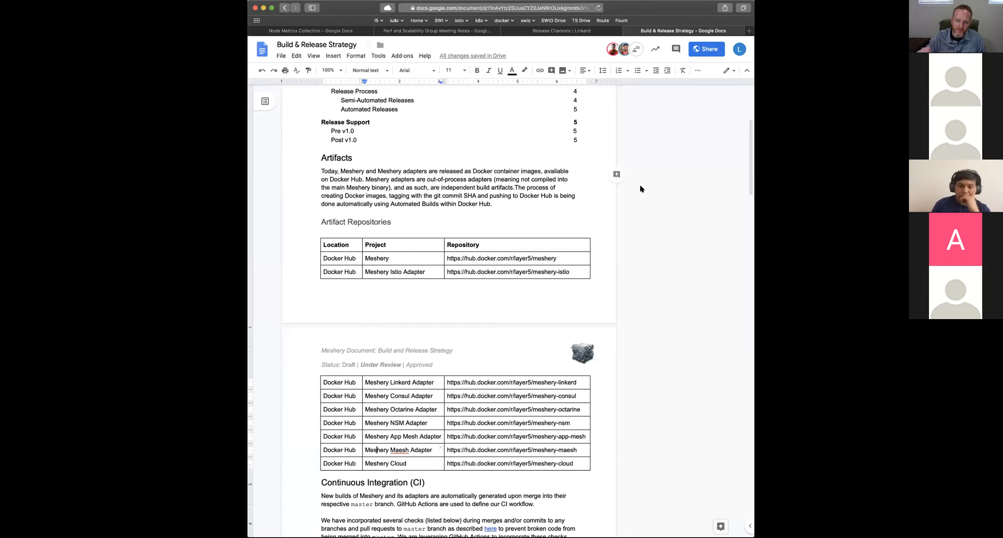
mouse_move(582, 58)
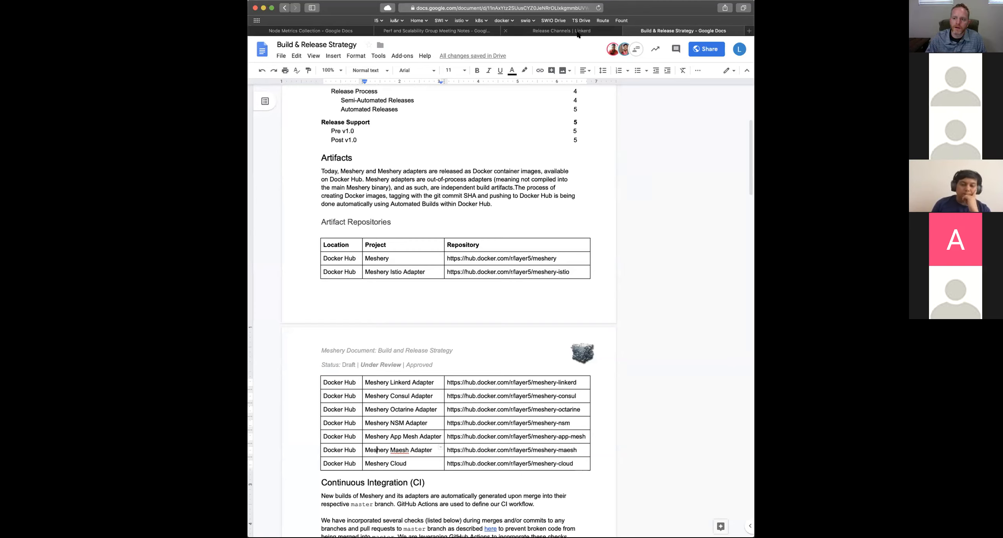
mouse_move(561, 31)
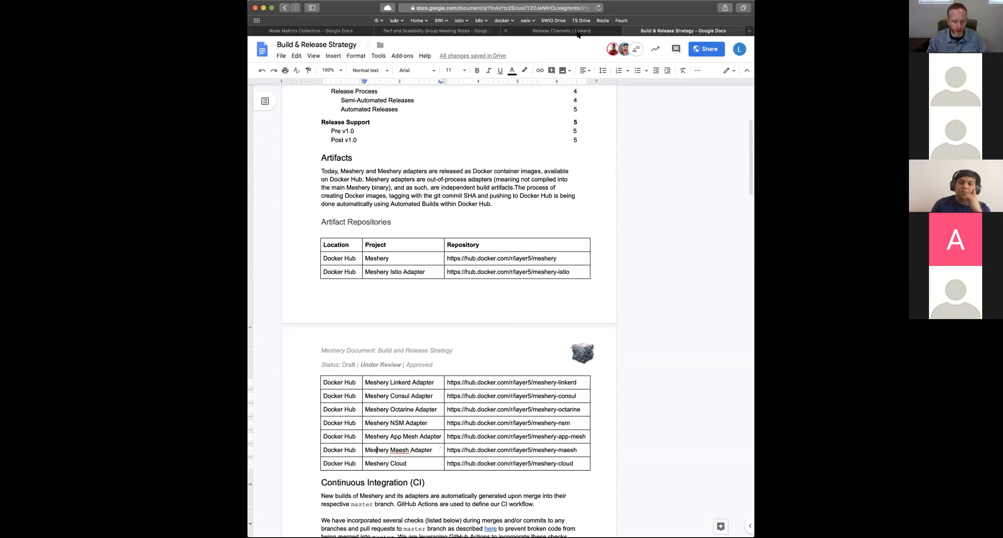
- Enter localhost:9081 and lcalcote in the address bar, then sign into Meshery with Twitter
click(498, 8)
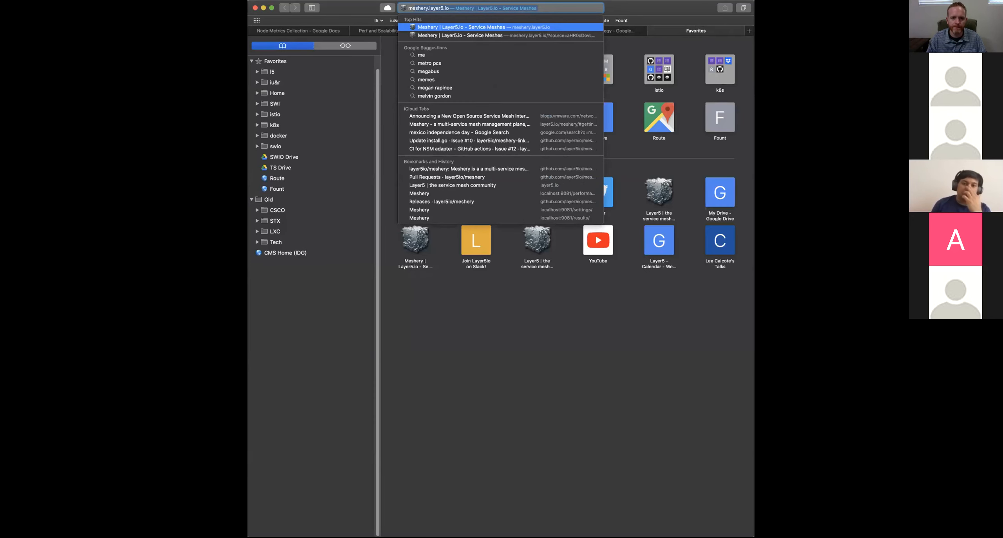
text(localhost:9081)
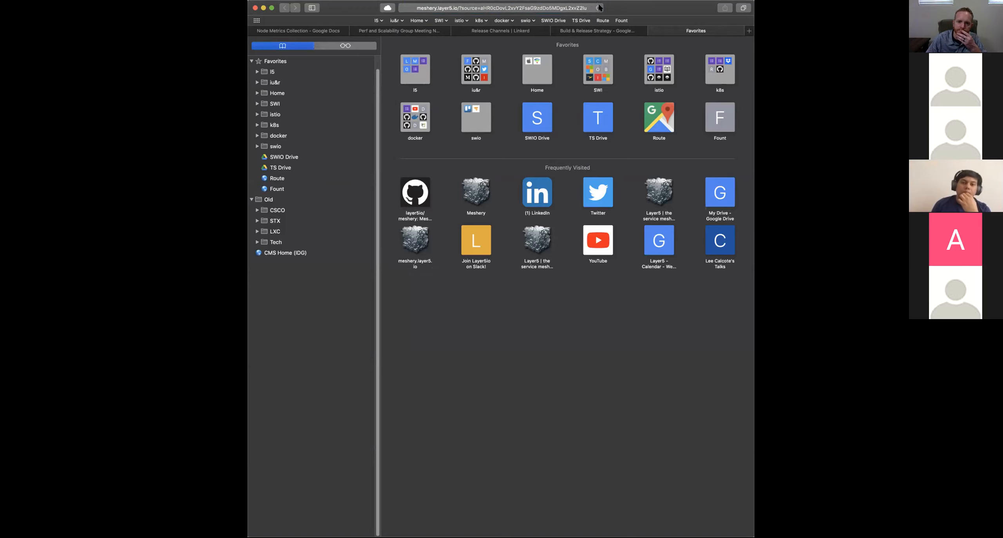
click(499, 7)
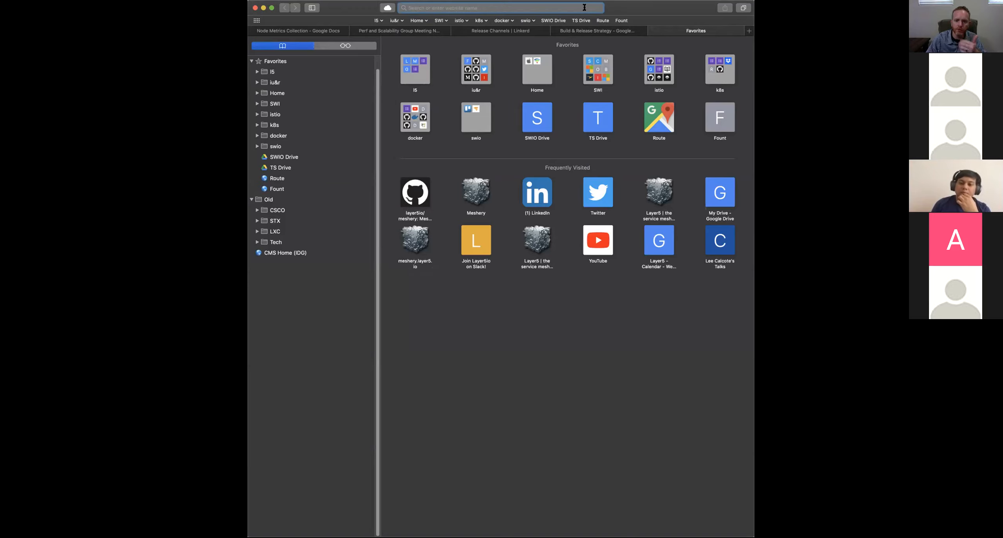
text(lcalcote)
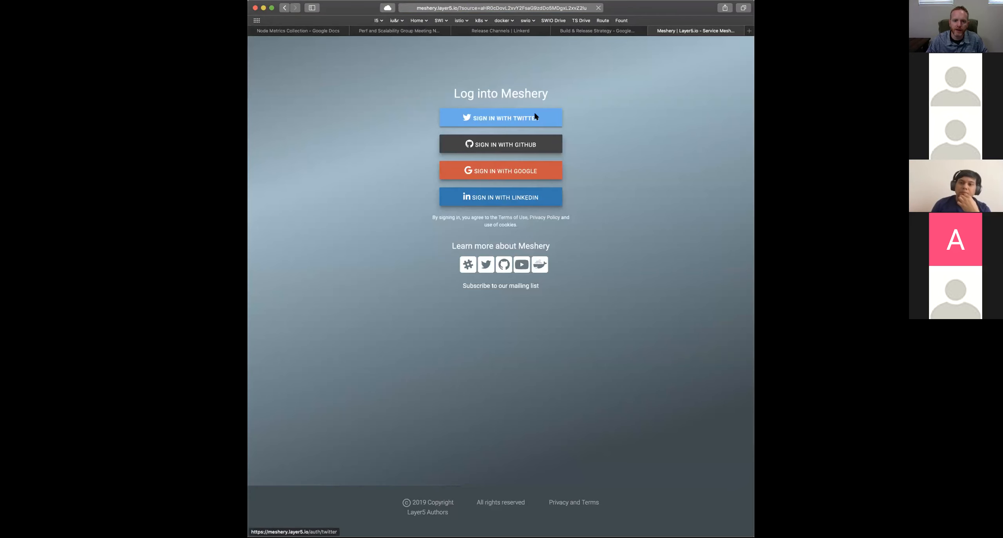
click(501, 117)
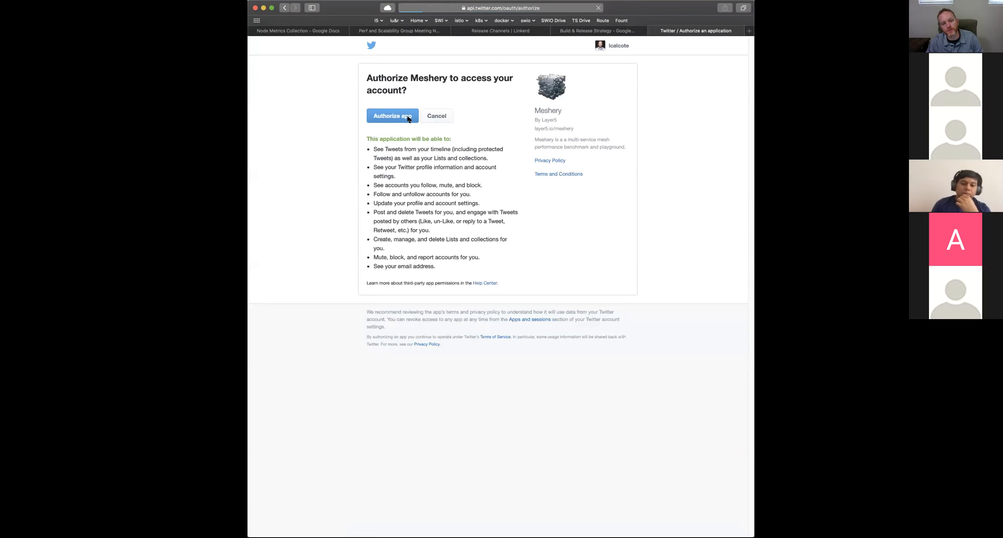
- Authorize Meshery via Twitter, check notifications and the adapter connections, then open a new tab
click(392, 116)
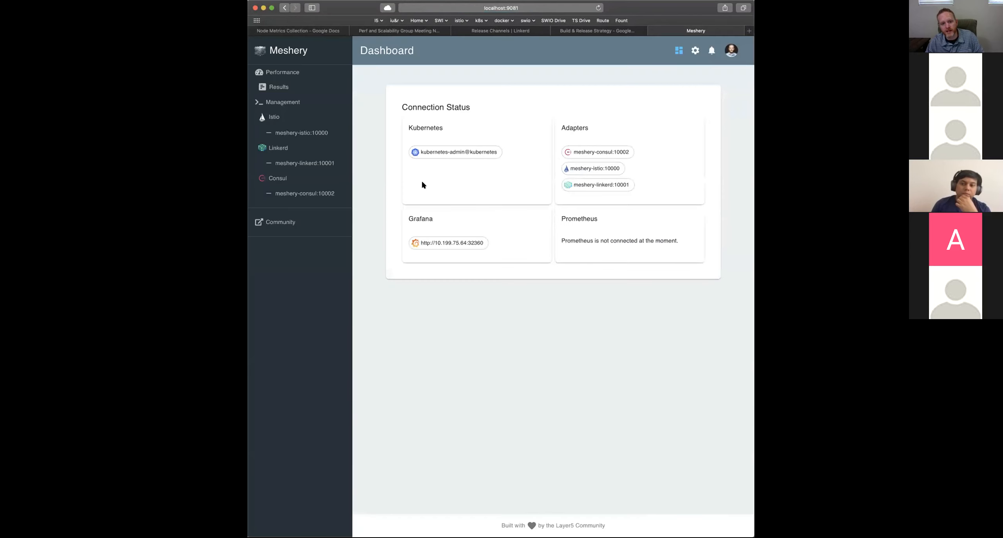
mouse_move(443, 229)
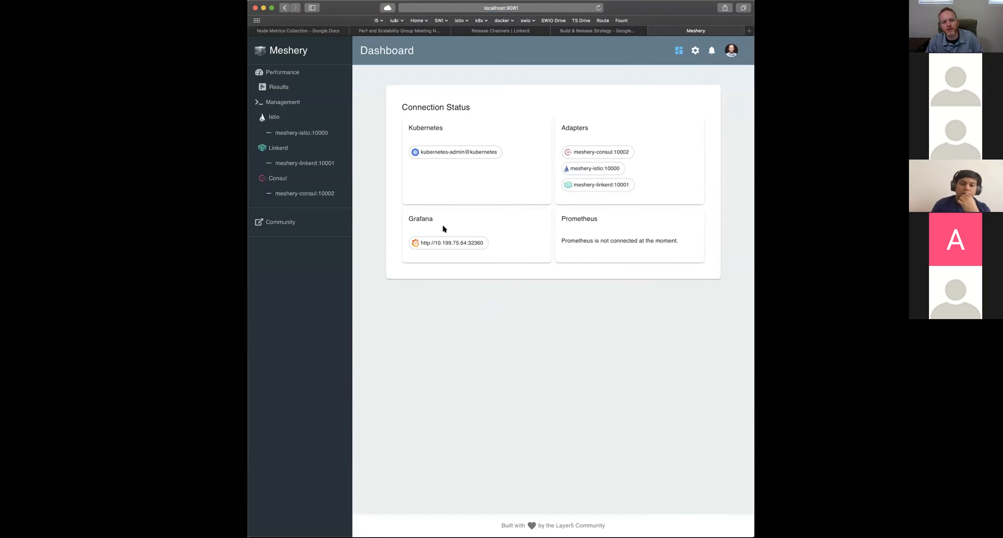
mouse_move(547, 312)
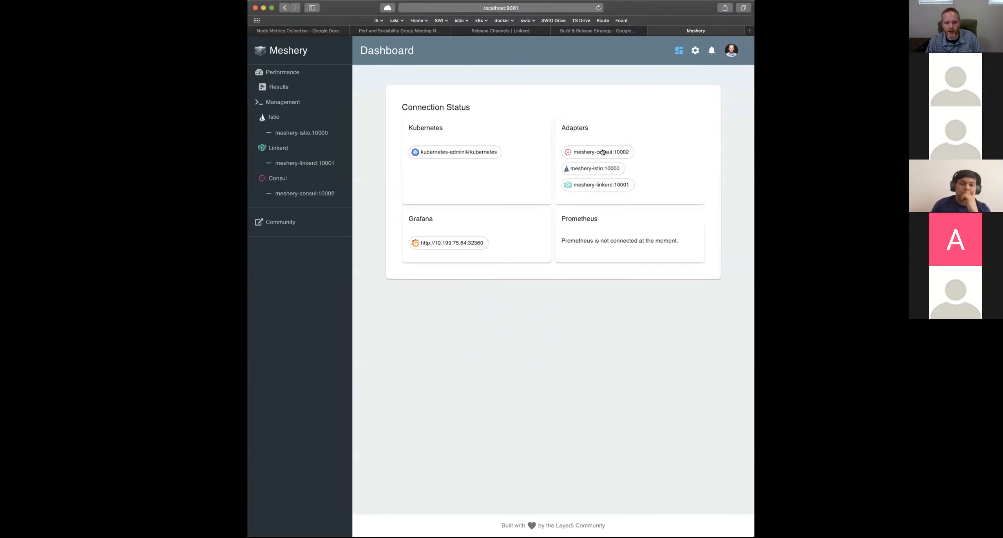
mouse_move(646, 221)
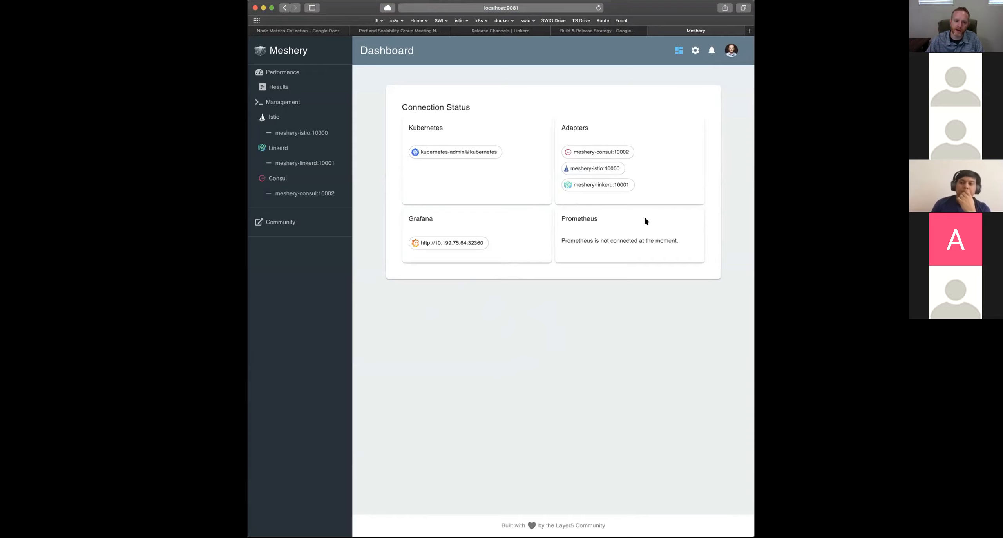
mouse_move(590, 231)
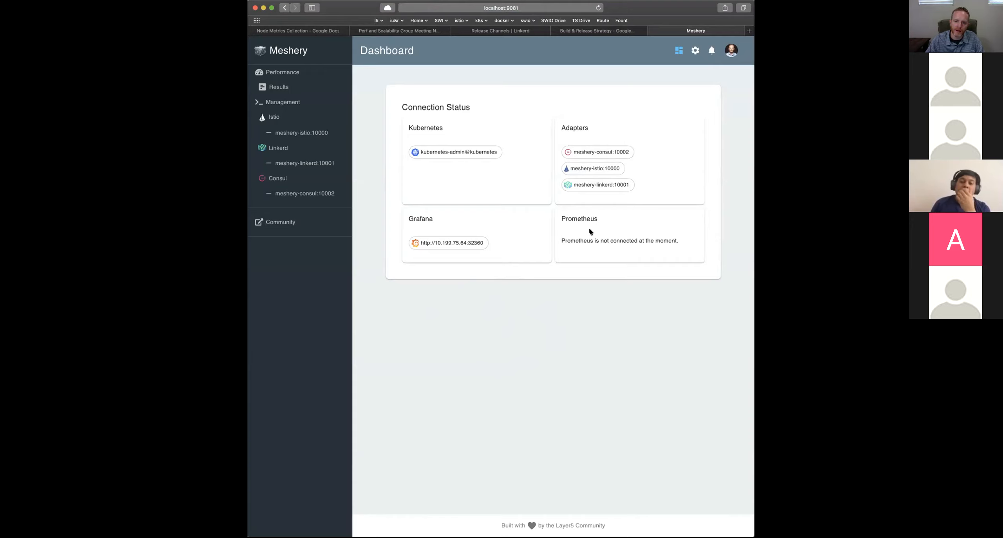
mouse_move(630, 258)
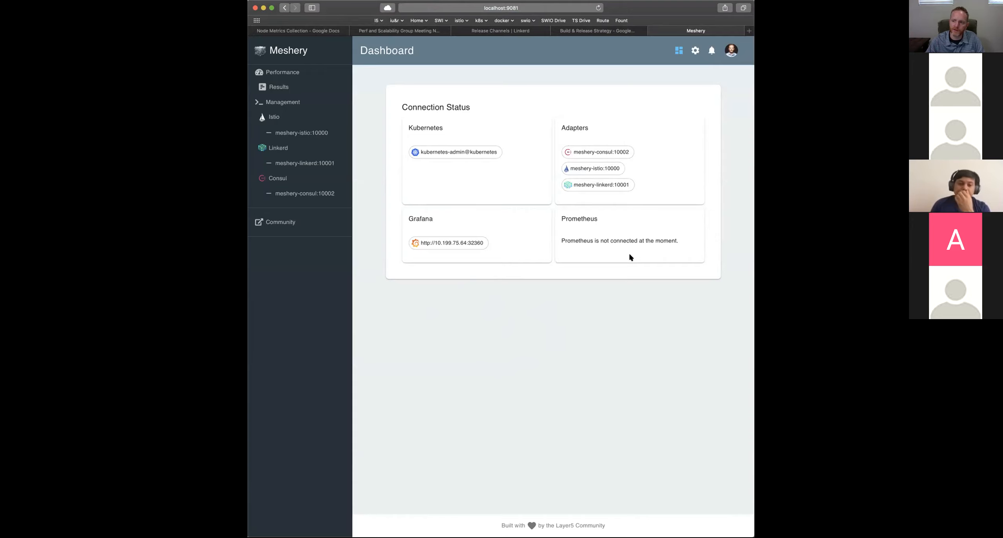
click(712, 50)
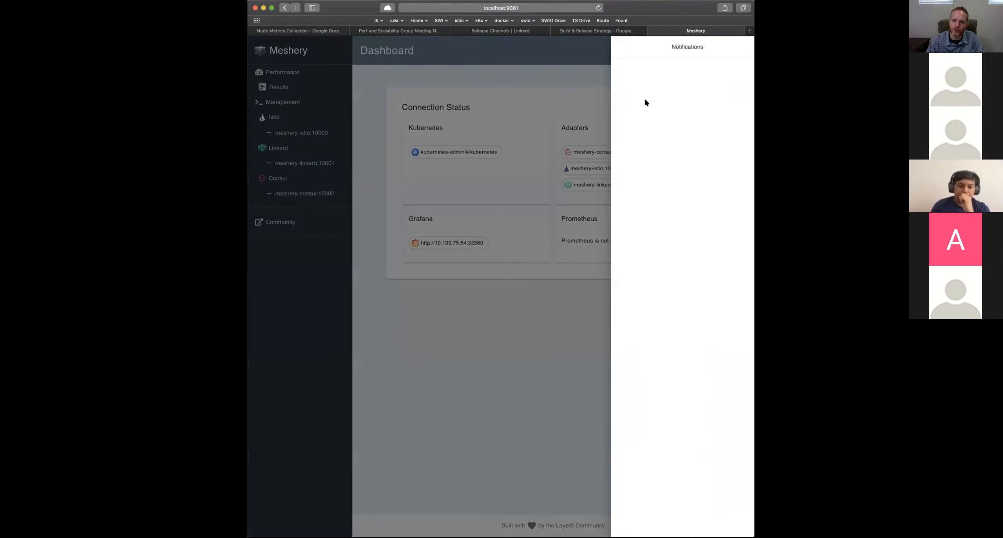
click(711, 51)
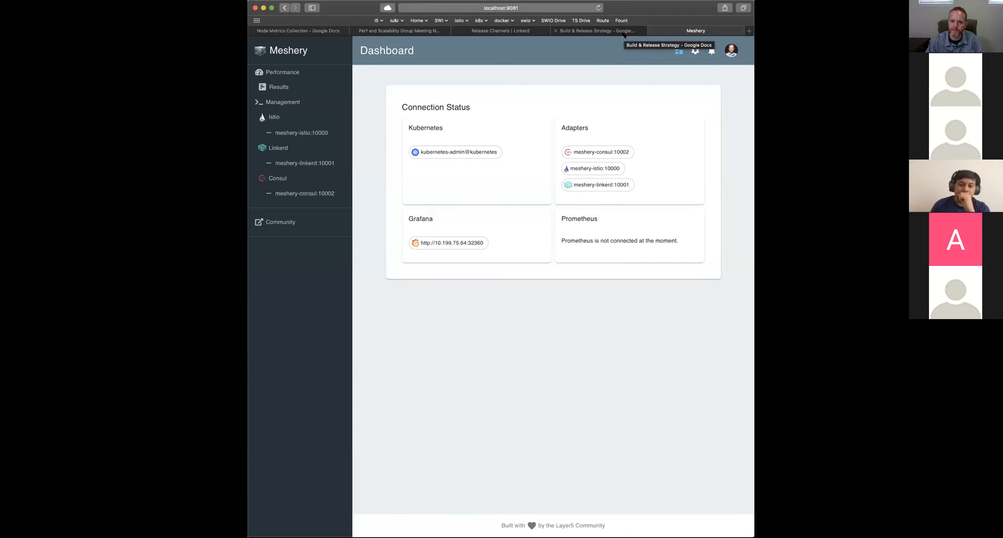
click(595, 30)
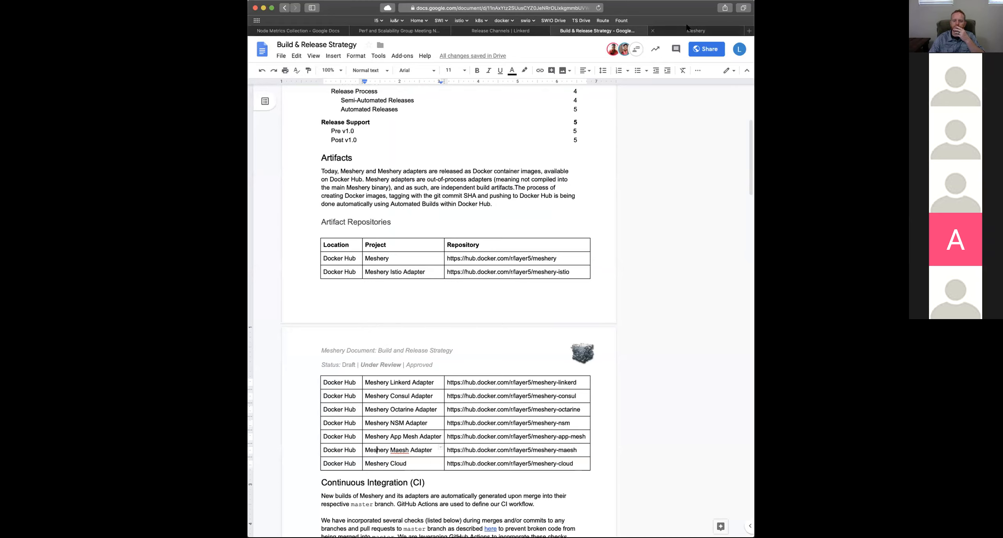
click(695, 31)
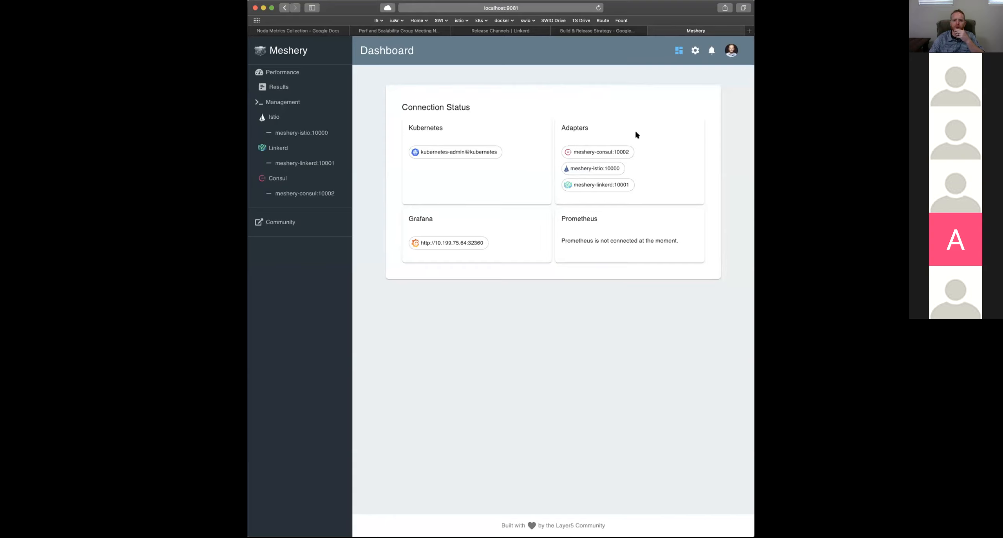
mouse_move(626, 205)
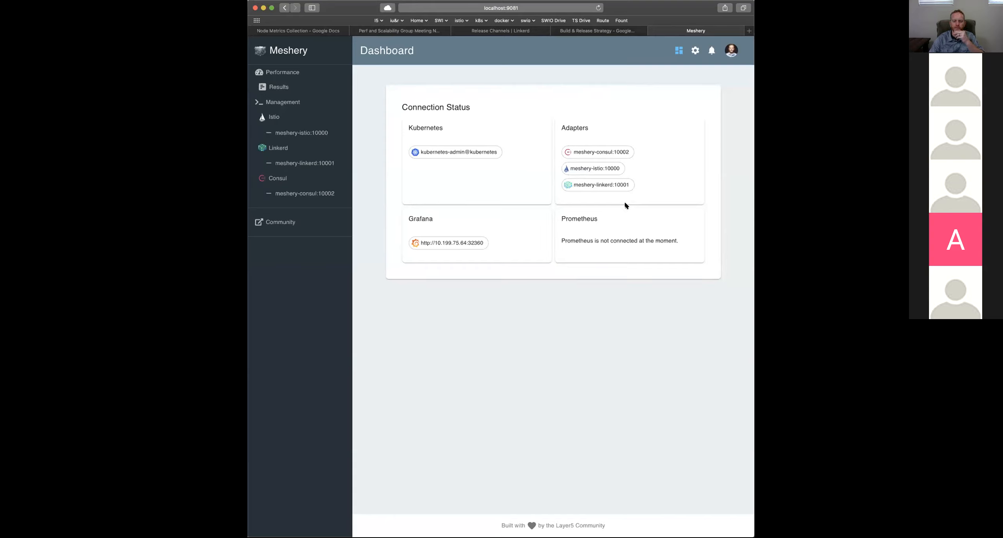
mouse_move(622, 334)
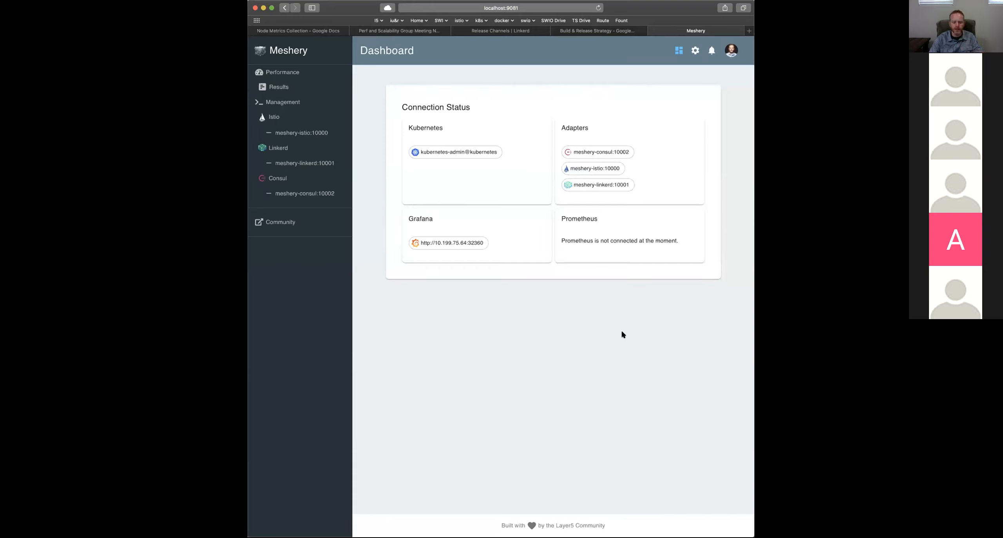
click(748, 30)
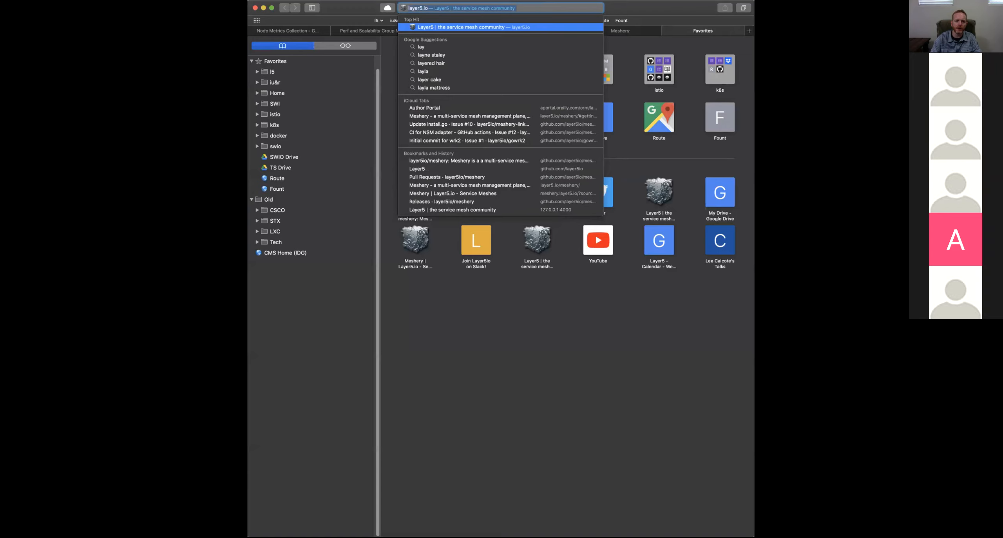
- Go to the layer5io/meshery repository and show its 68 open issues
text(layer5io/meshy)
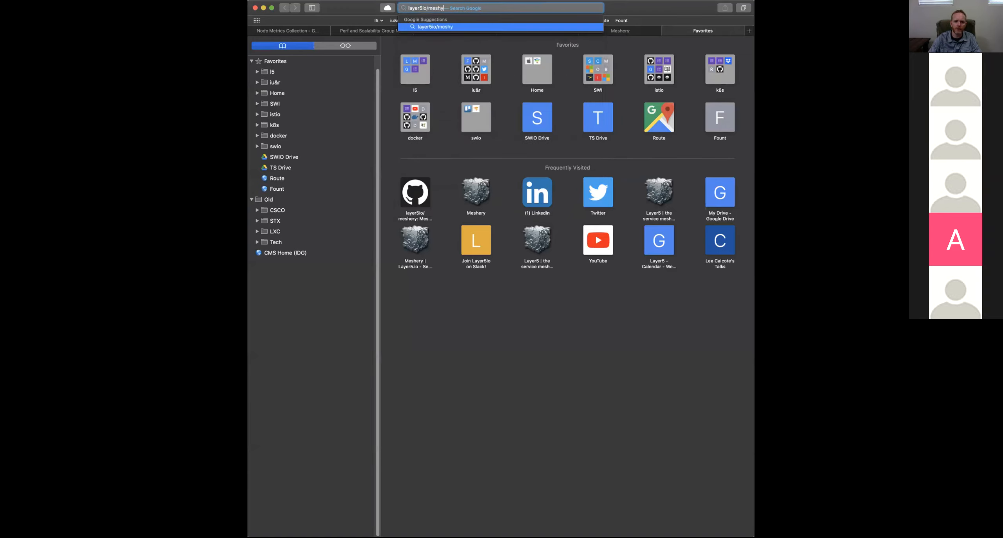
key(backspace)
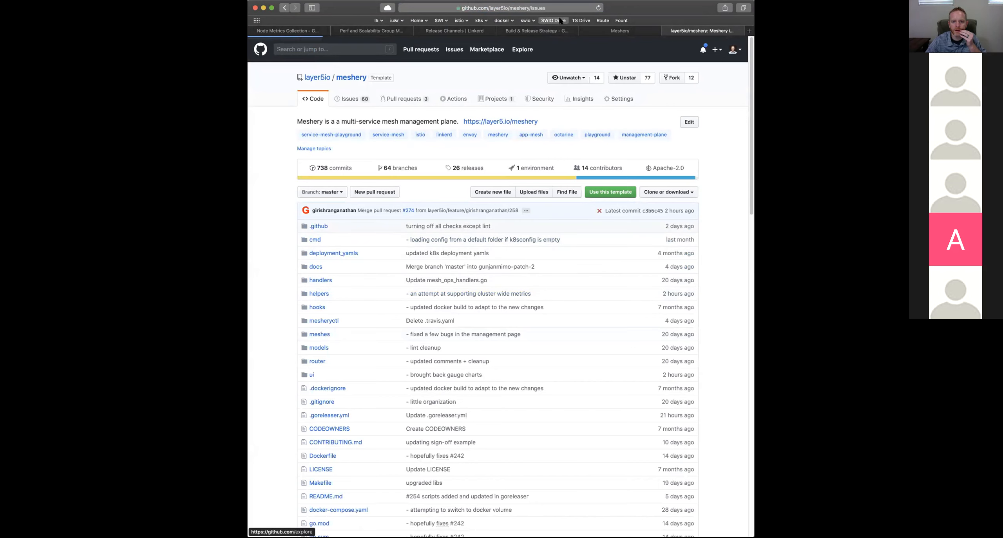
click(349, 99)
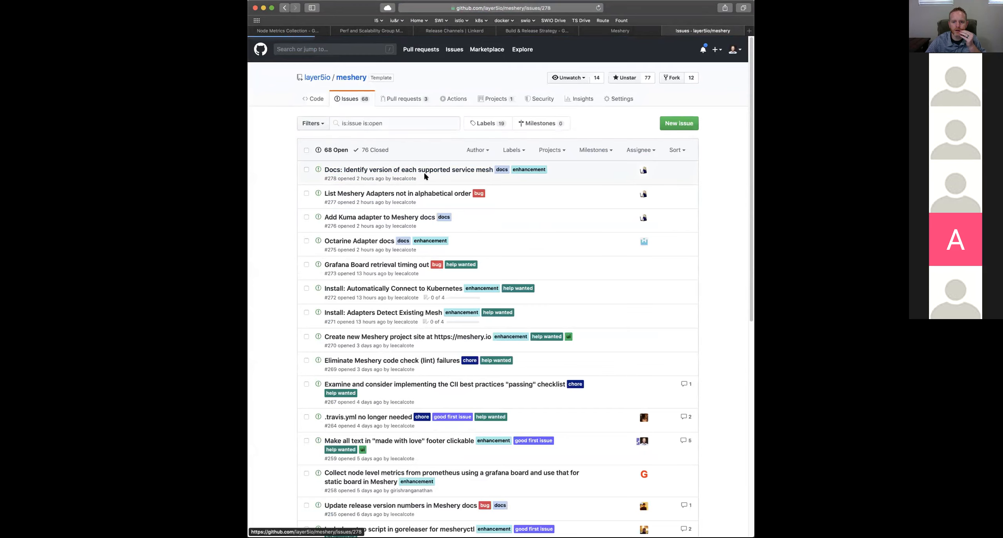
- Open issue #278 'Docs: Identify version of each supported service mesh' and its comment menu
click(408, 170)
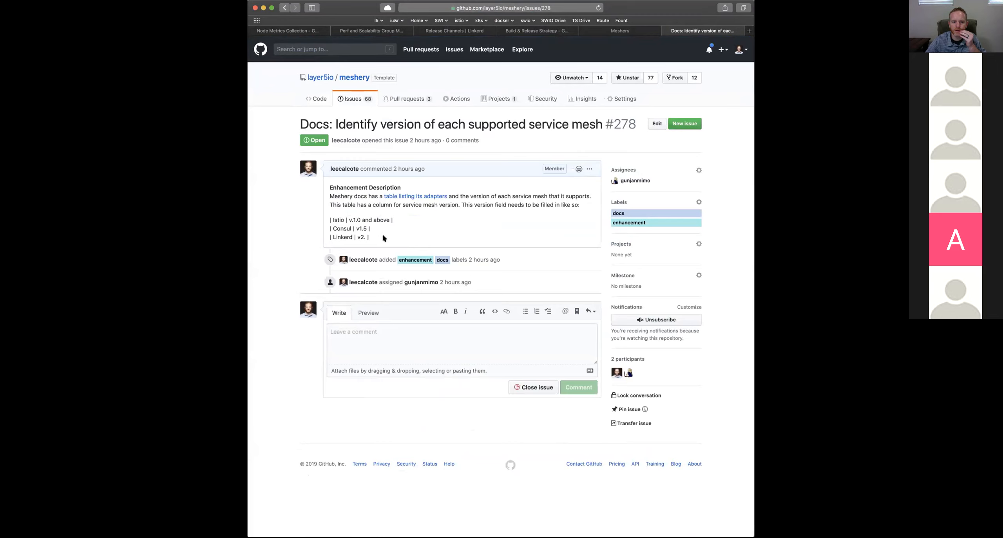
mouse_move(485, 230)
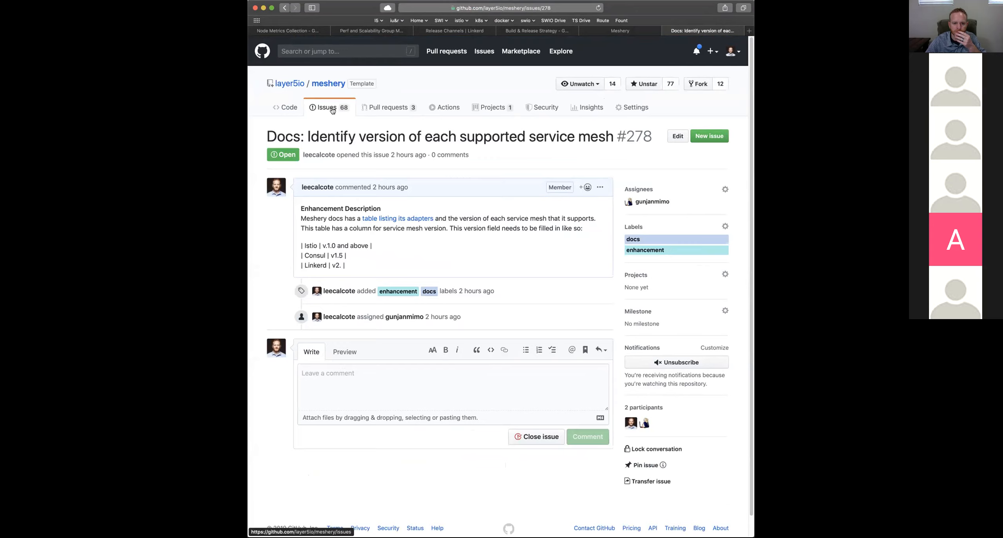
click(599, 186)
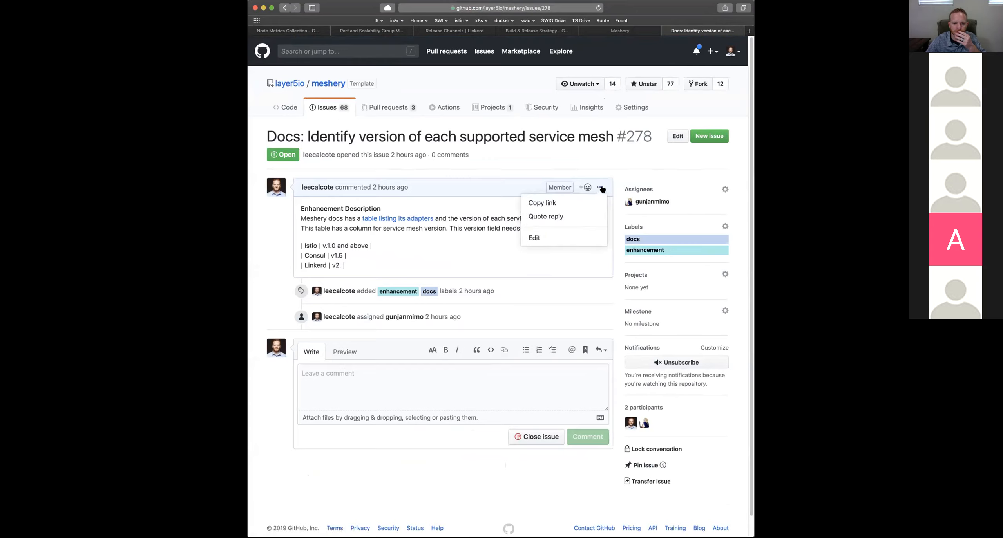
- Edit issue #278's description, setting Linkerd to v2.3 and adding '...and the rest.' below the table
click(534, 238)
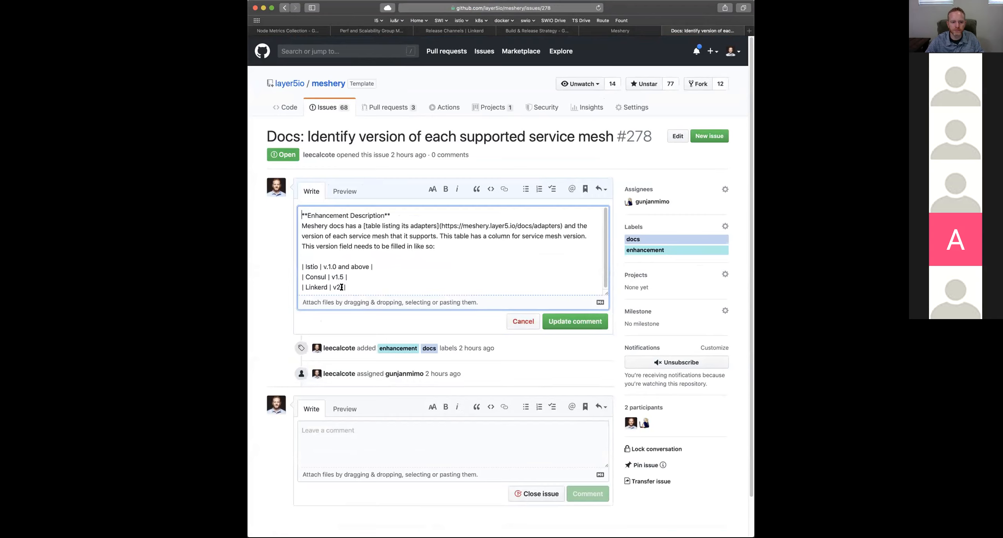
text(.4)
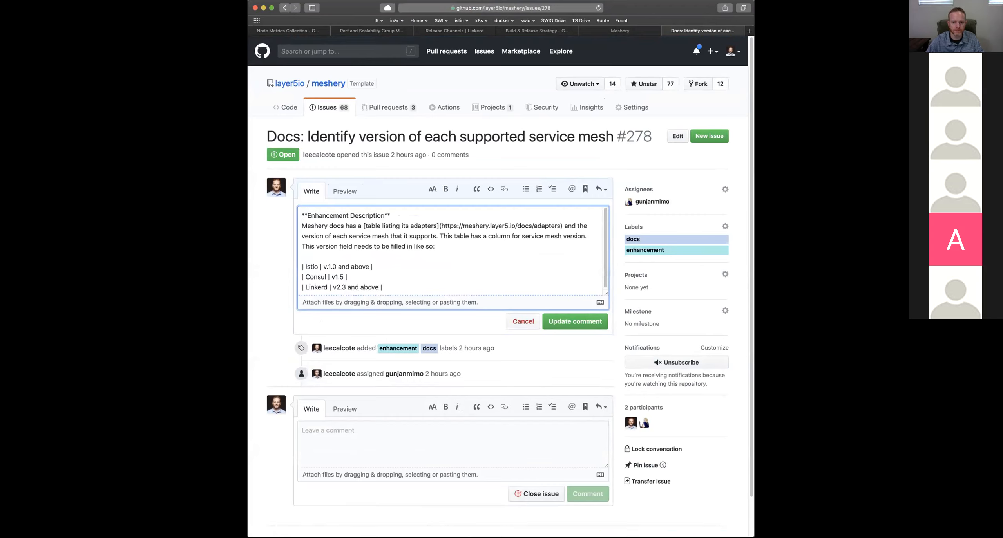
click(574, 320)
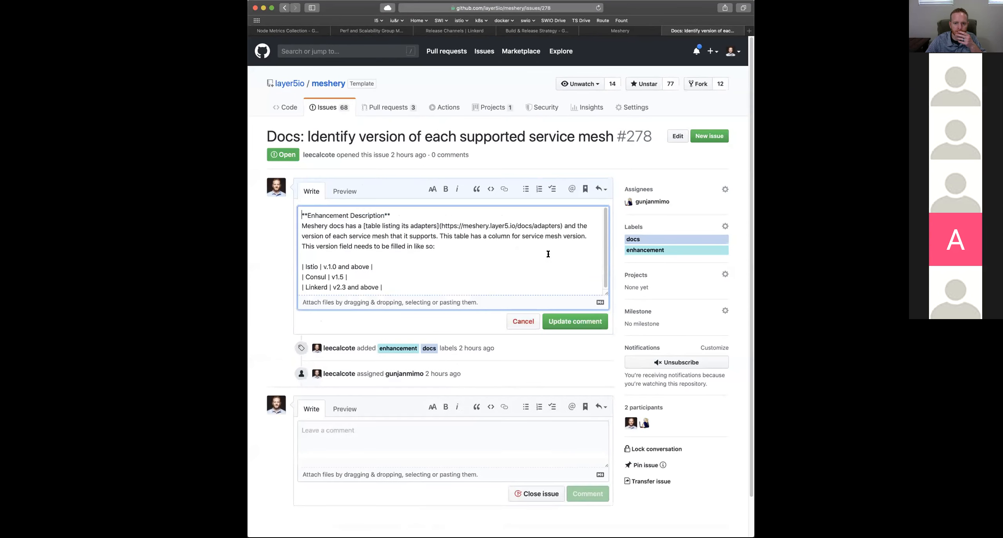
key(enter)
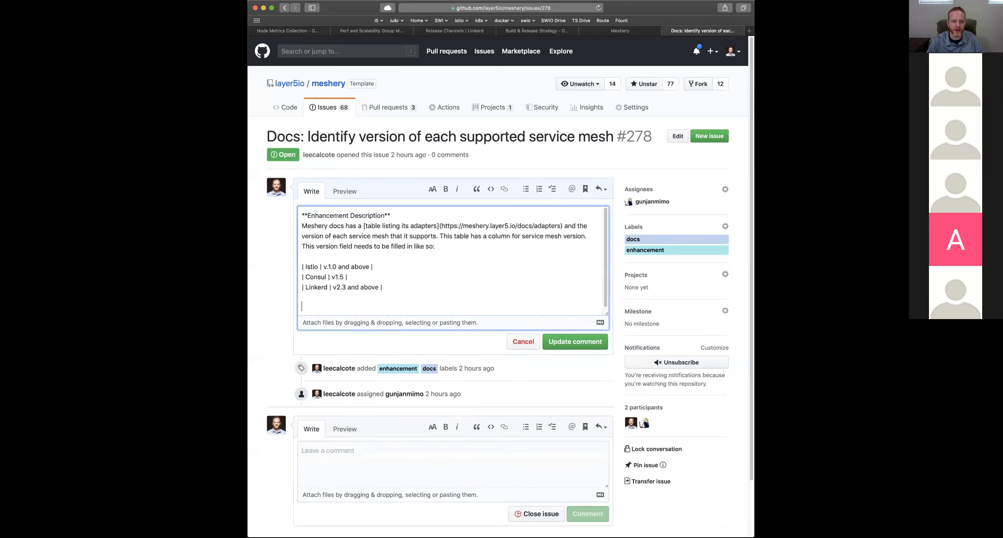
text(...and the)
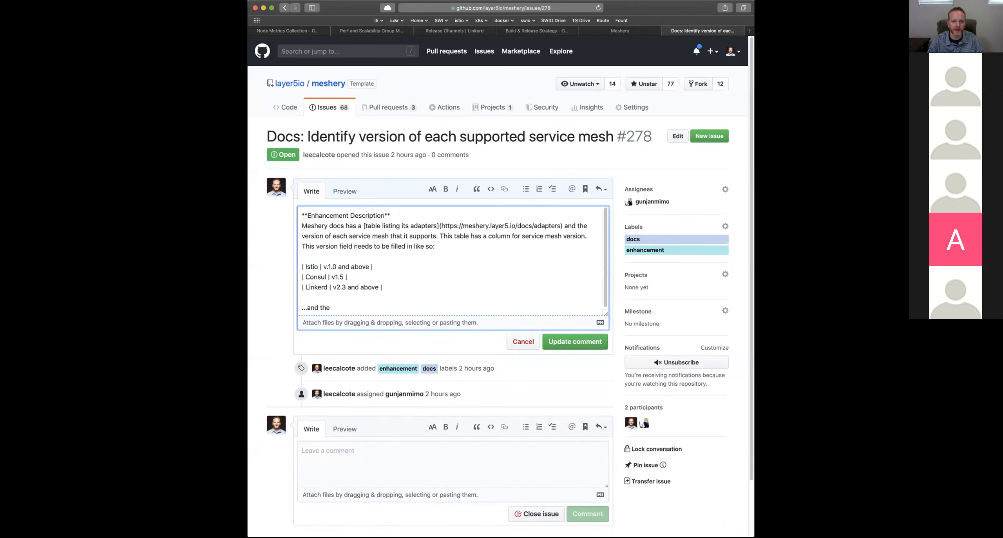
text(rest.)
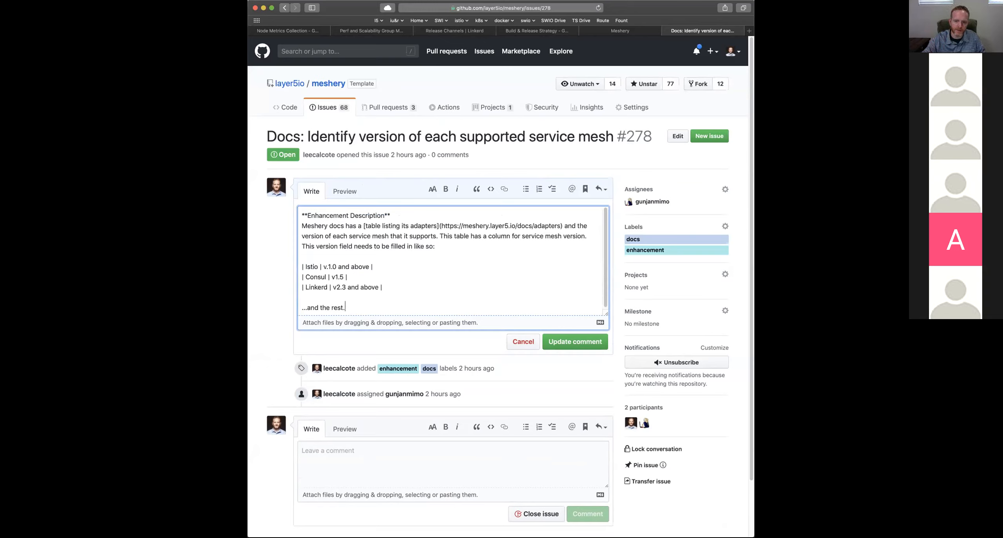
drag(303, 266, 382, 287)
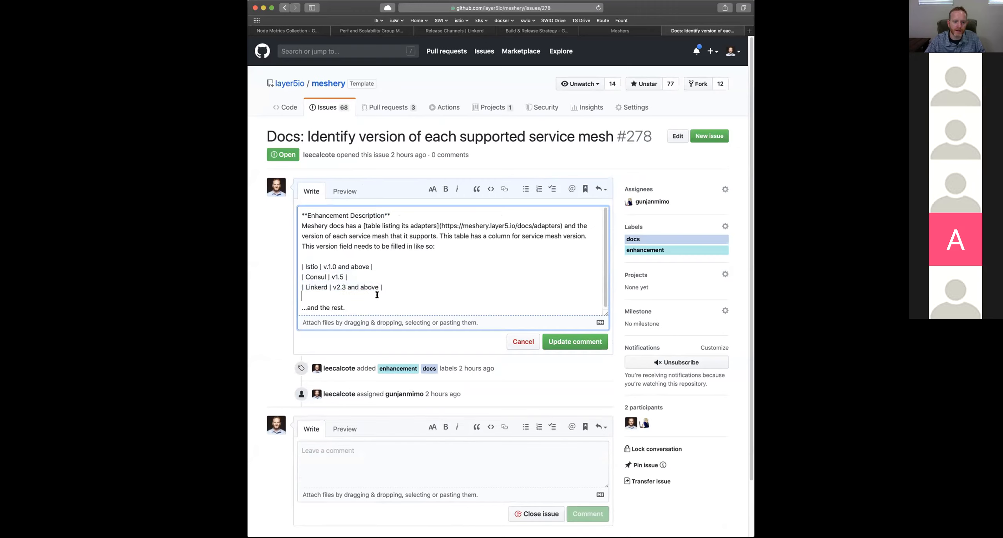
mouse_move(532, 307)
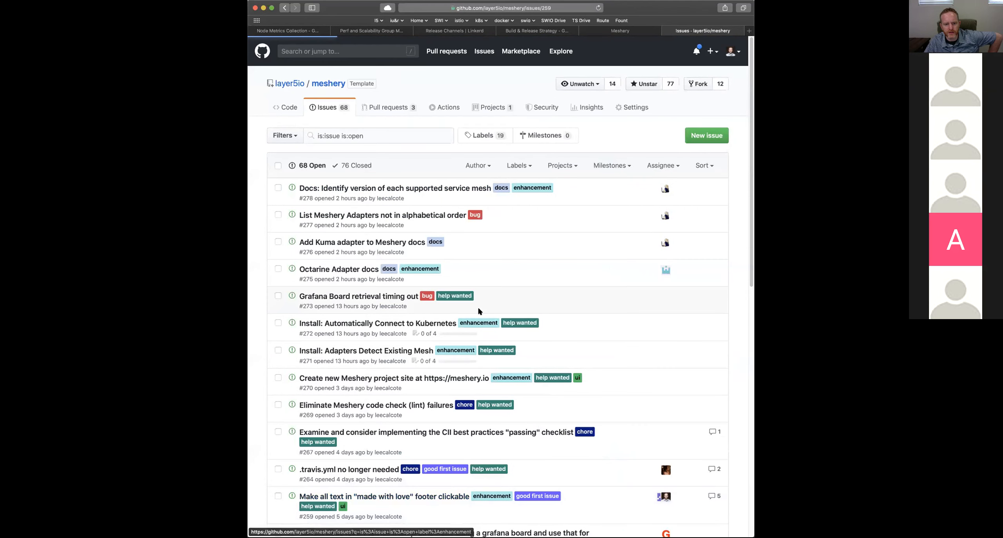
- Open issue #259 'Make all text in "made with love" footer clickable'
click(383, 496)
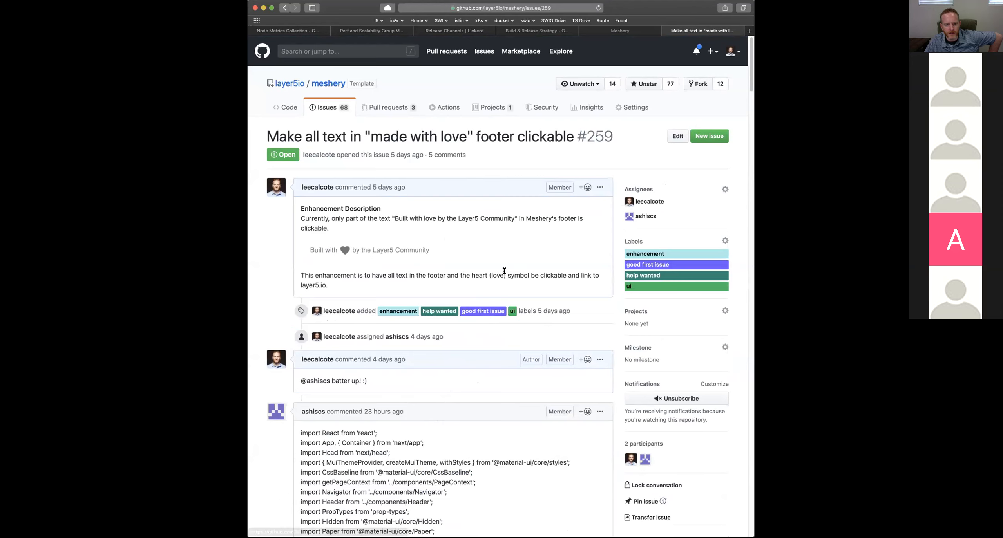
mouse_move(505, 272)
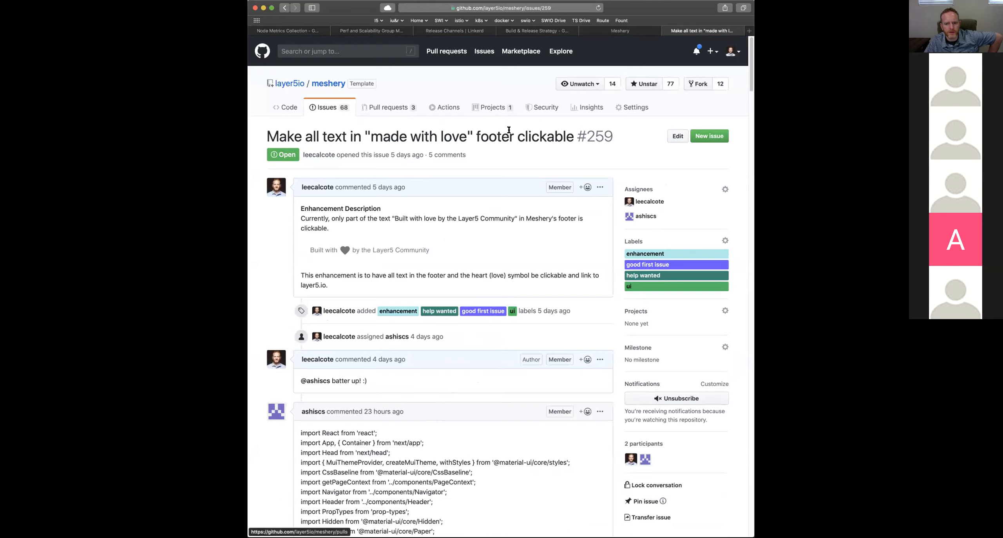
mouse_move(387, 156)
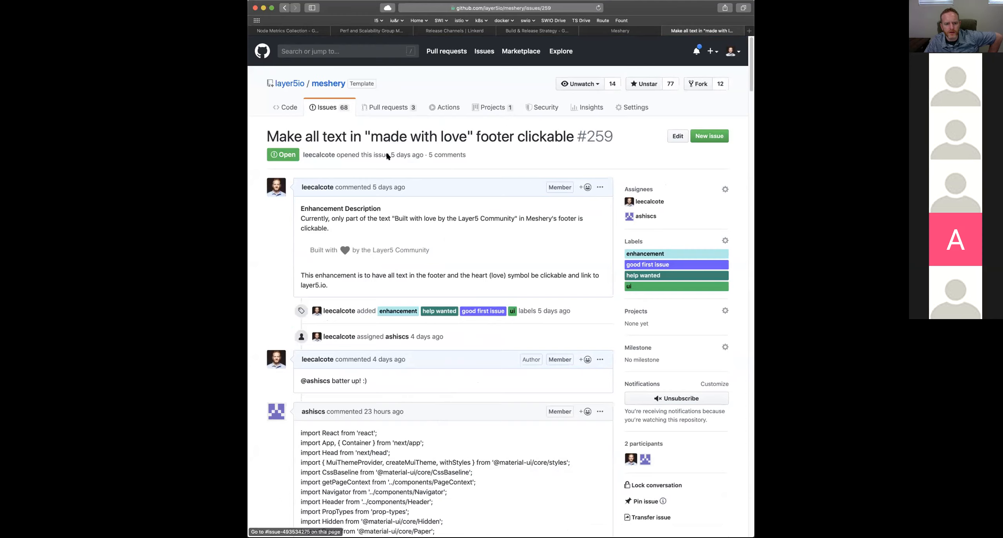
mouse_move(484, 207)
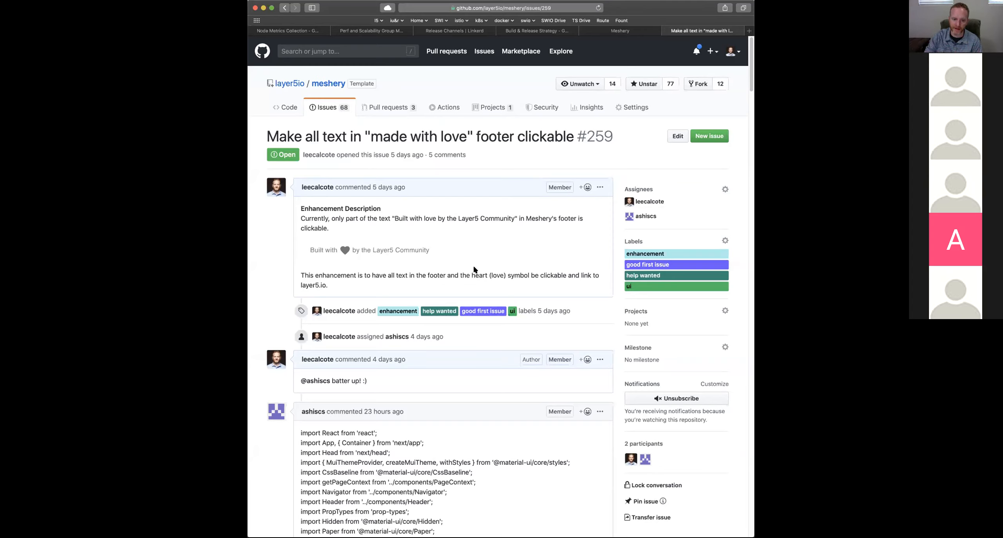
mouse_move(519, 273)
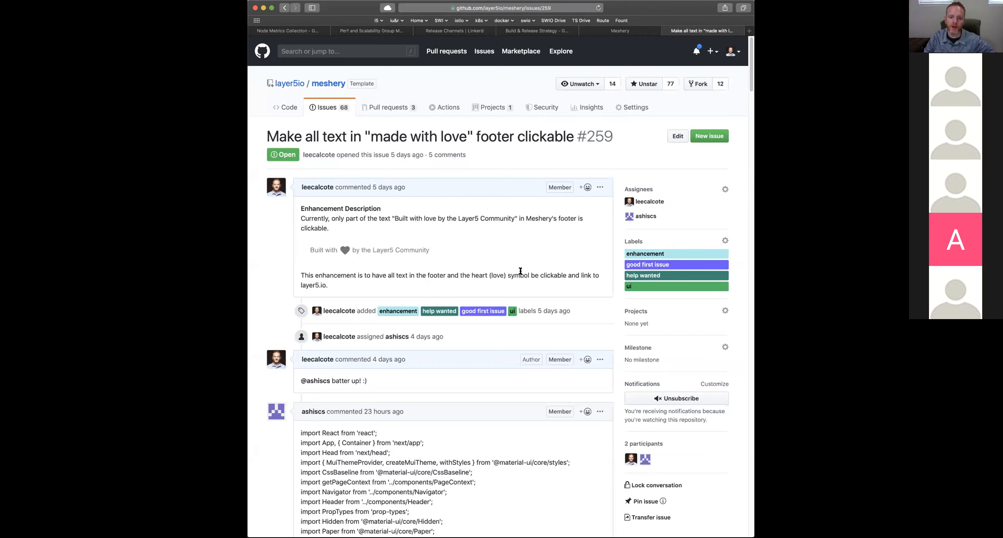
scroll(down, 3)
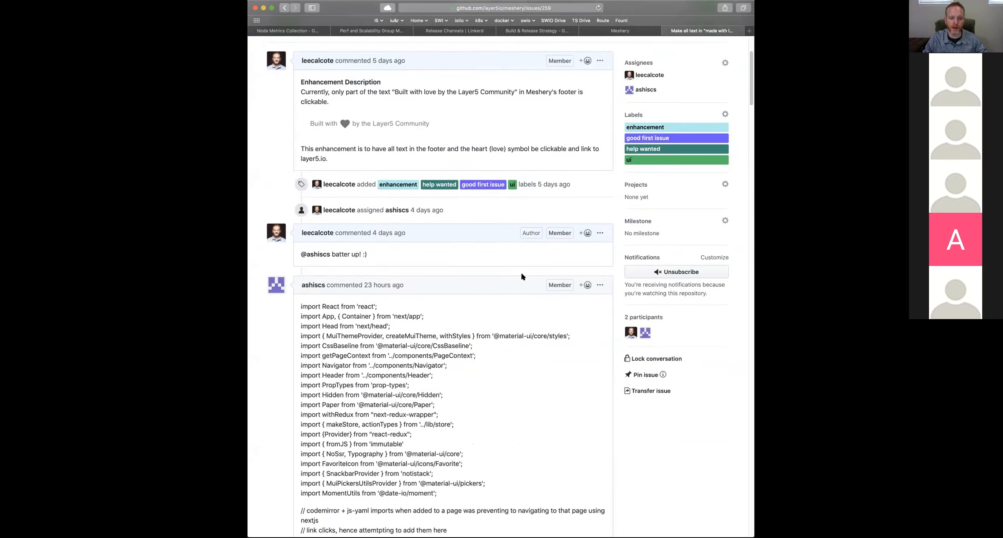
scroll(down, 3)
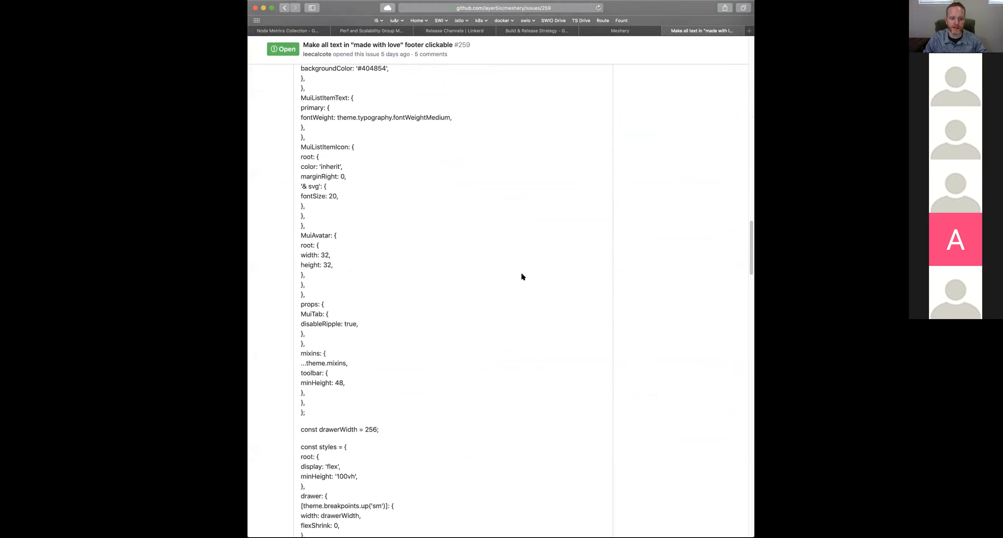
scroll(down, 3)
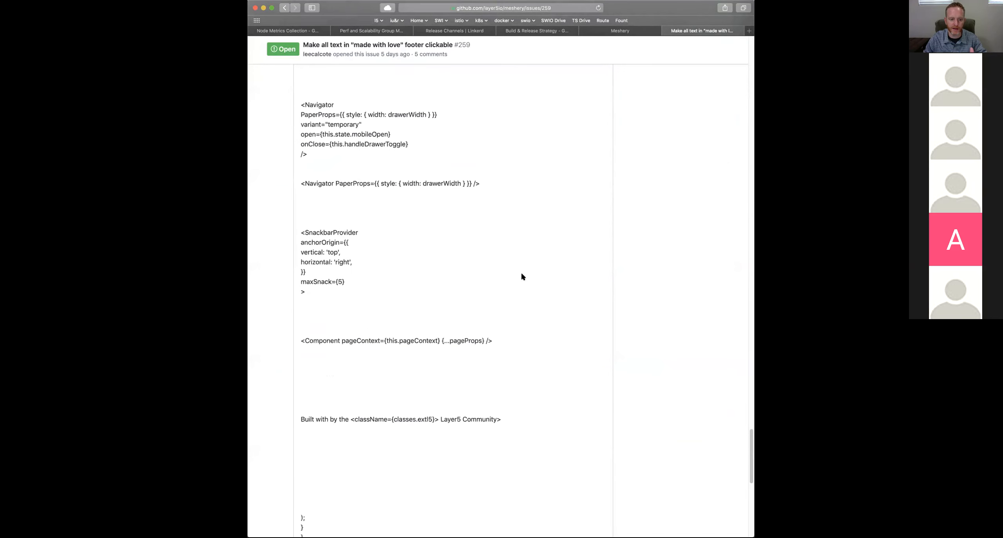
scroll(down, 3)
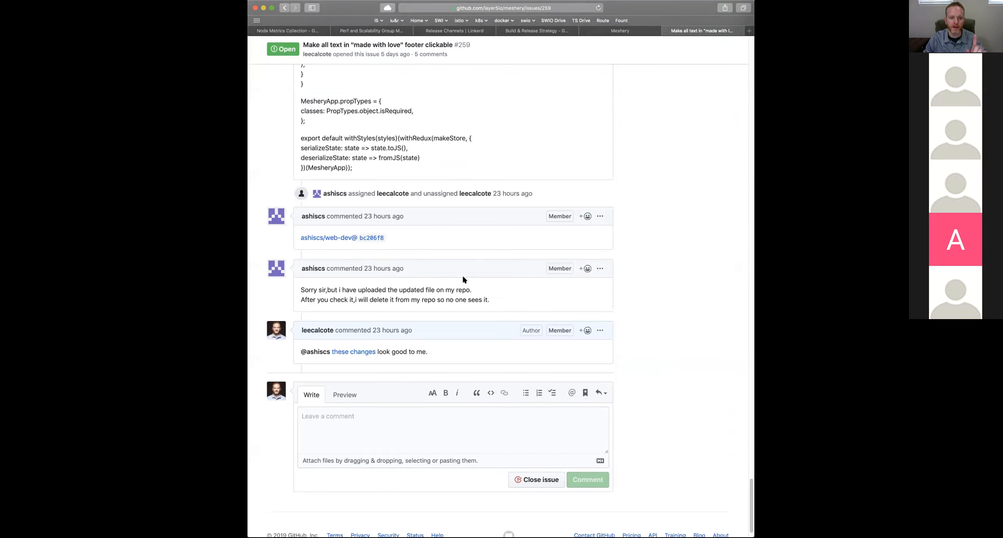
mouse_move(674, 314)
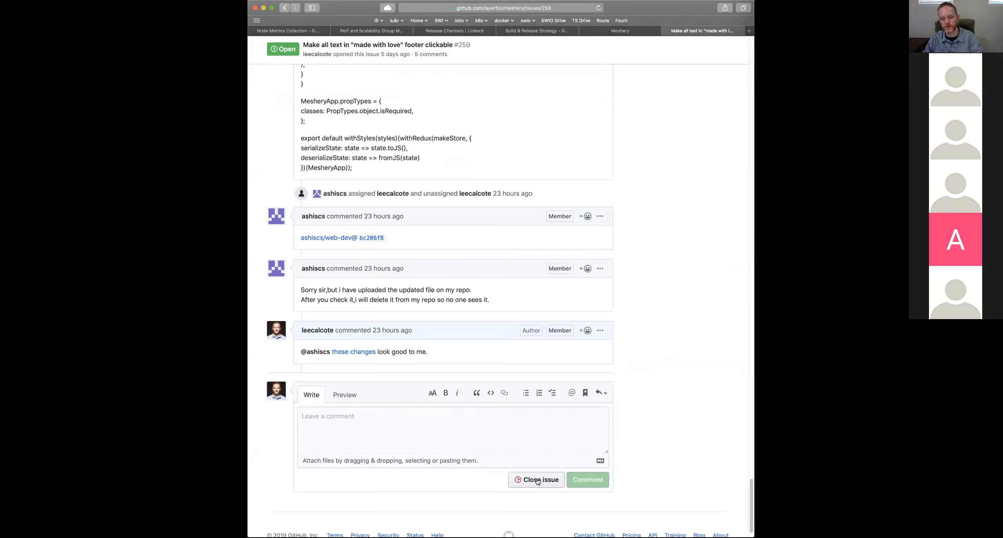
text(Fixed by #)
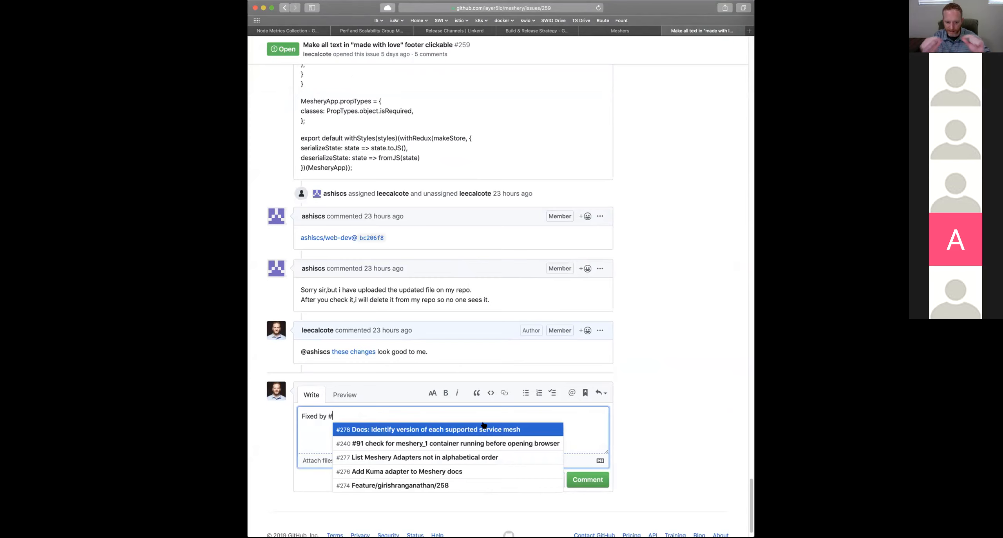
mouse_move(535, 282)
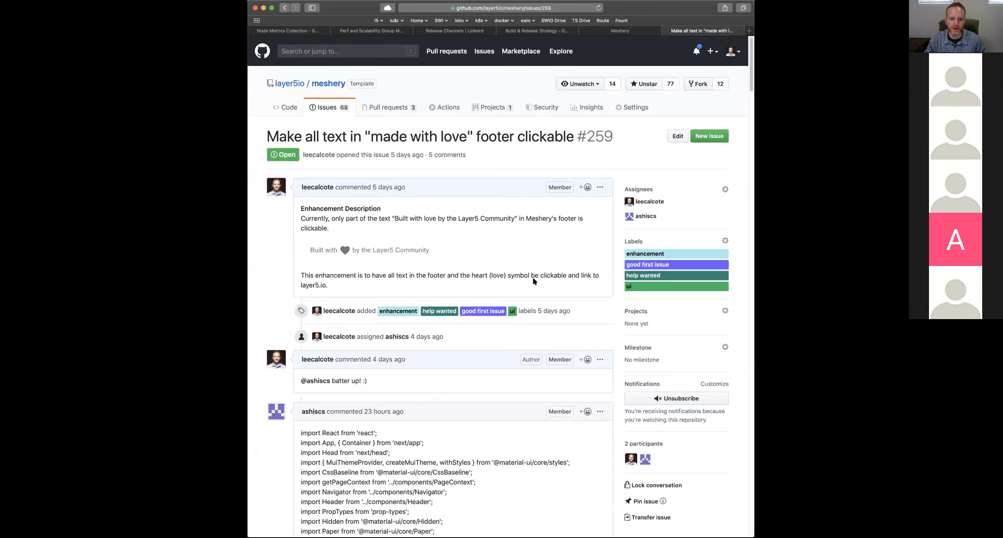
mouse_move(475, 139)
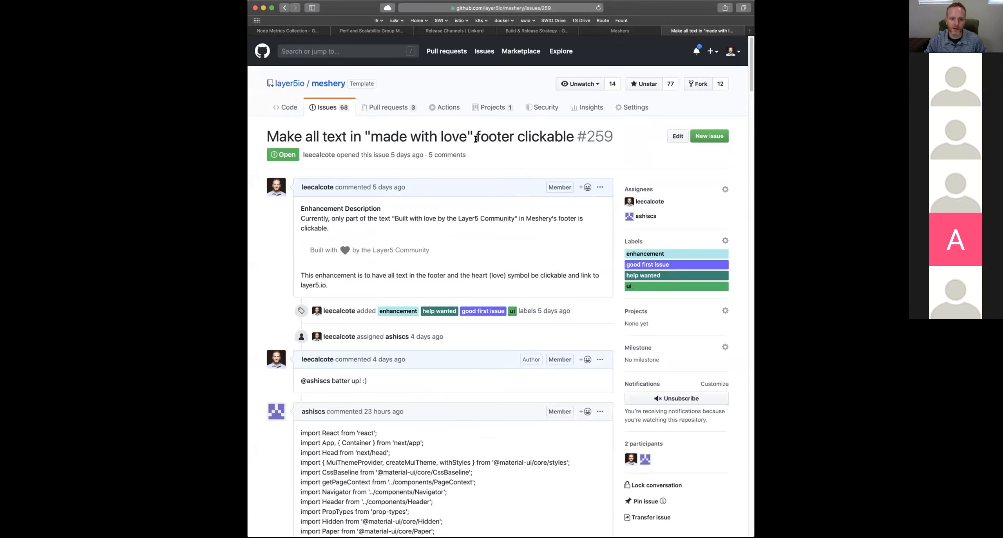
- Go back to the layer5io/meshery Issues list showing 68 open issues
click(326, 107)
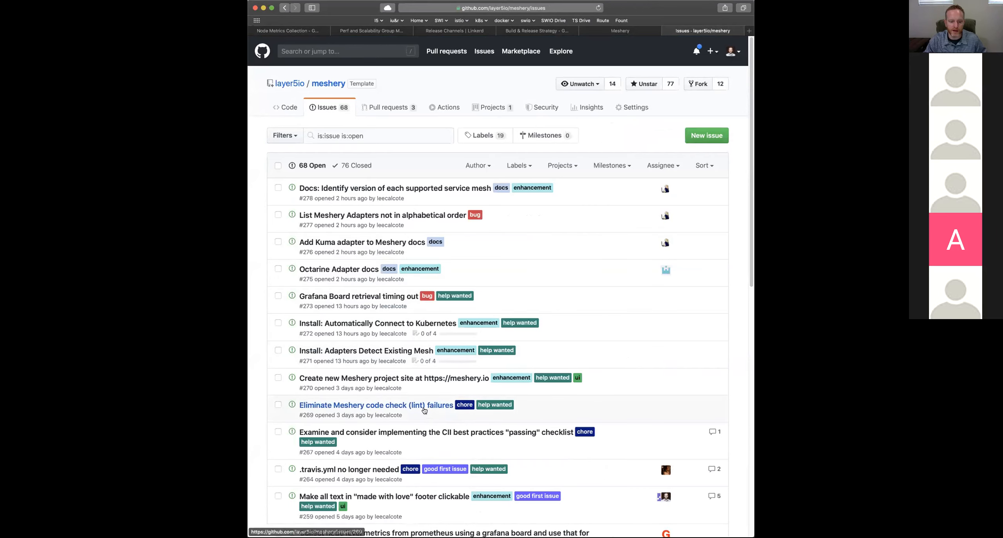
mouse_move(435, 433)
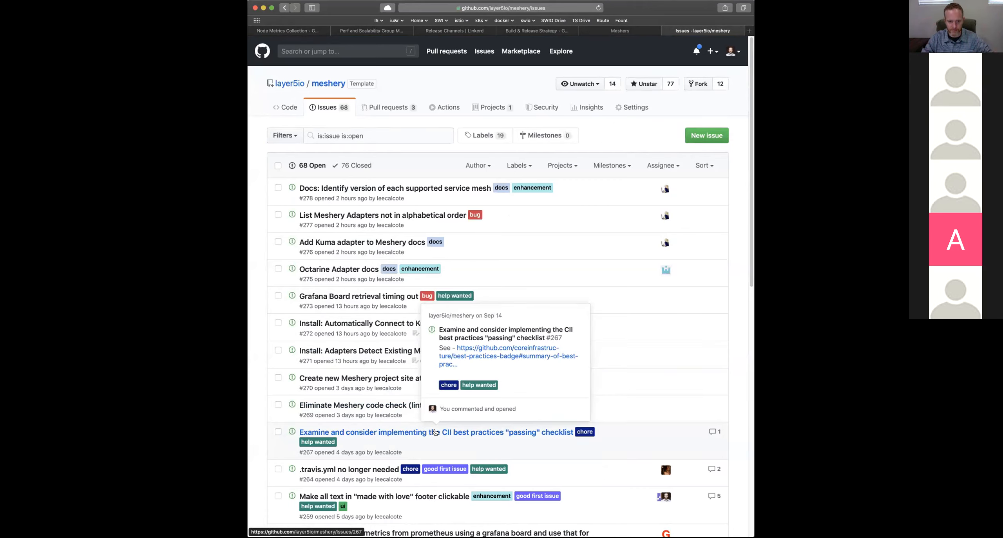
mouse_move(637, 143)
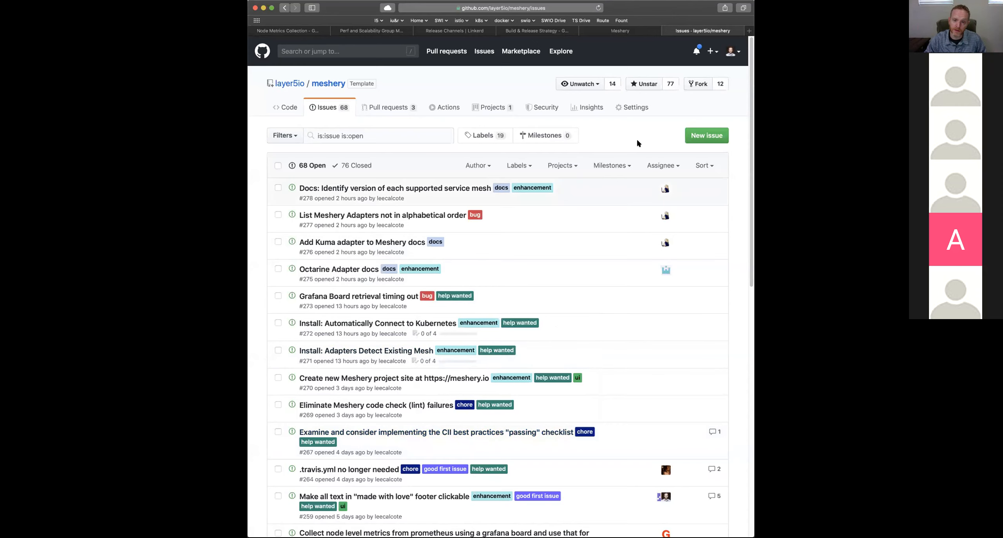
mouse_move(625, 148)
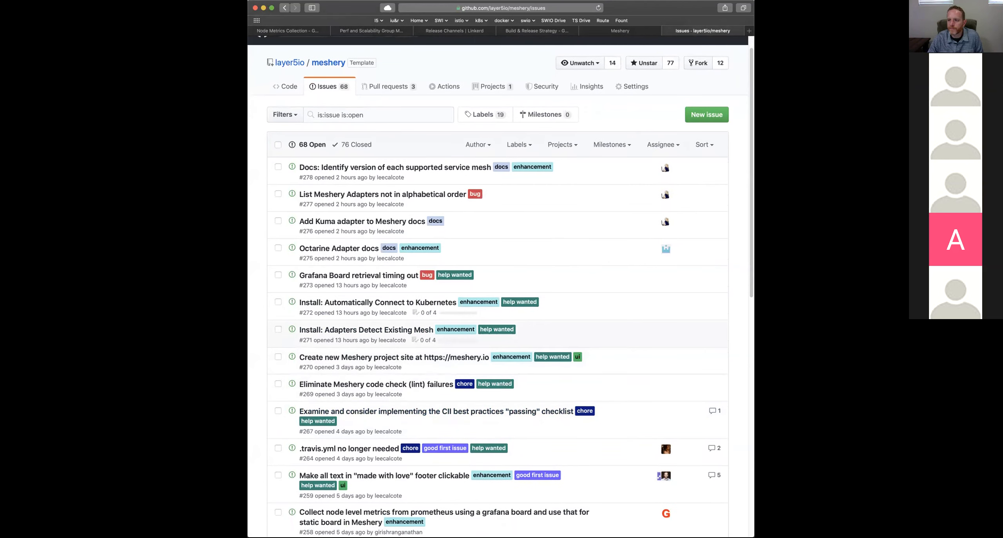
- Open PR #240 '#91 check for meshery_1 container running before opening browser' and scroll its conversation
click(388, 86)
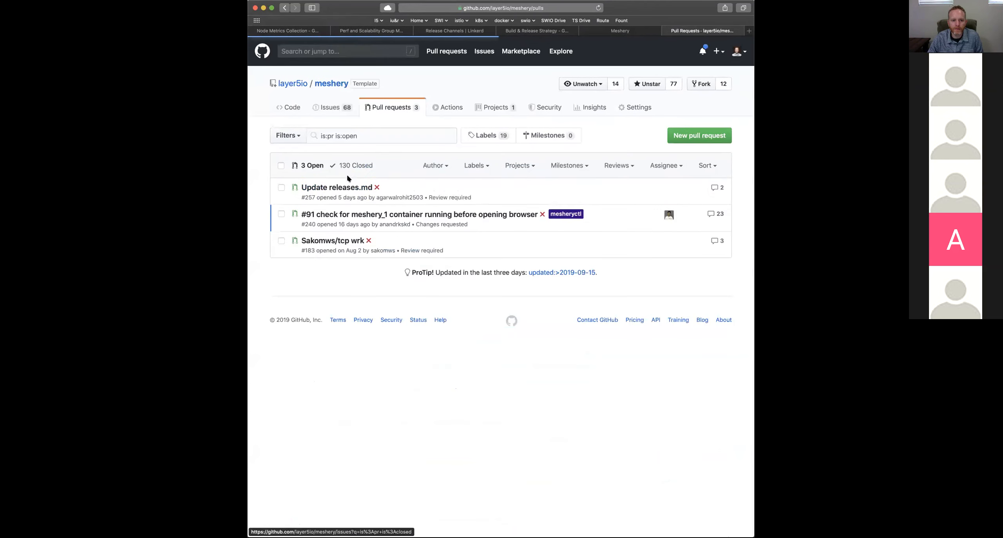
click(420, 214)
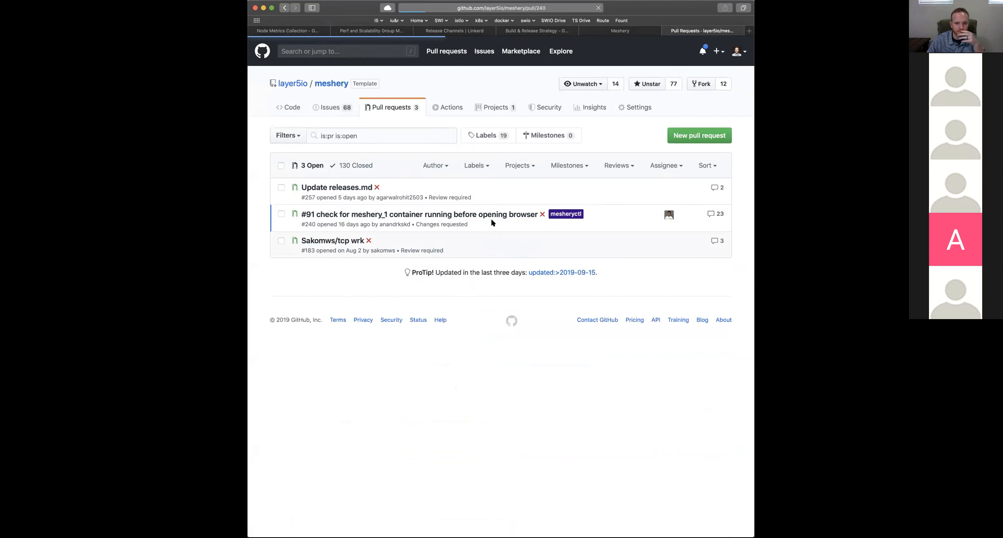
click(419, 215)
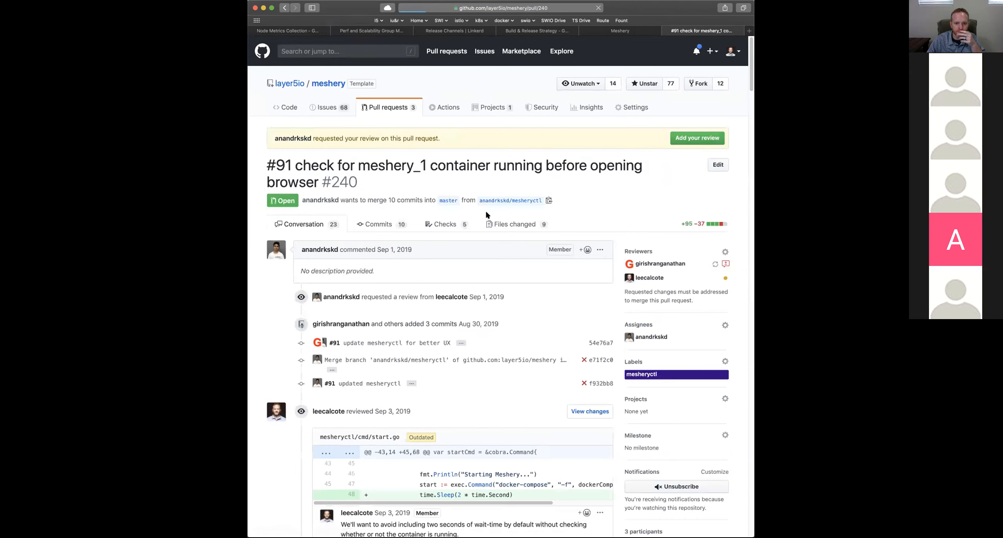
scroll(down, 3)
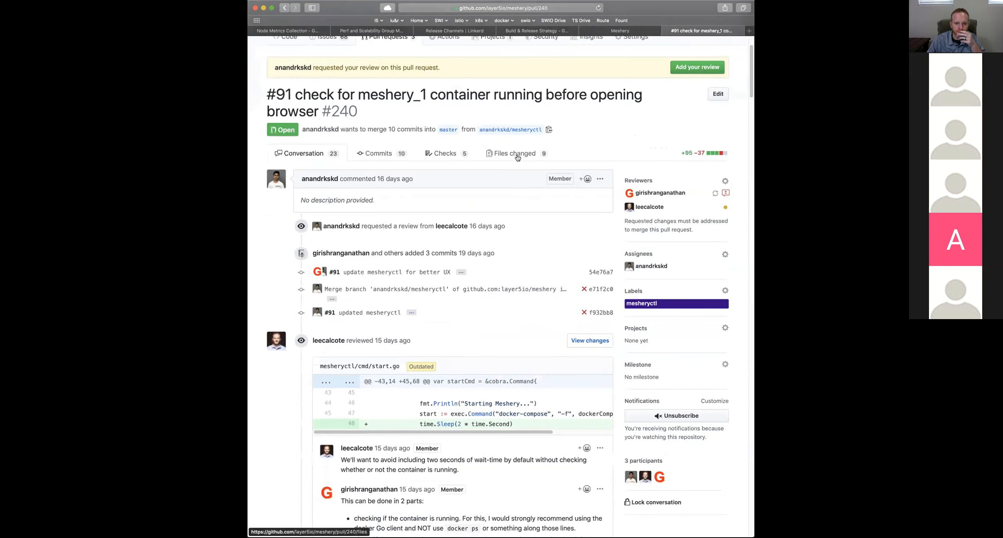
click(513, 153)
text(-f)
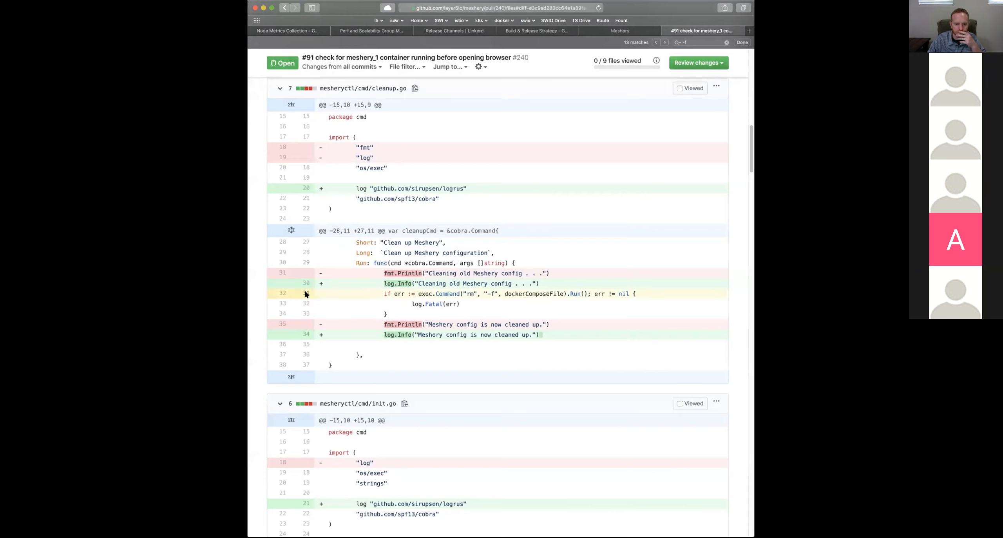
mouse_move(310, 294)
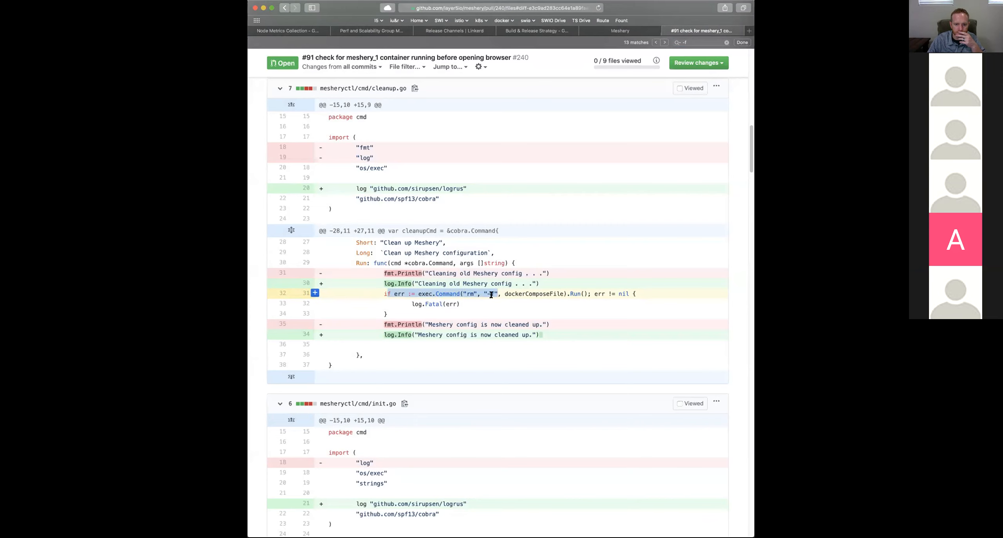
scroll(down, 3)
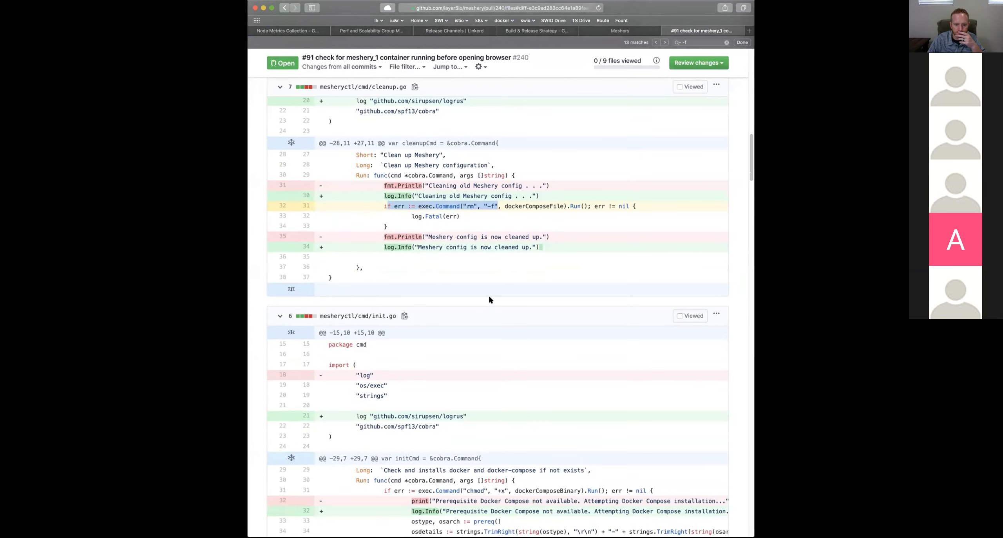
scroll(down, 3)
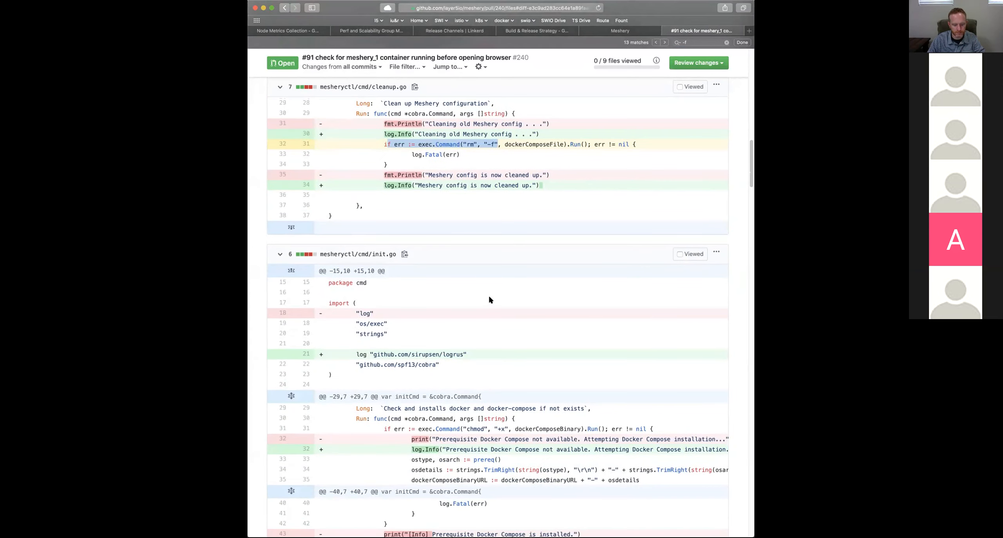
scroll(down, 3)
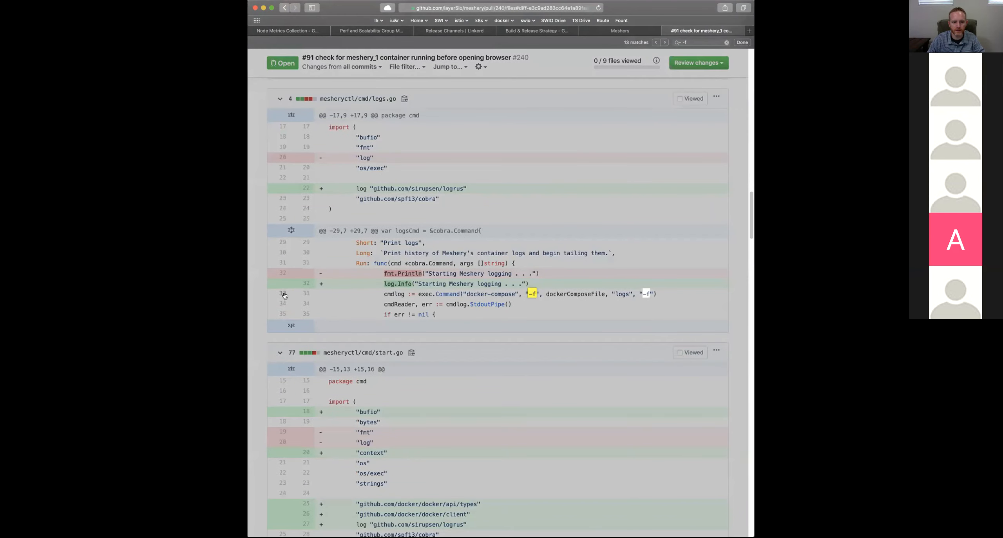
scroll(down, 3)
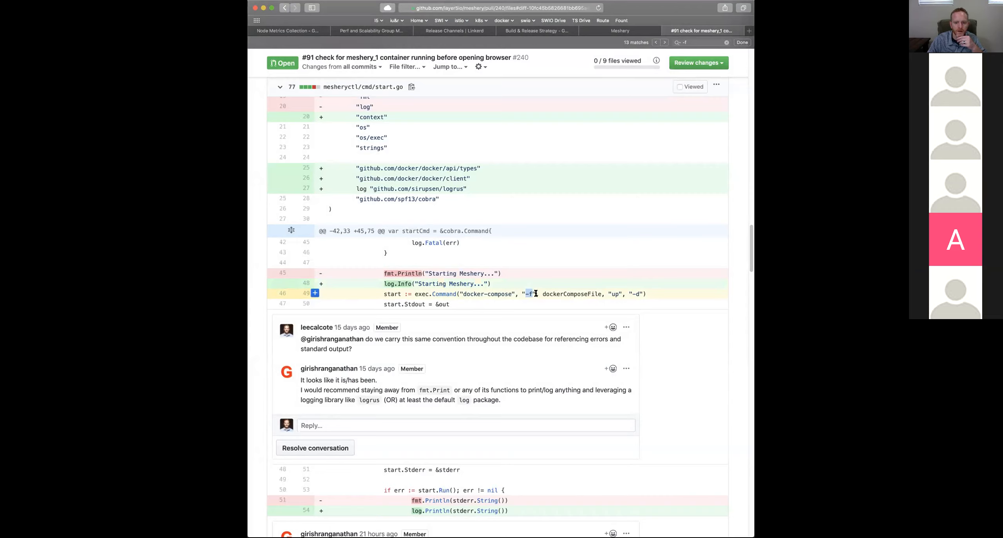
mouse_move(616, 244)
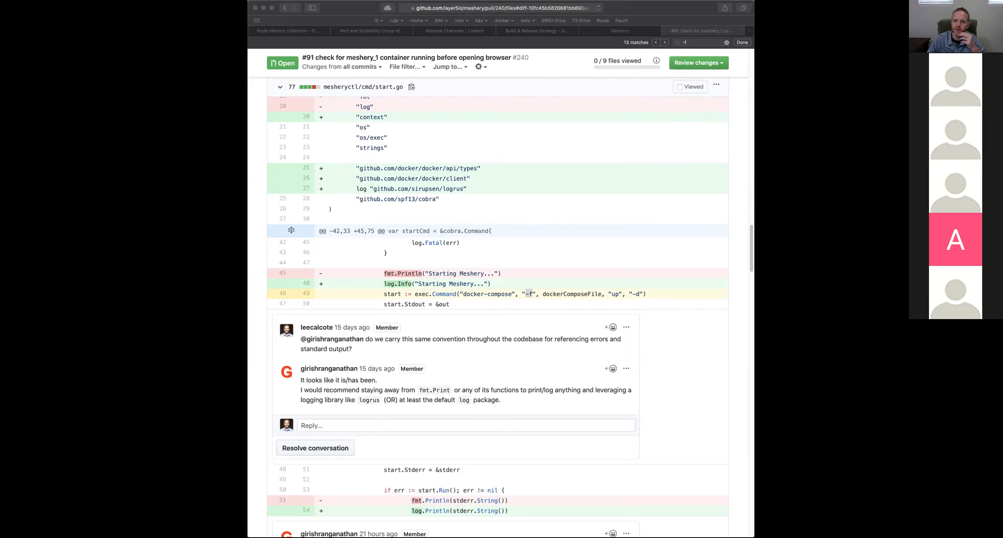
mouse_move(726, 63)
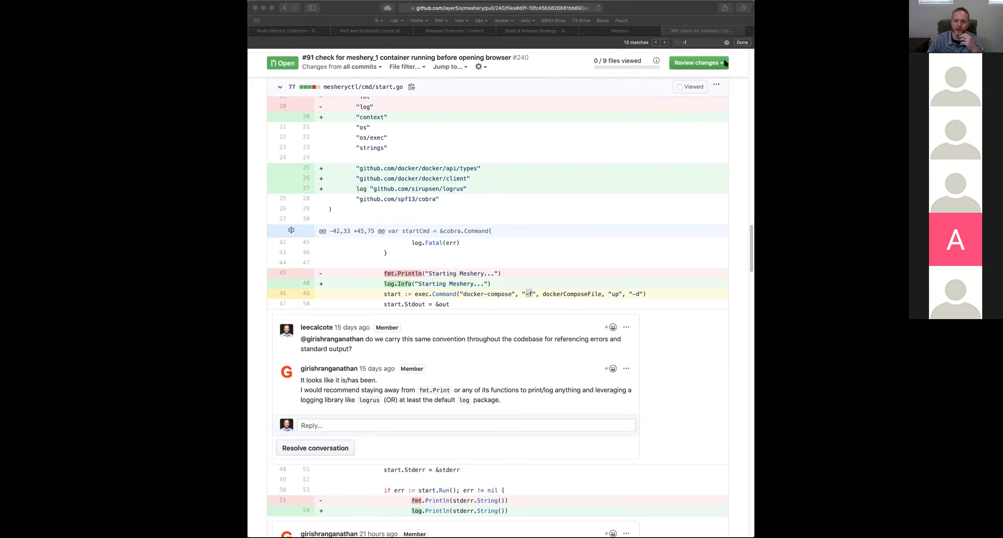
mouse_move(716, 72)
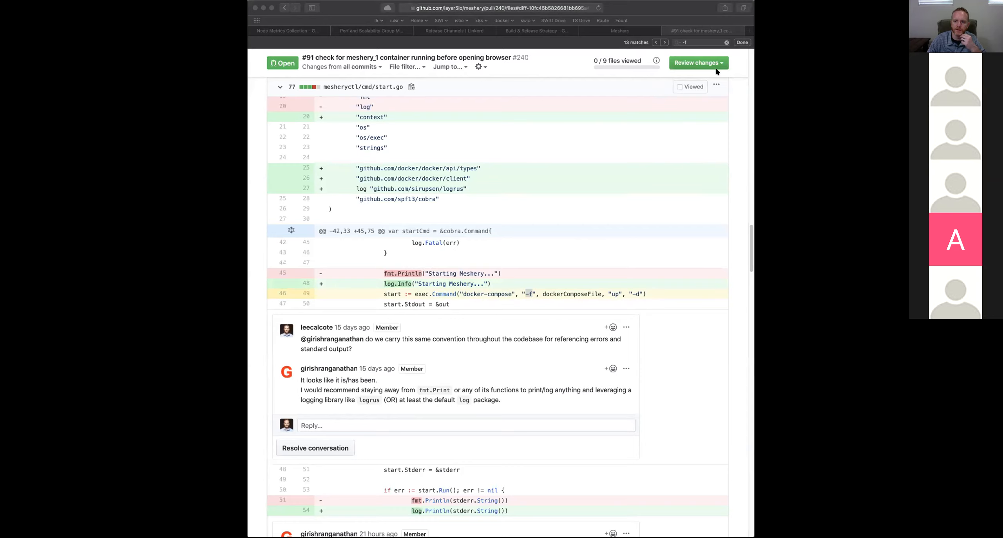
mouse_move(717, 72)
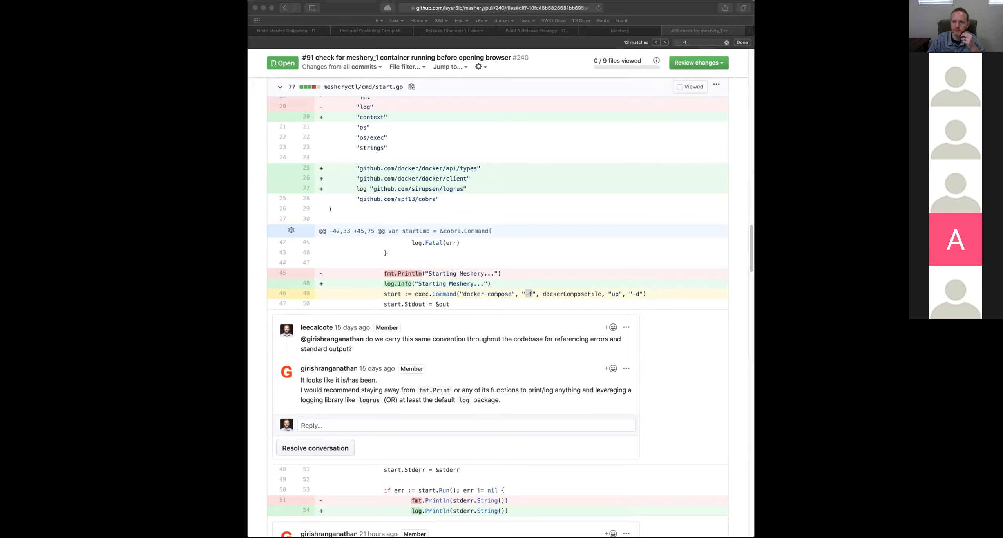
mouse_move(384, 268)
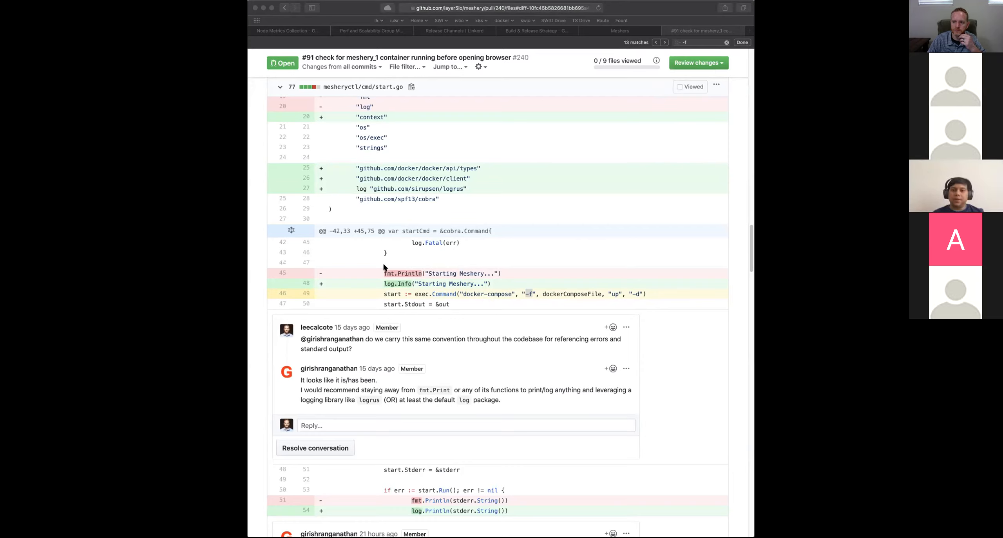
mouse_move(526, 282)
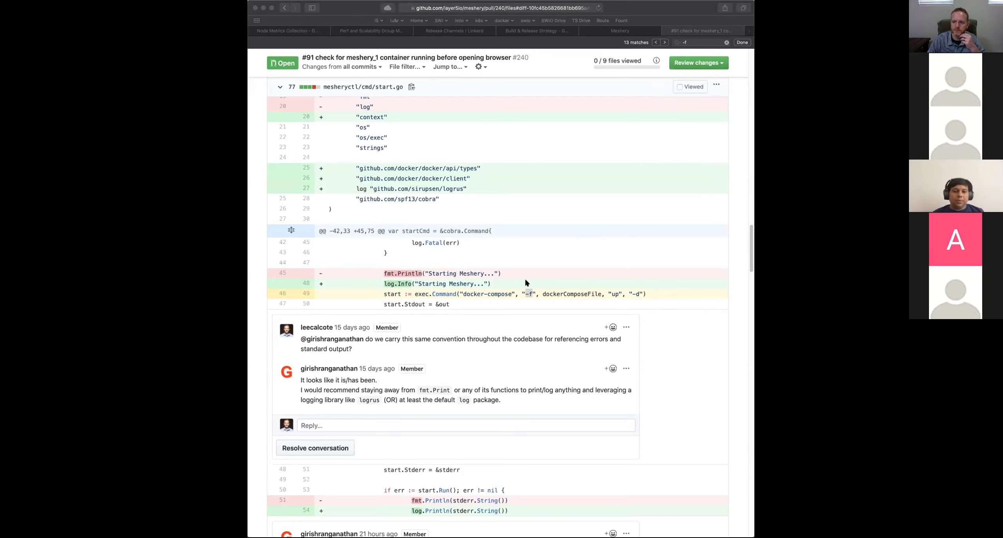
mouse_move(535, 294)
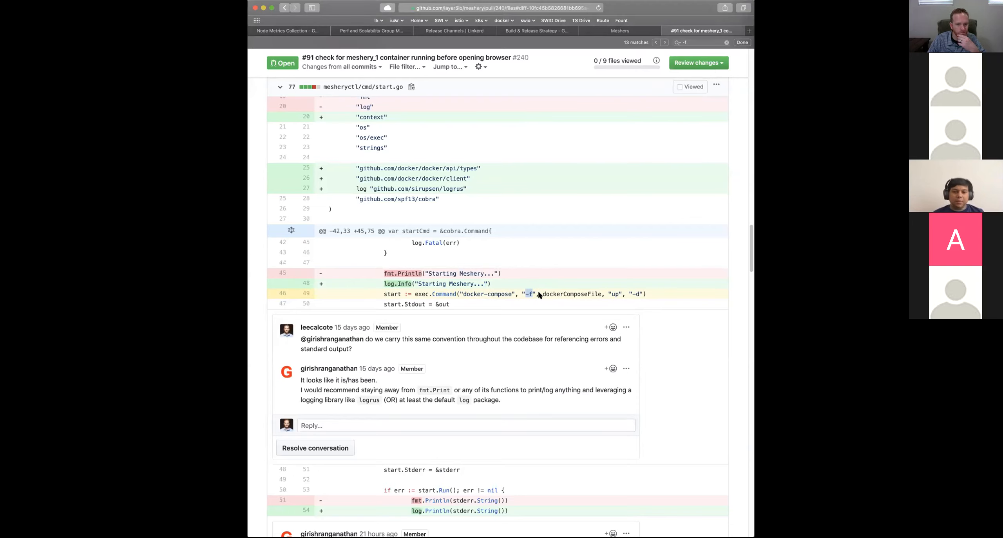
mouse_move(551, 401)
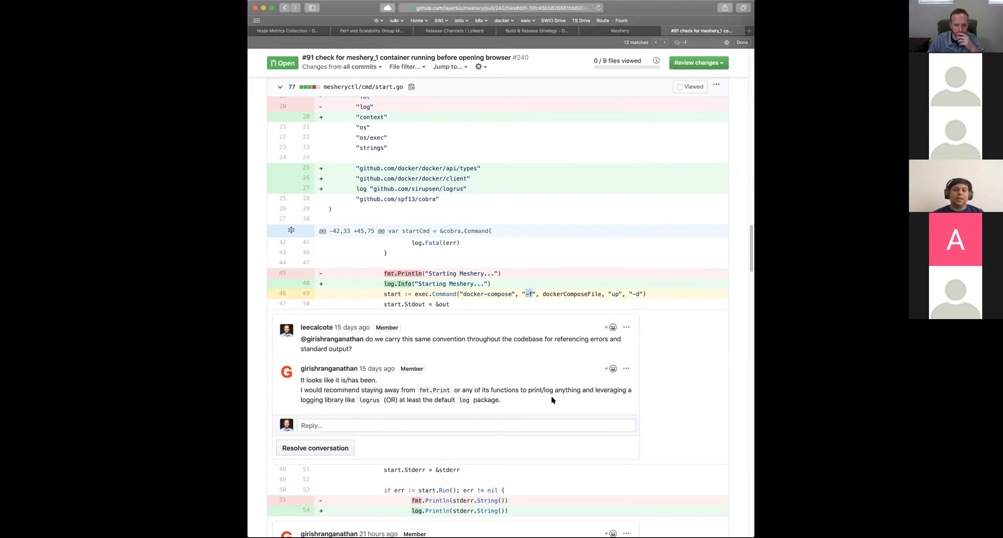
mouse_move(561, 191)
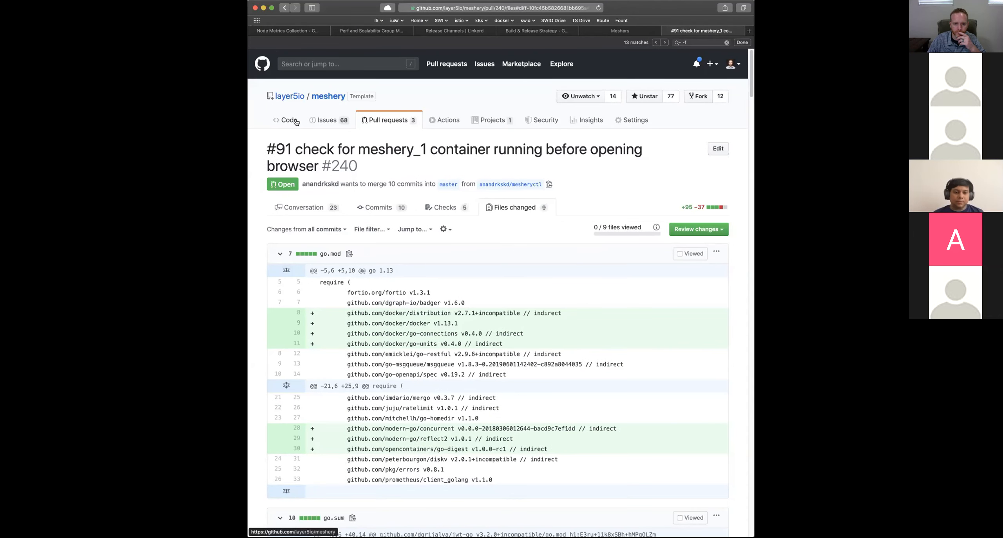
- Go from PR #240 to the meshery repository's three open pull requests
click(288, 119)
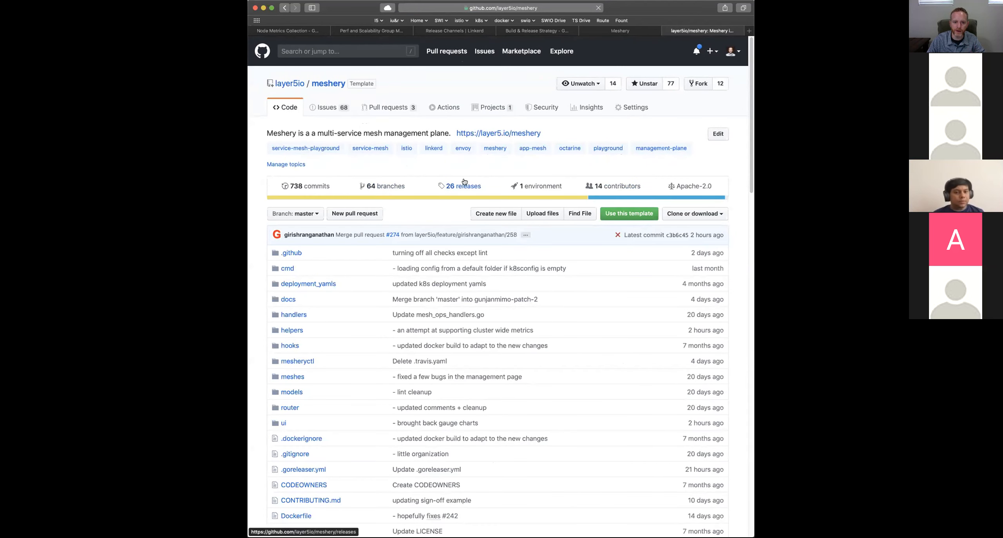
click(387, 107)
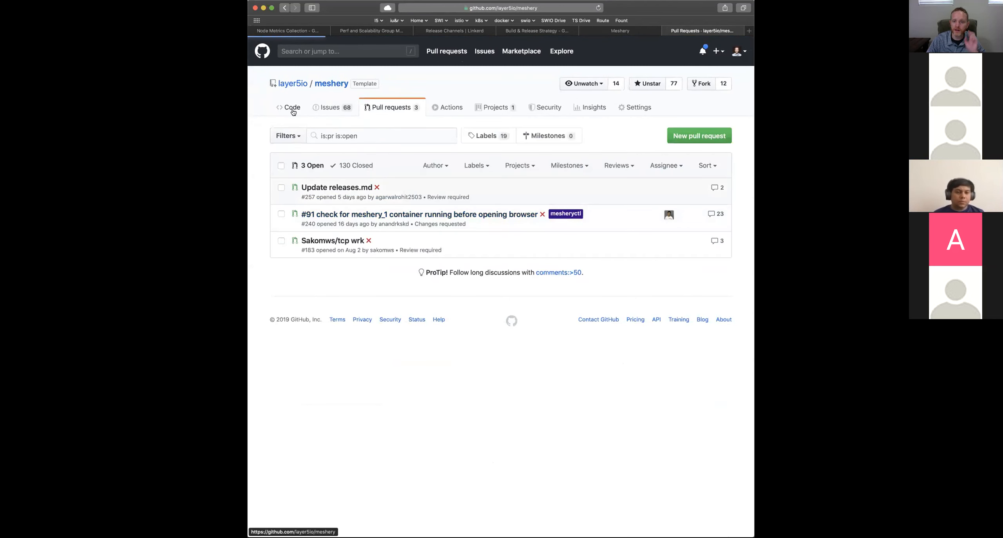
- Look over the Meshery v0.1.5 draft and the latest v0.1.4 release on the Releases page
click(289, 107)
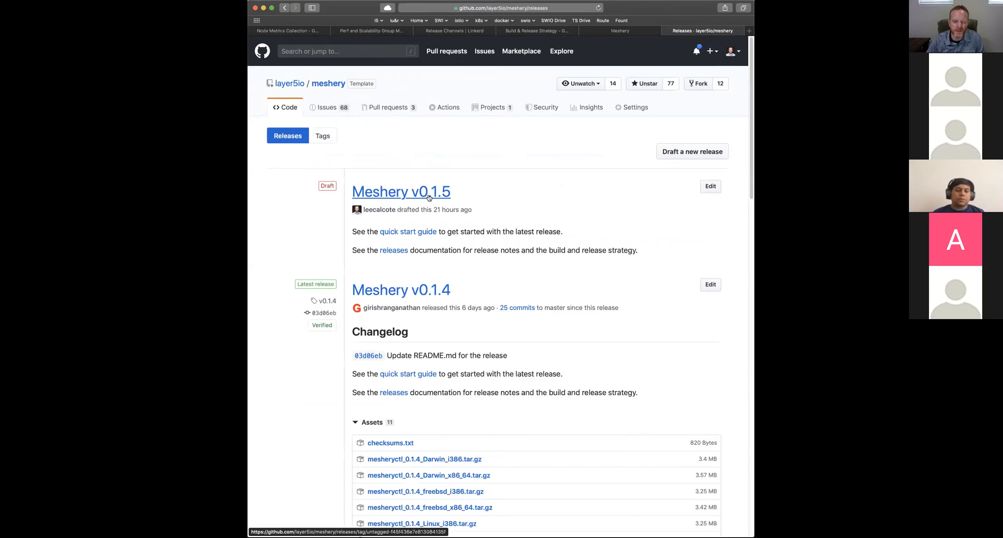
mouse_move(436, 210)
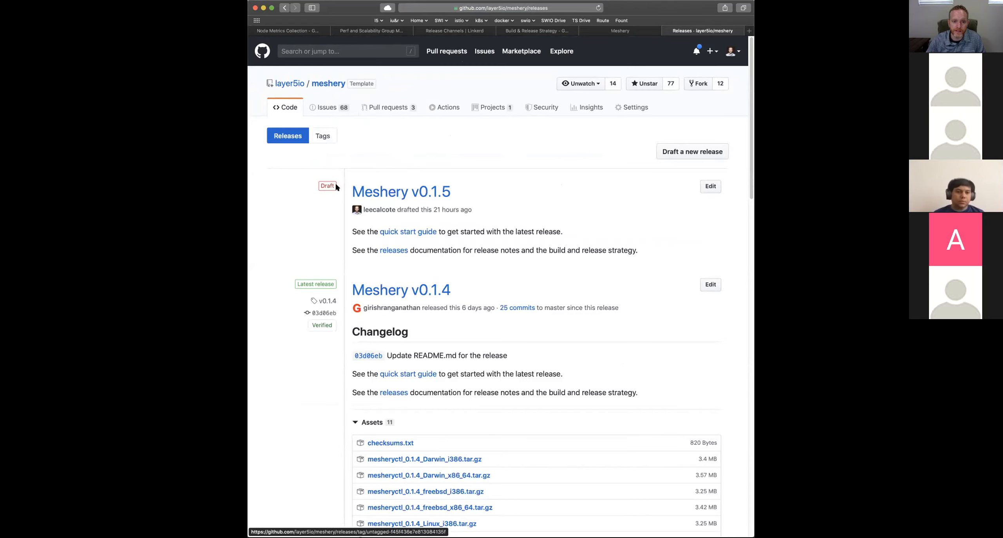
mouse_move(358, 230)
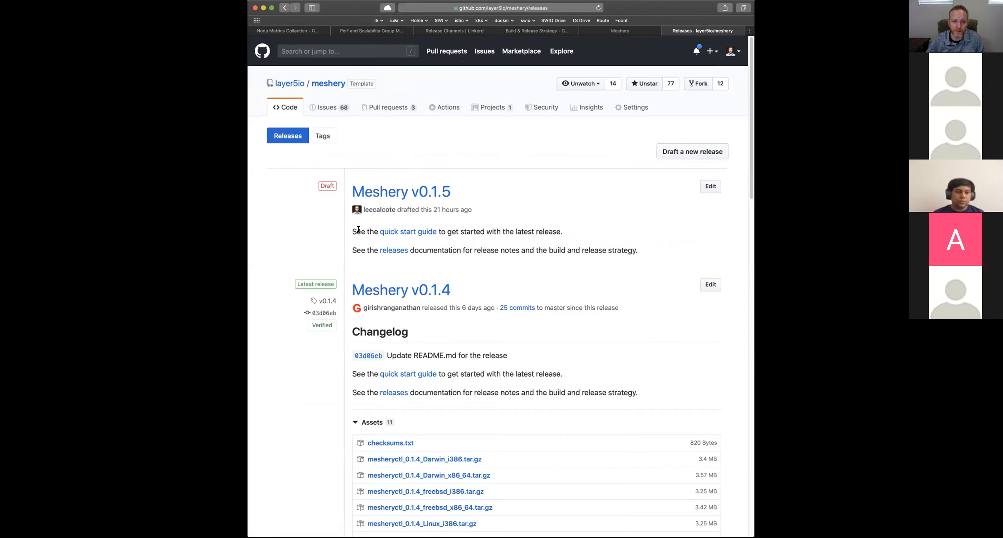
mouse_move(472, 199)
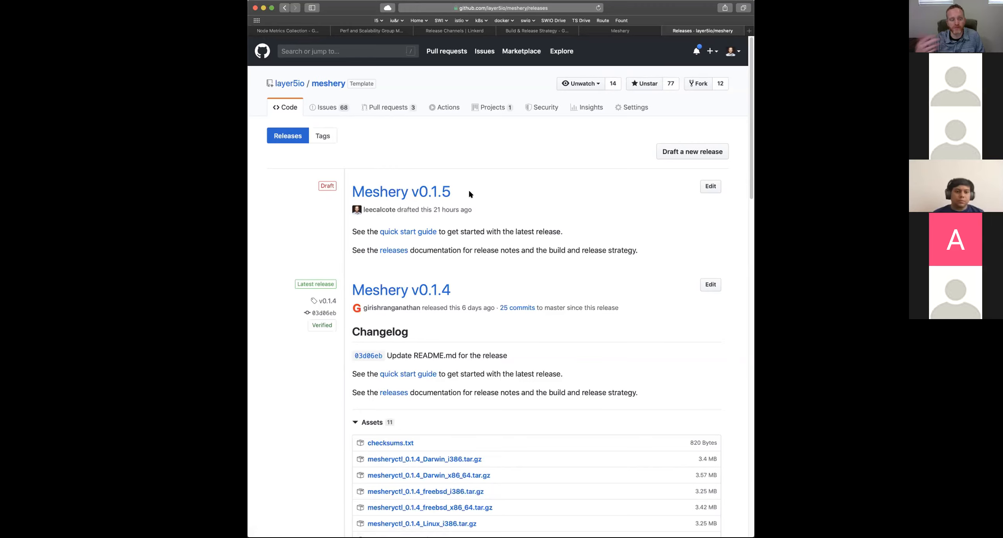
mouse_move(451, 225)
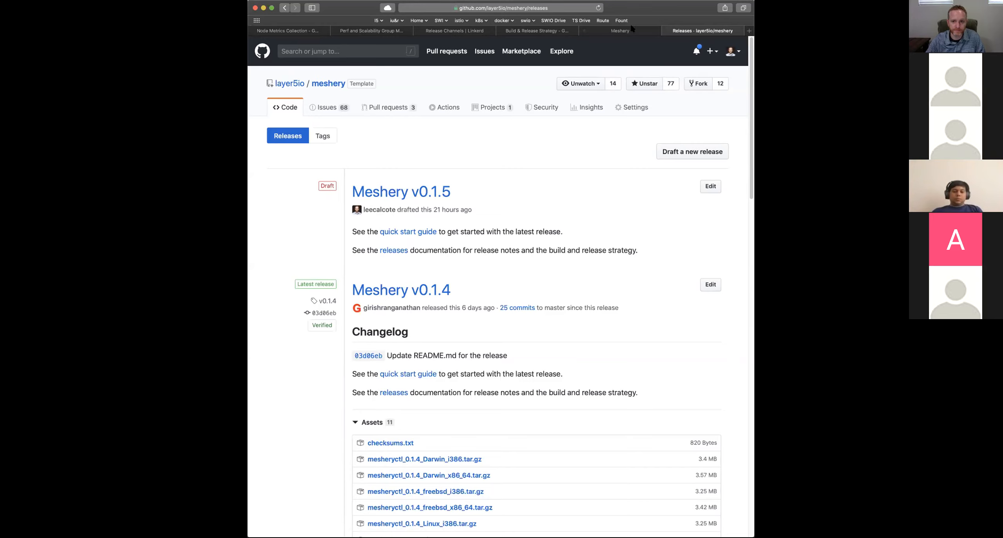
mouse_move(470, 172)
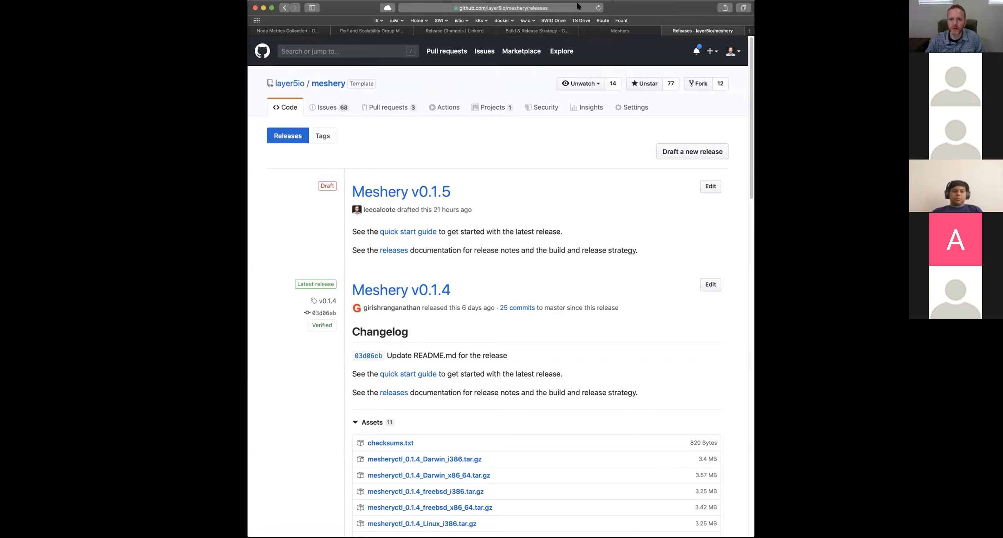
mouse_move(473, 131)
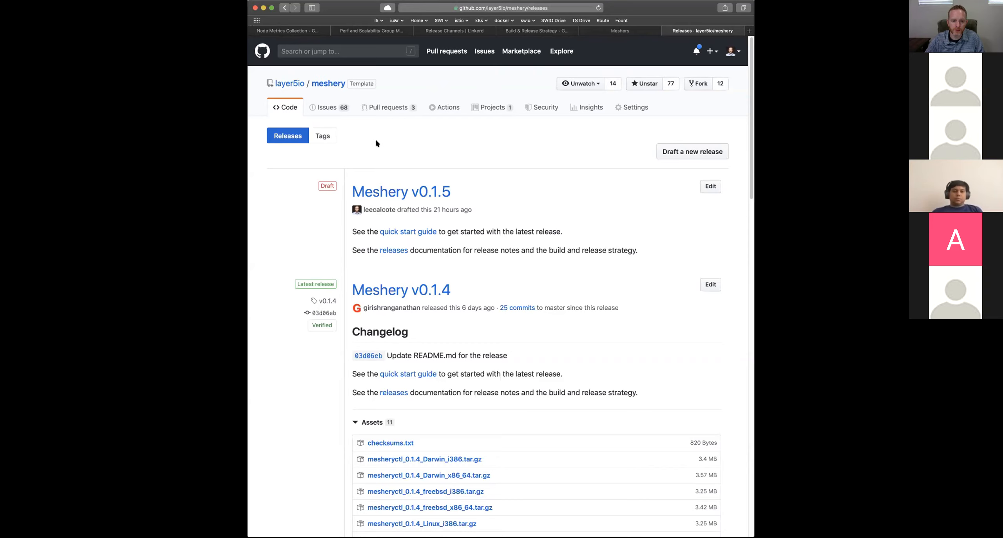
mouse_move(326, 107)
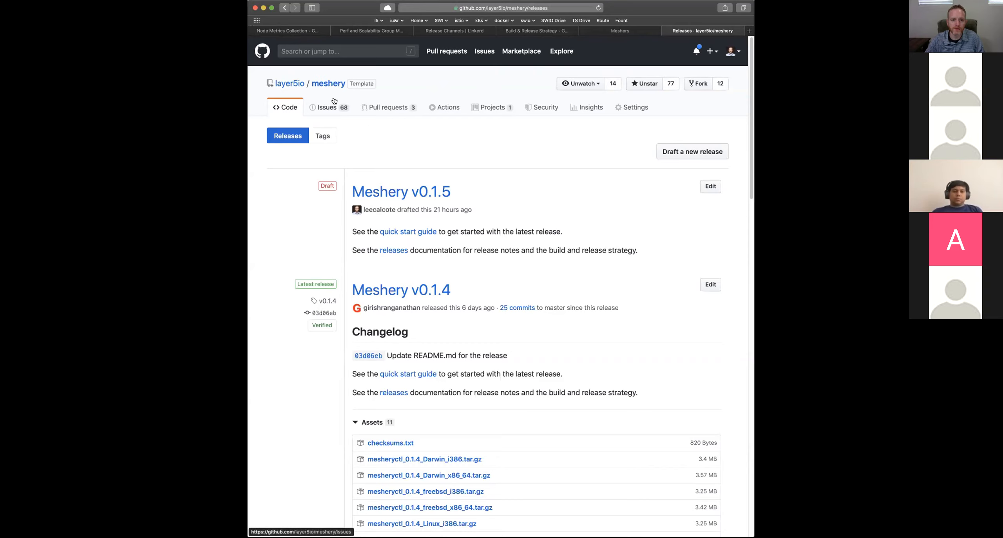
mouse_move(474, 190)
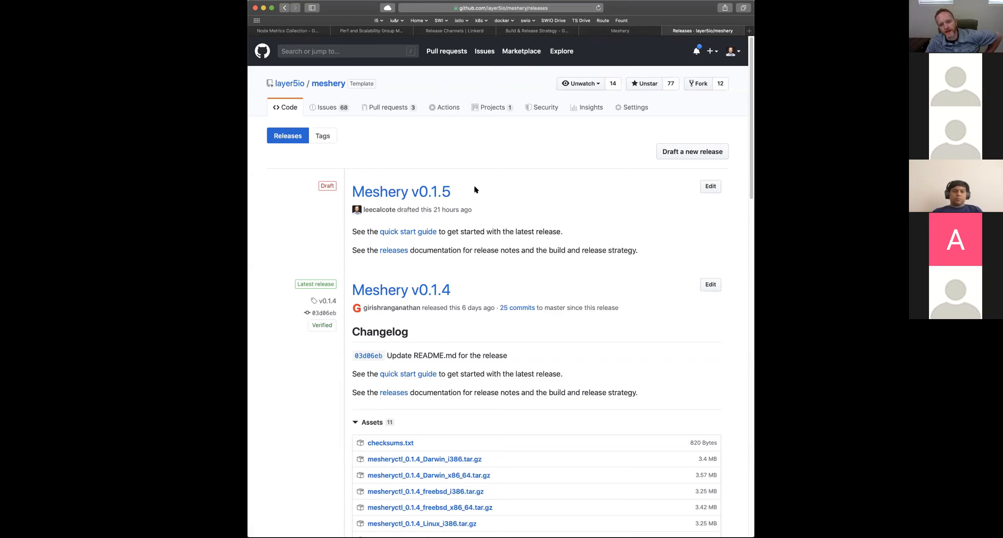
mouse_move(350, 188)
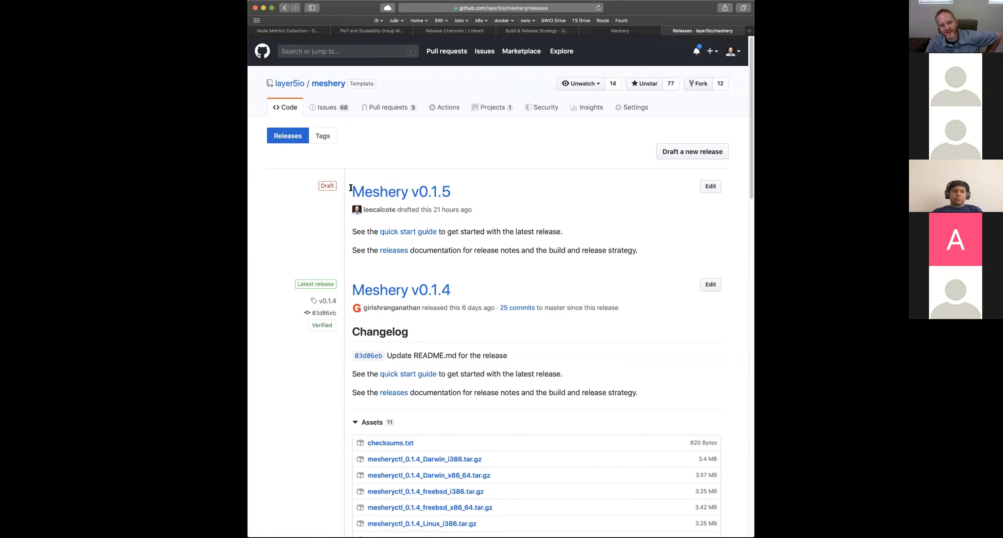
double_click(399, 192)
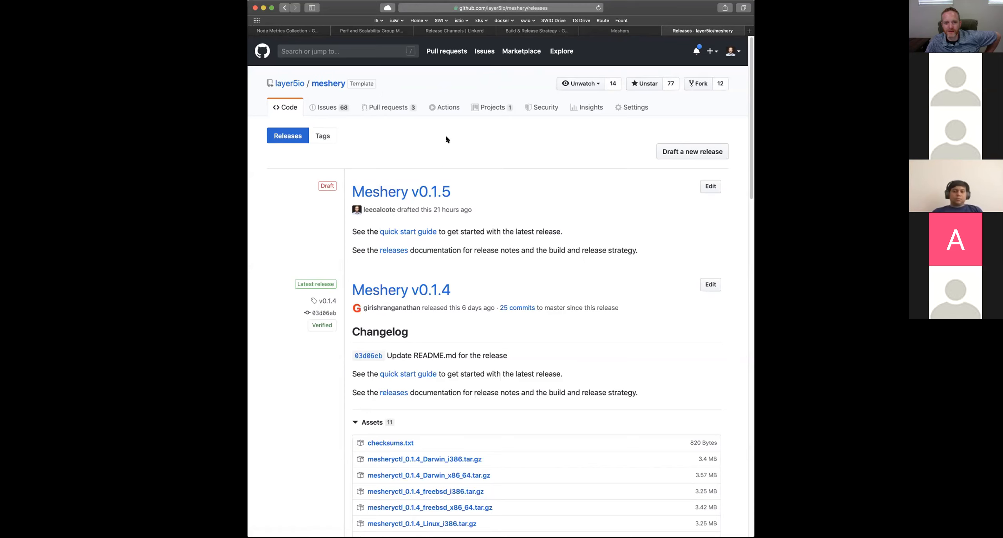
mouse_move(326, 107)
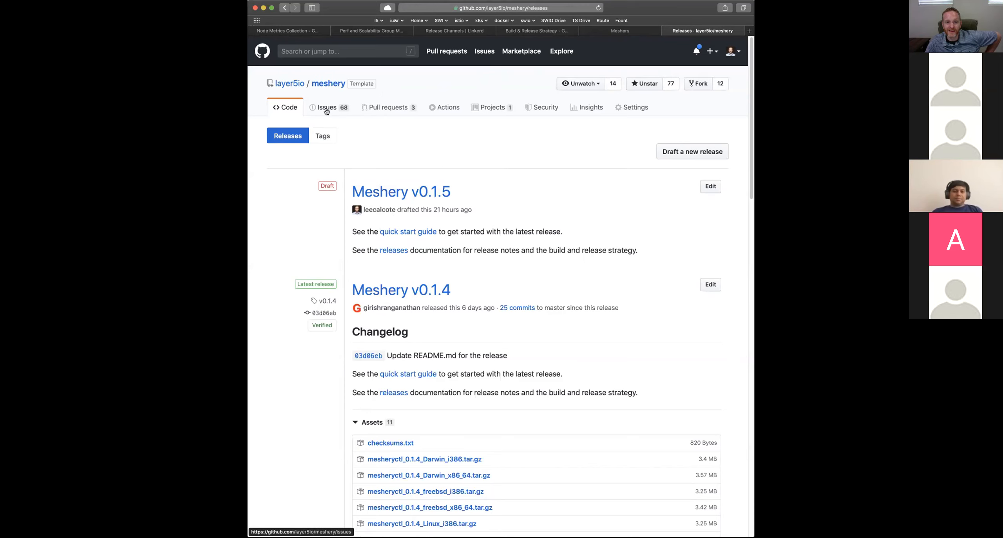
- Open issue #269 'Eliminate Meshery code check (lint) failures' from the Issues list
click(326, 107)
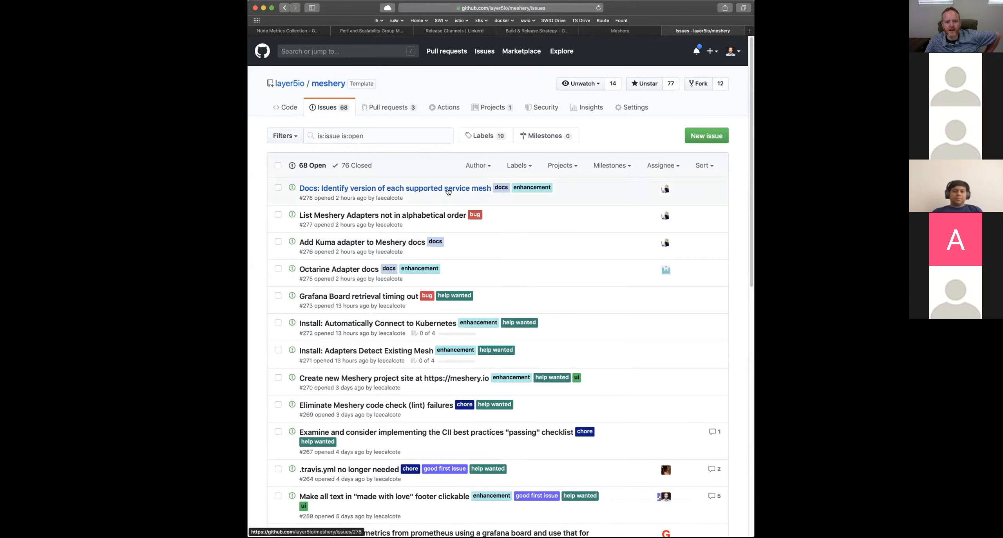
mouse_move(520, 240)
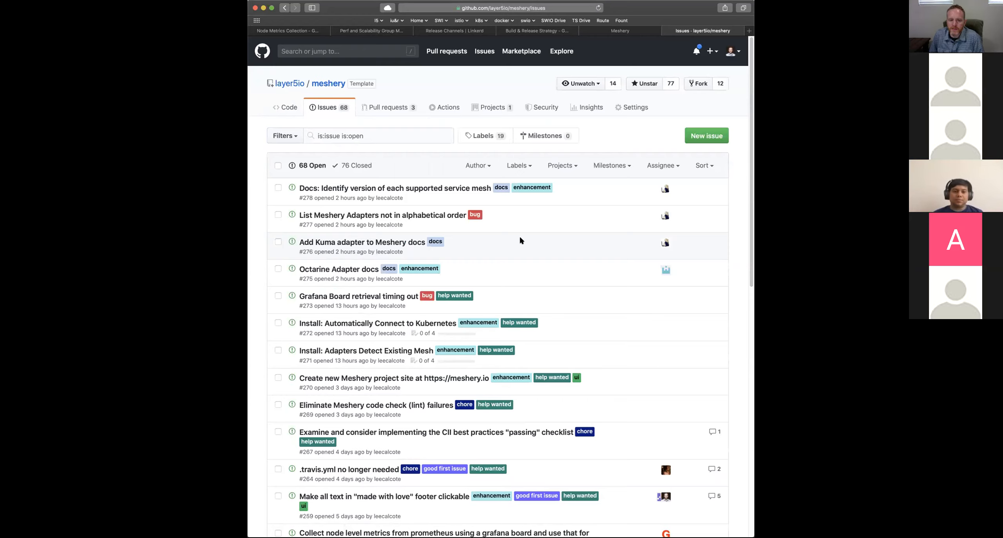
mouse_move(394, 377)
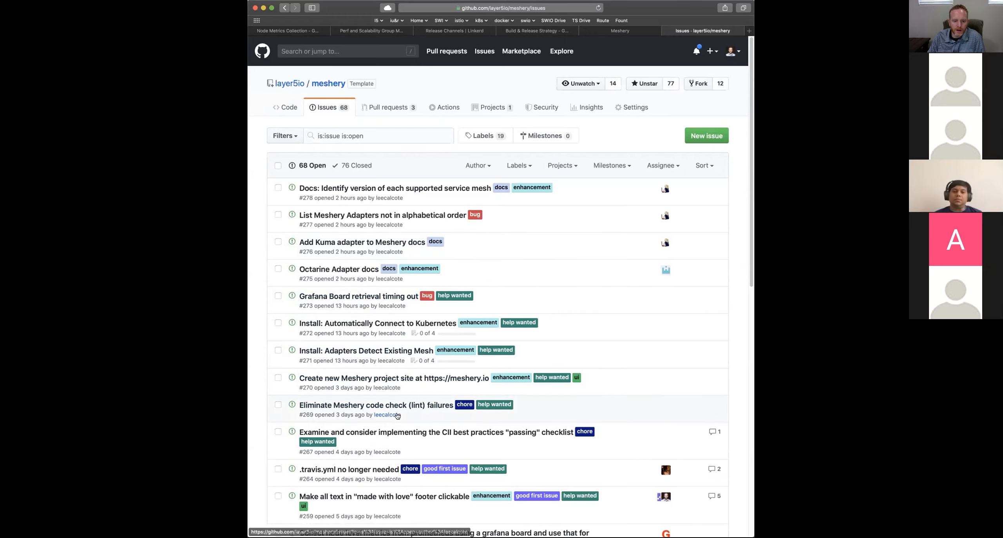
mouse_move(376, 405)
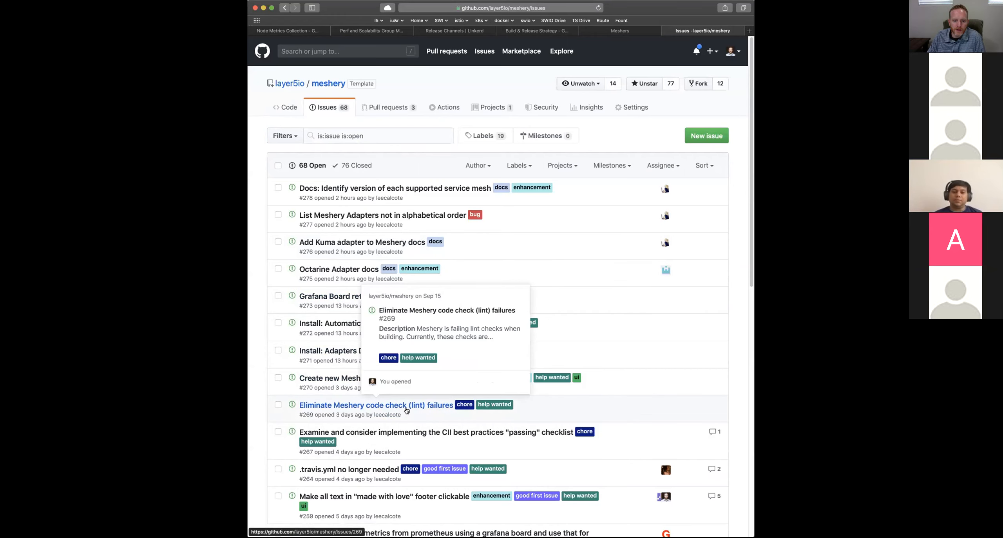
click(376, 406)
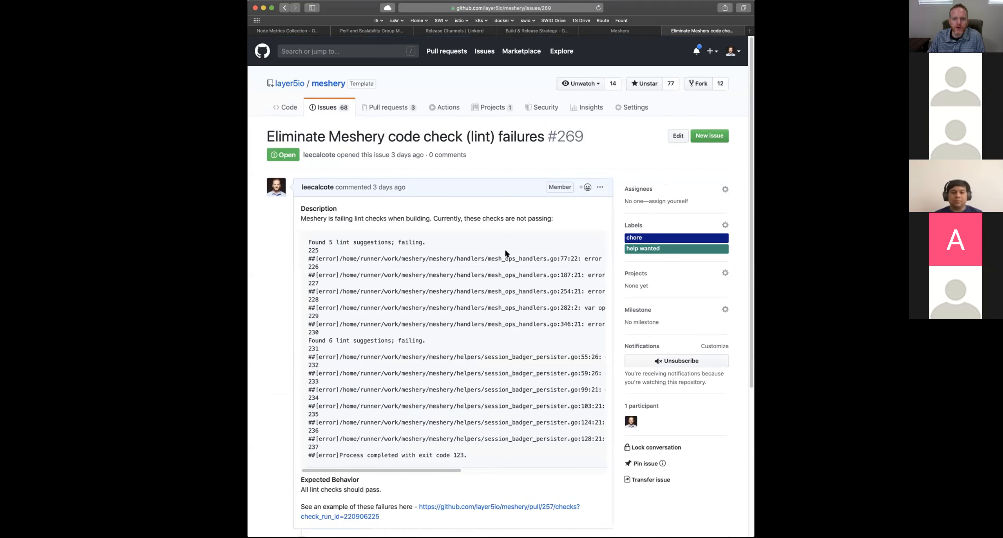
mouse_move(483, 350)
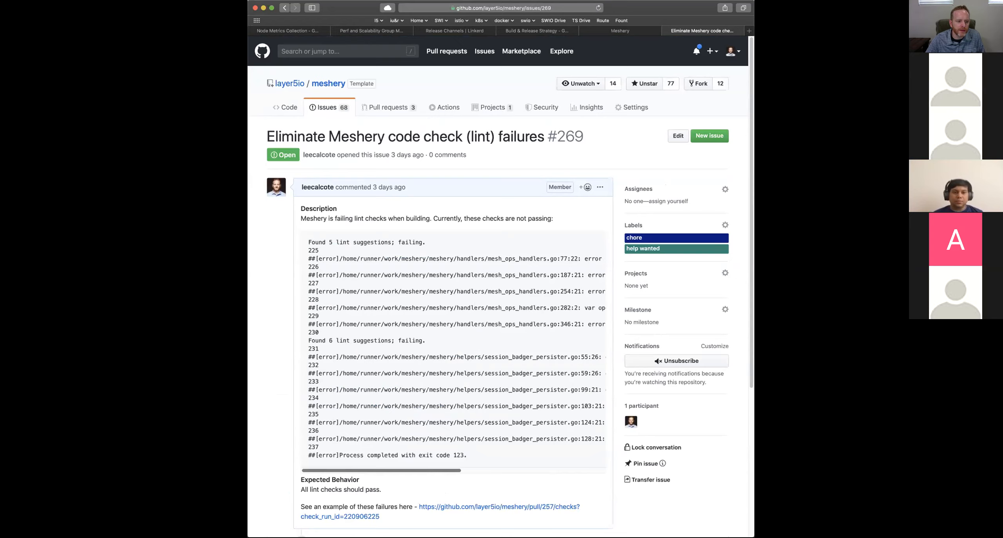
mouse_move(303, 367)
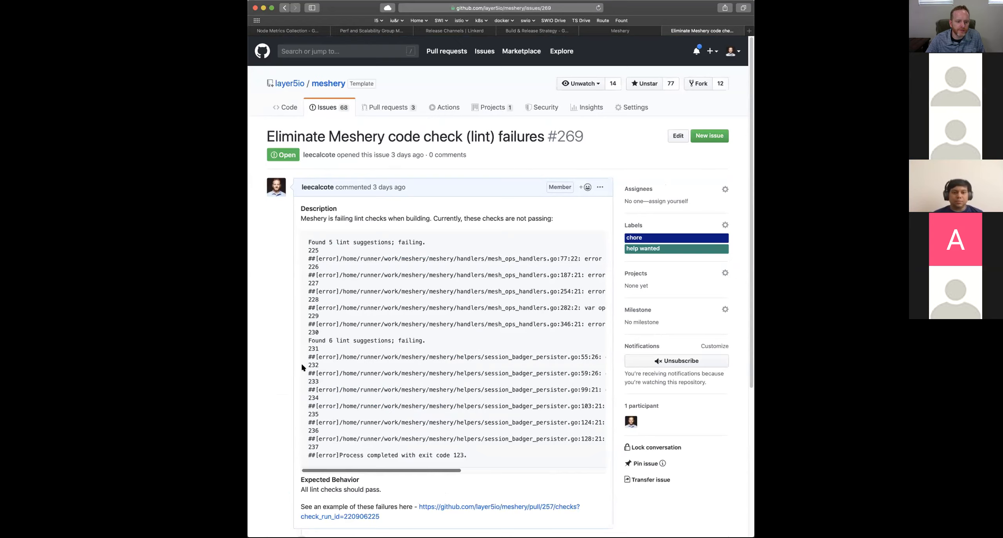
mouse_move(347, 253)
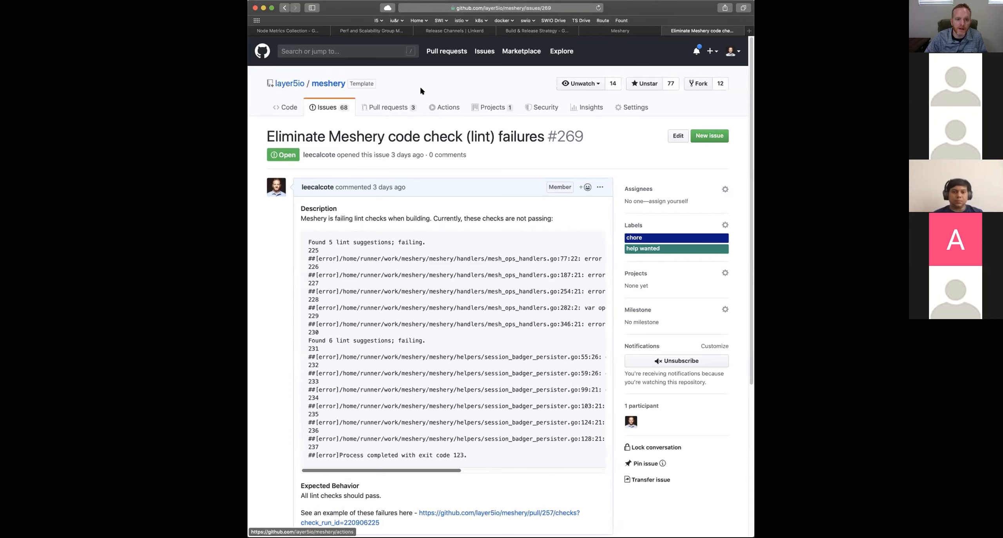
- Open CII best practices issue #267 and its passing-criteria page, then return to Meshery's open issues
click(325, 107)
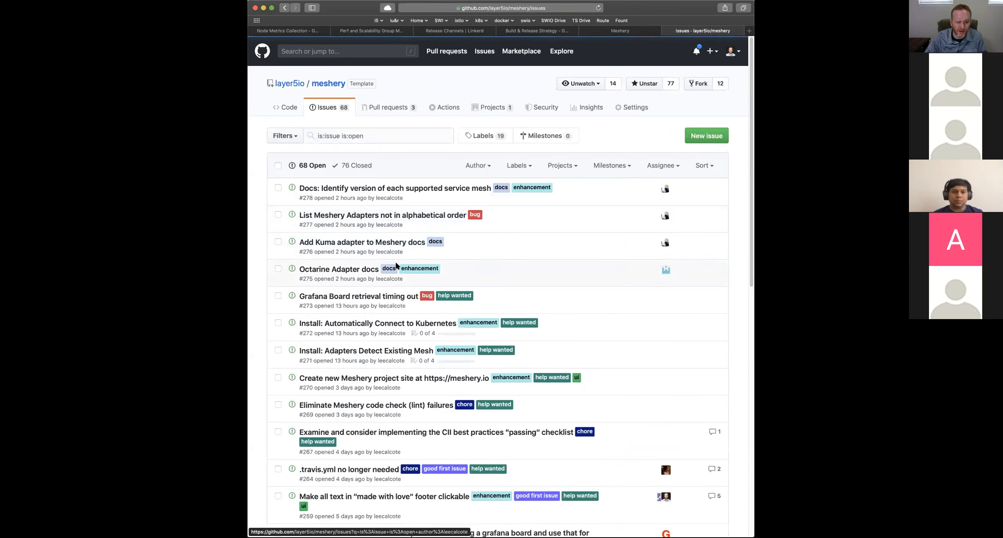
mouse_move(387, 326)
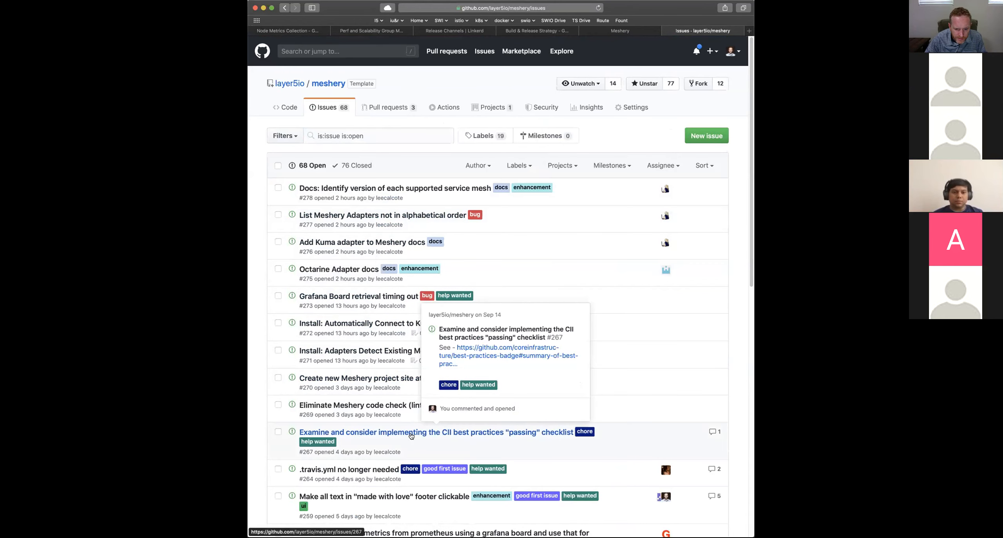
click(436, 432)
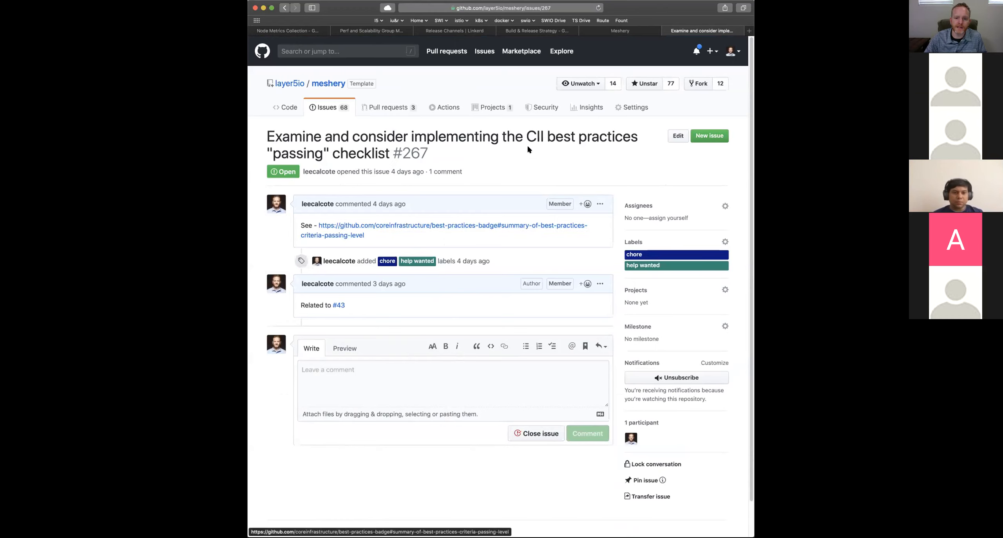
mouse_move(483, 219)
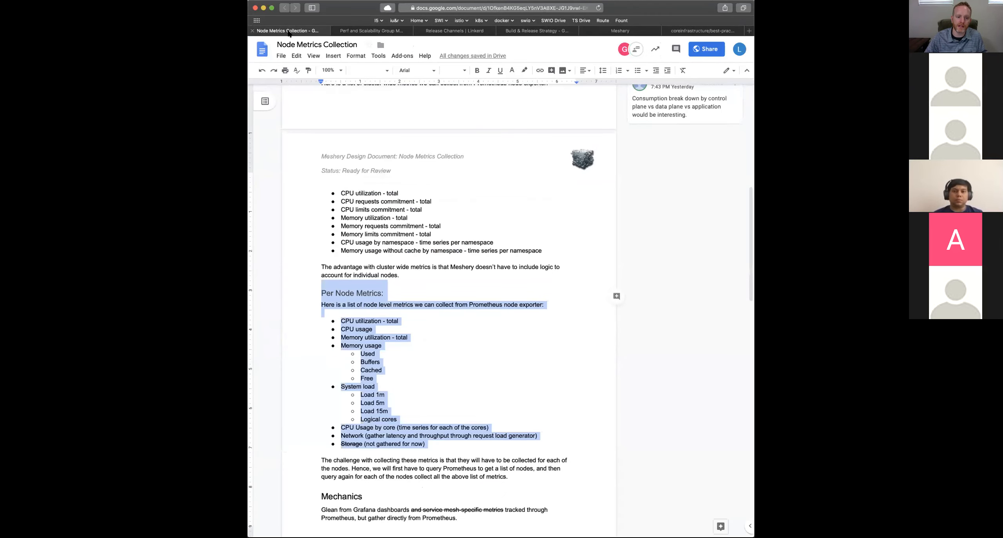
click(703, 30)
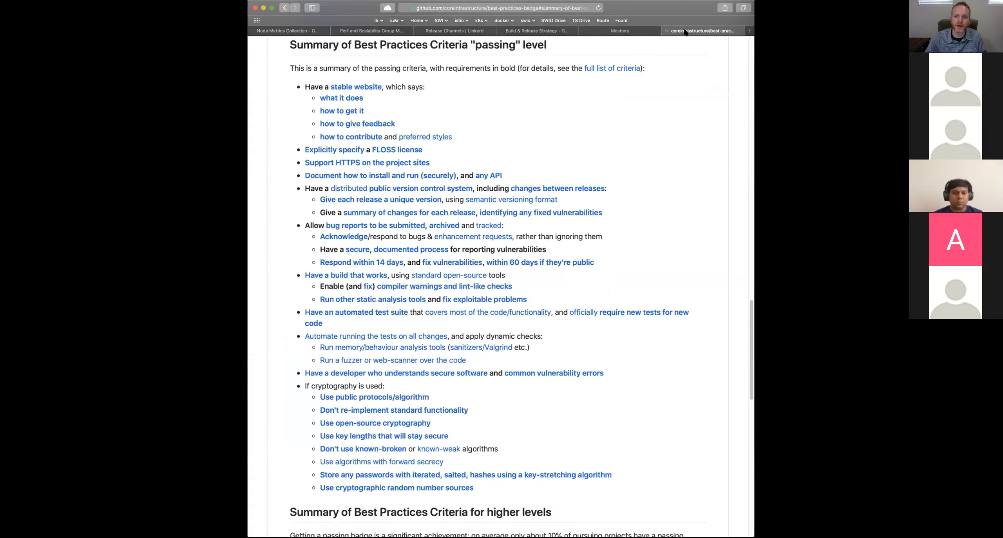
click(619, 31)
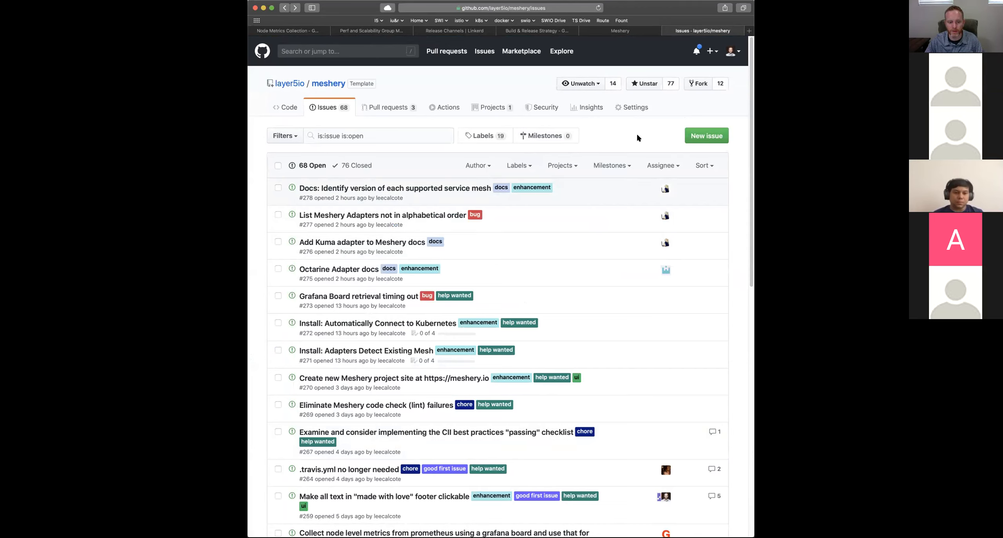
mouse_move(289, 83)
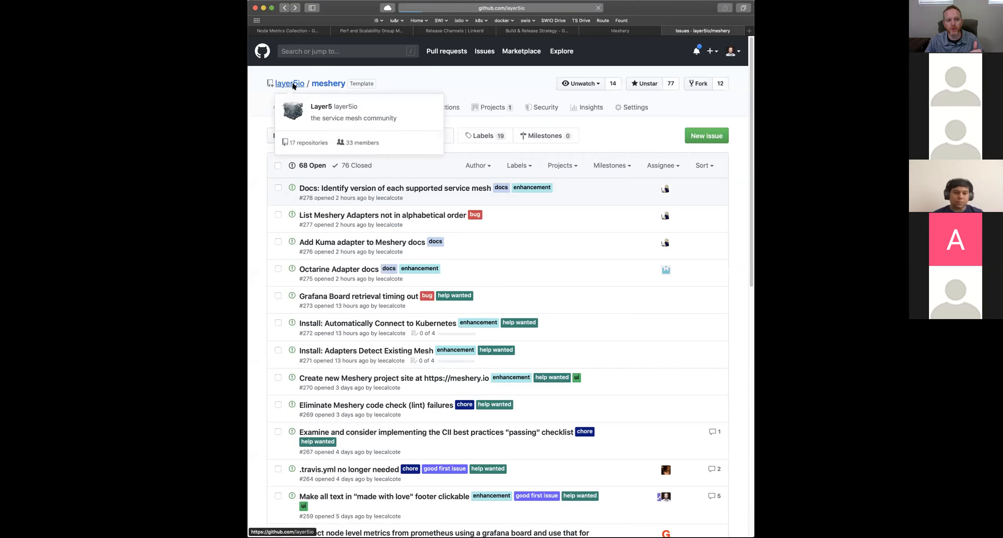
- Open the layer5io/meshery-kuma adapter repository from the Layer5 organization page
click(289, 83)
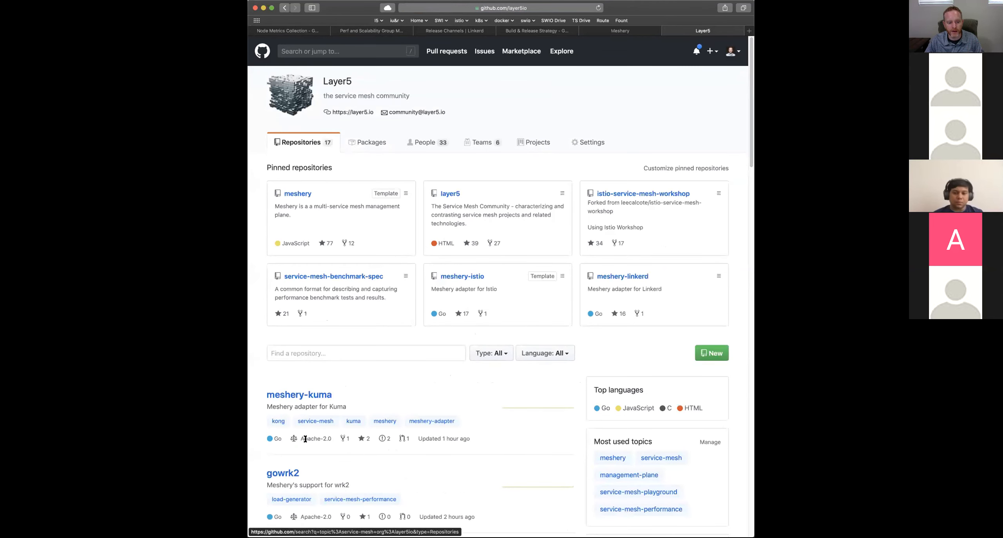
scroll(down, 3)
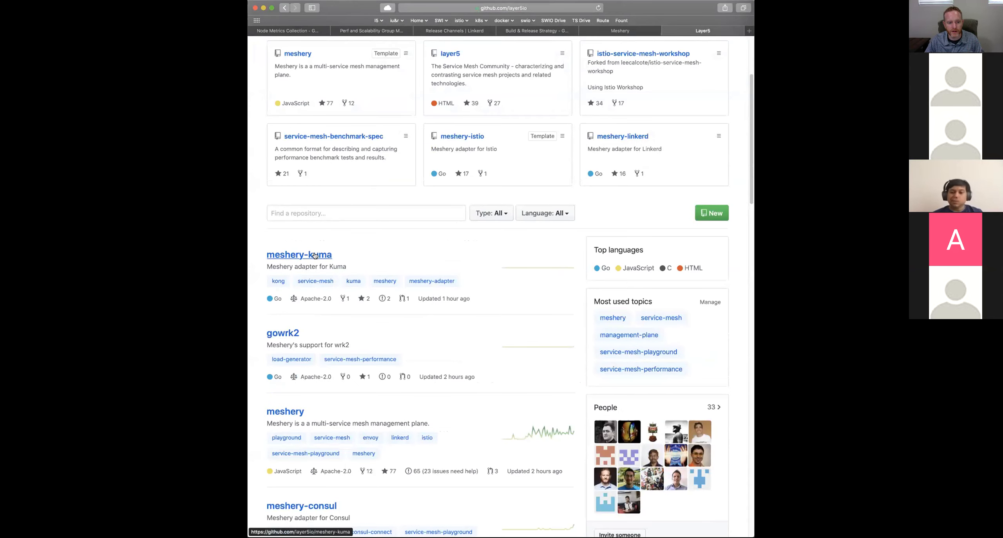
click(298, 254)
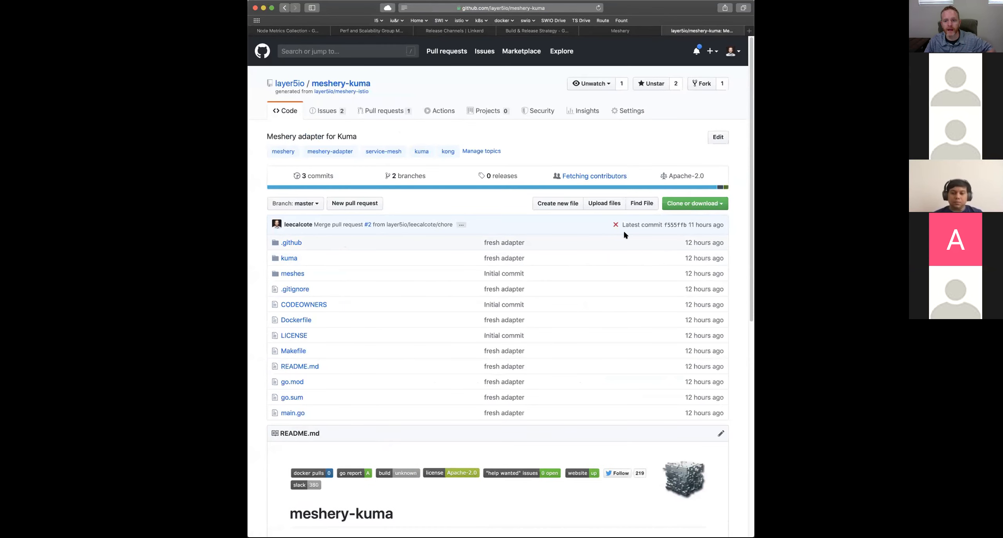
- Show meshery-kuma's latest commit checks: two failing and one successful build
click(616, 225)
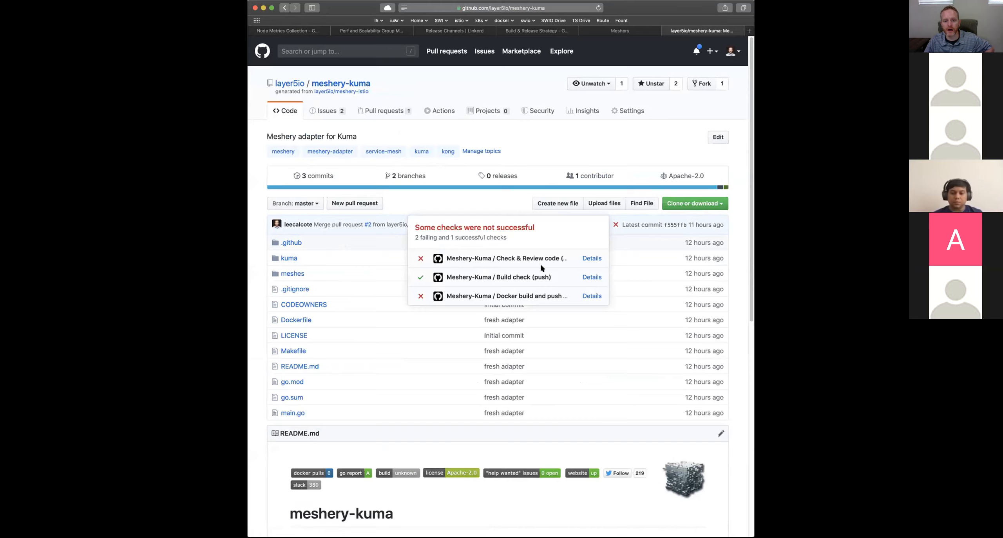
mouse_move(612, 236)
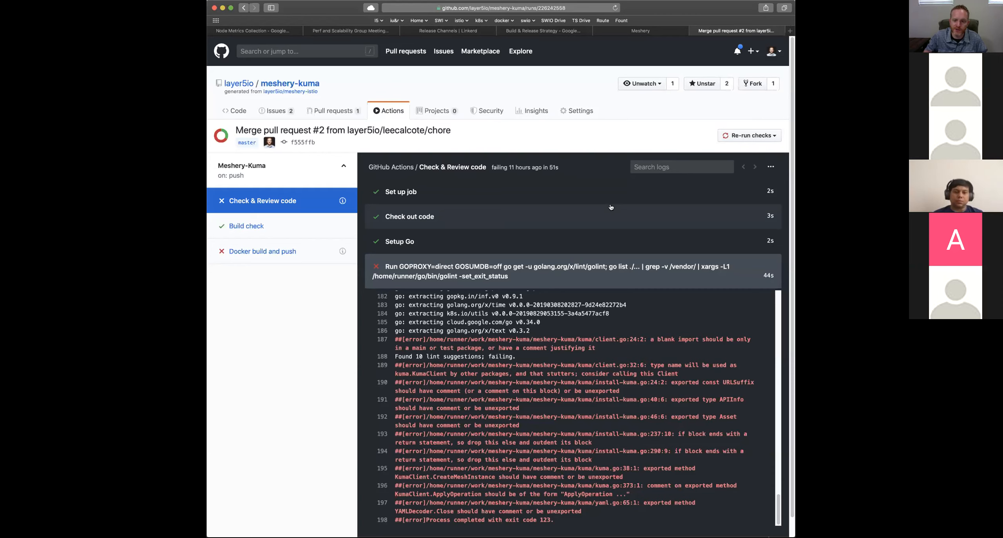
mouse_move(517, 139)
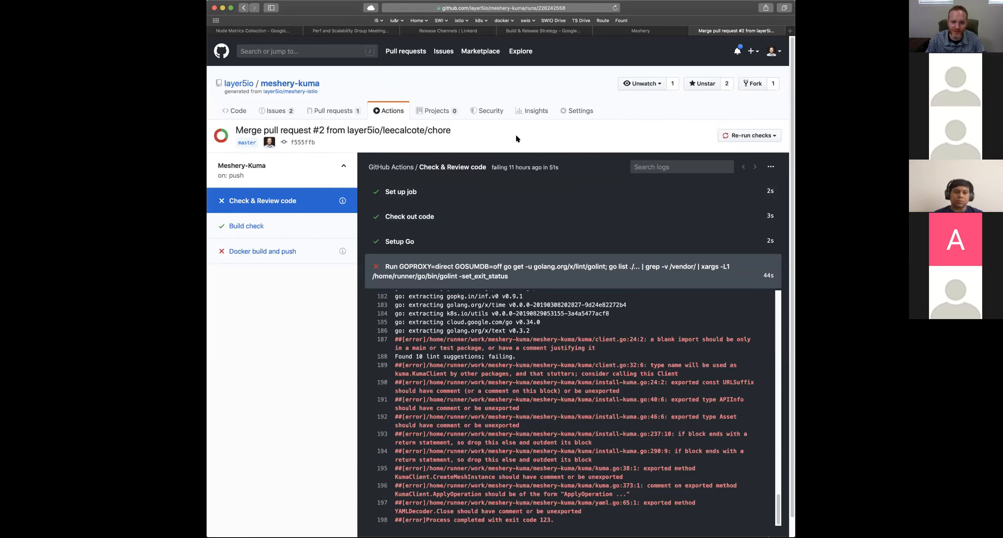